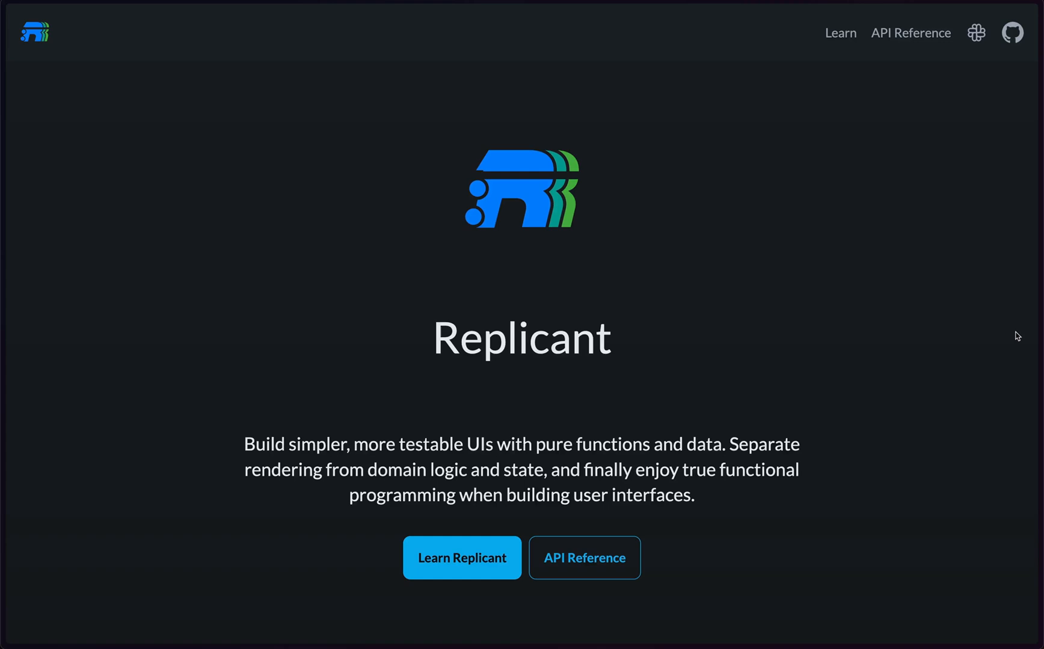
mouse_move(933, 288)
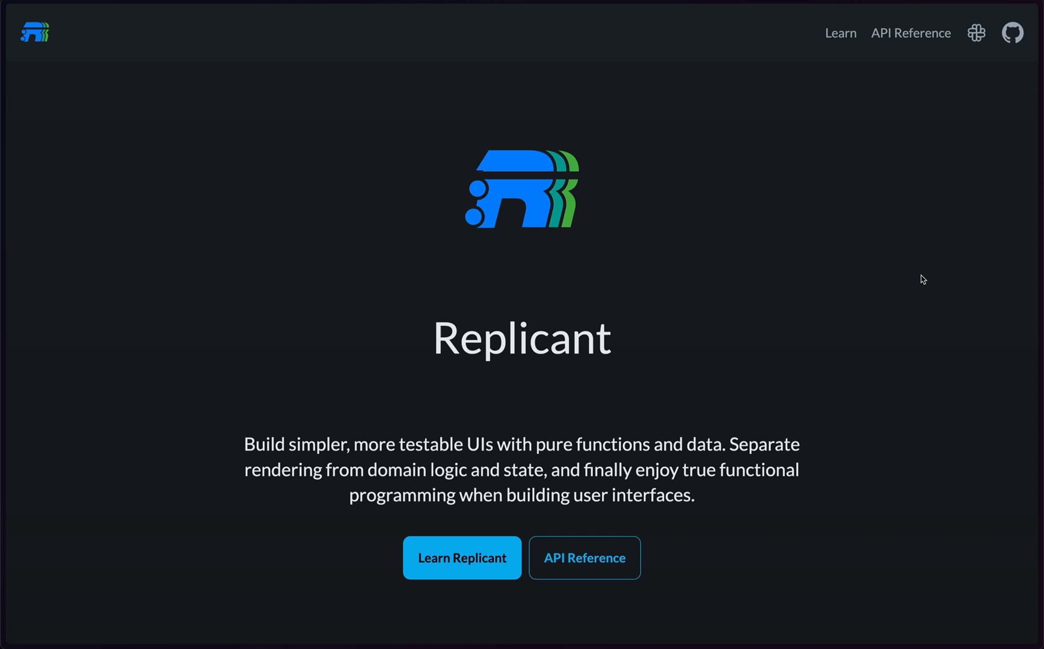
mouse_move(783, 352)
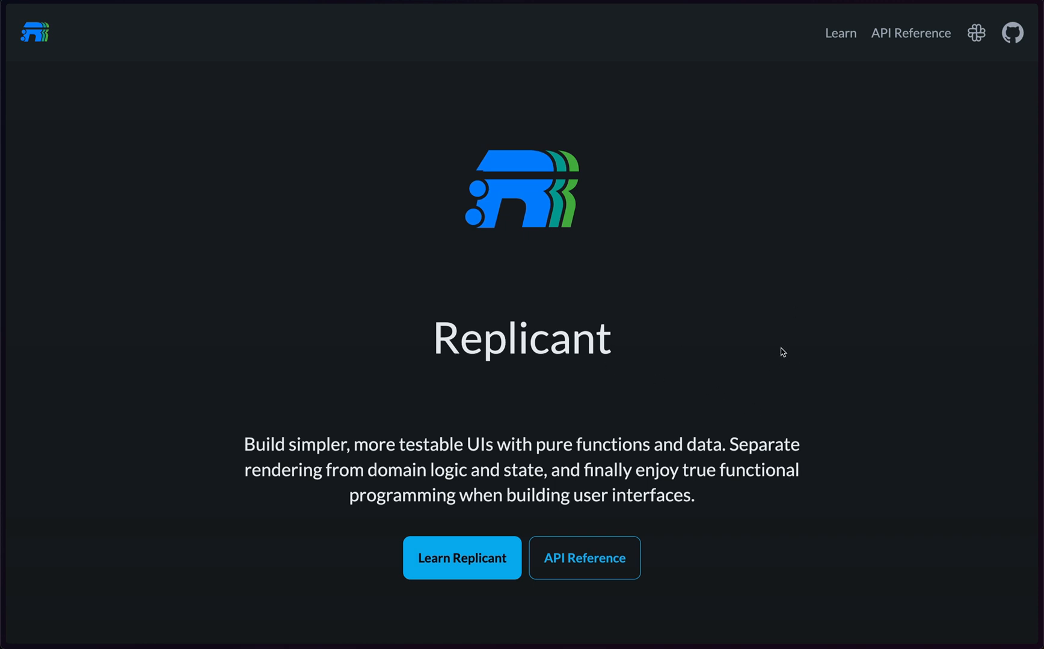
mouse_move(818, 354)
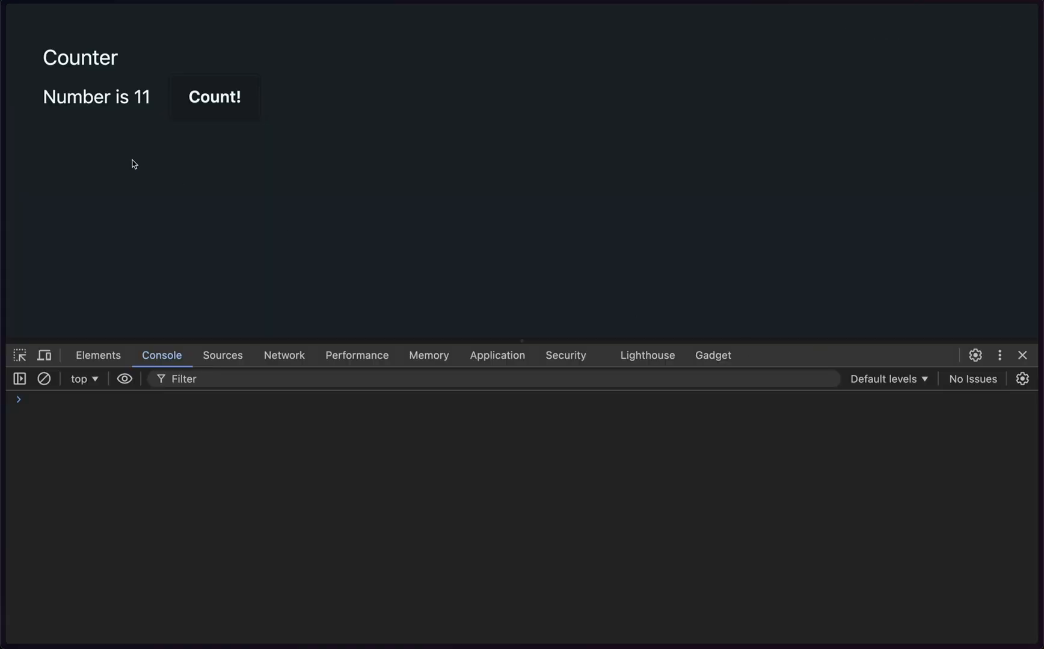
Bump the counter demo with Count! until it reads 'Number is 14'
left_click(214, 96)
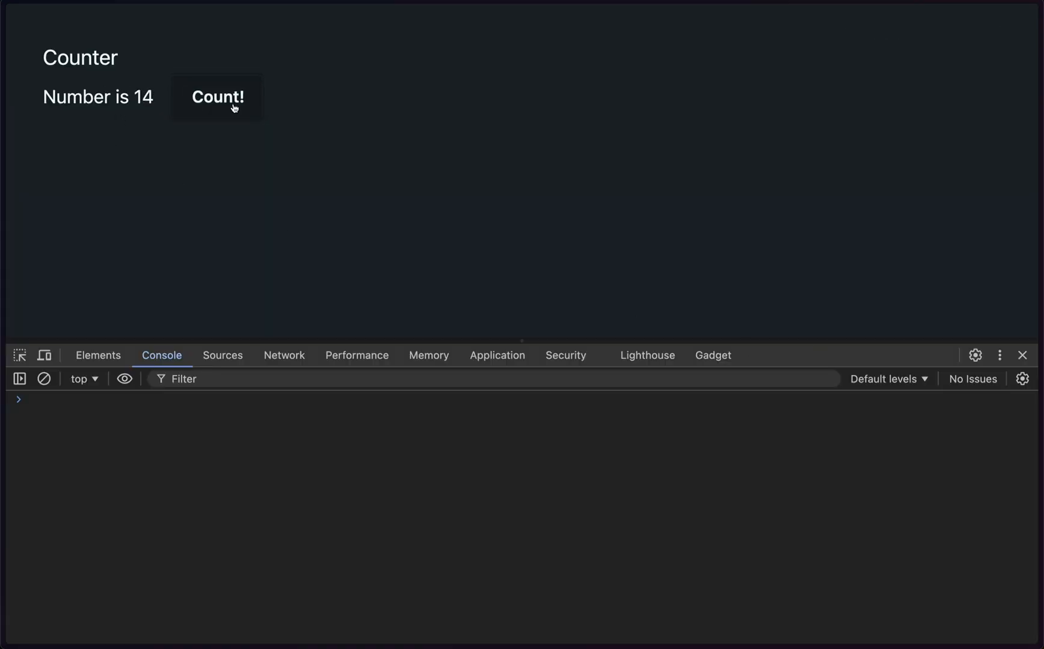
mouse_move(291, 182)
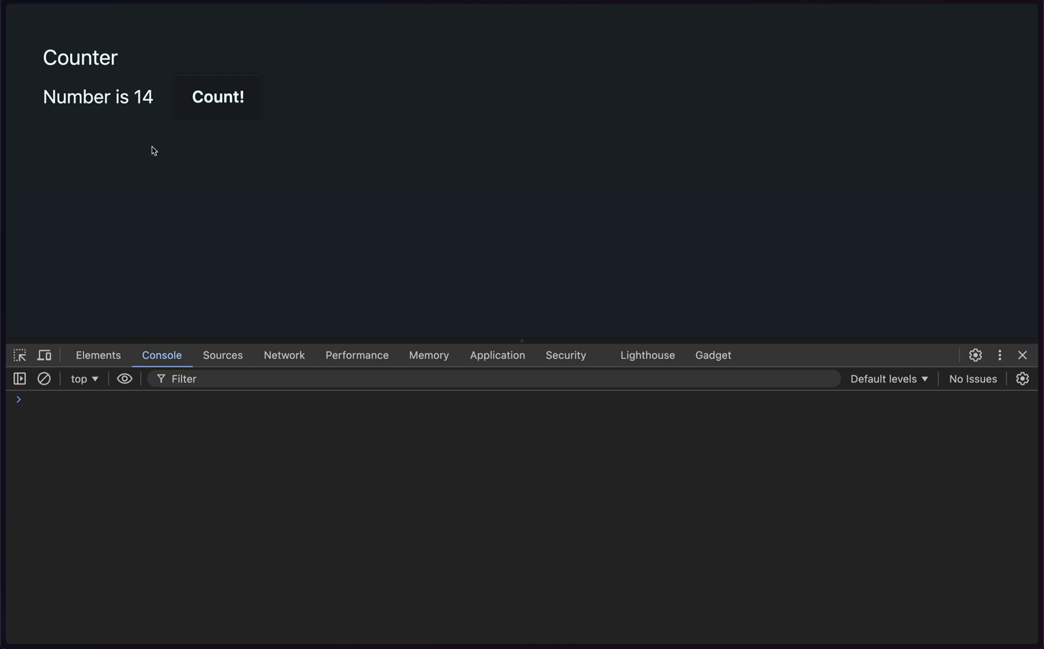
mouse_move(202, 360)
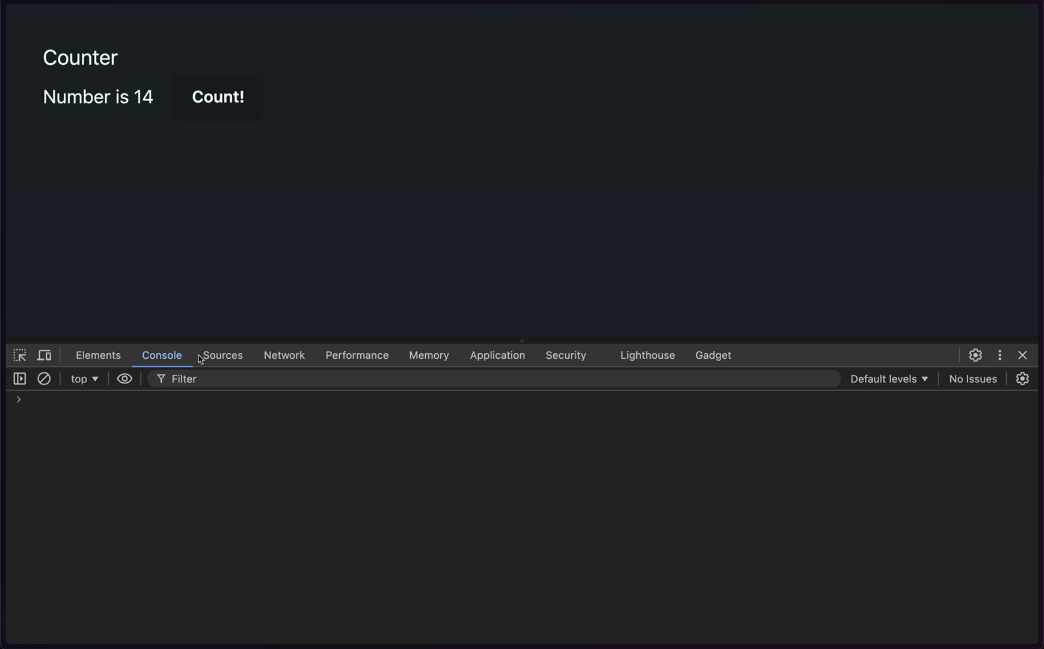
mouse_move(172, 175)
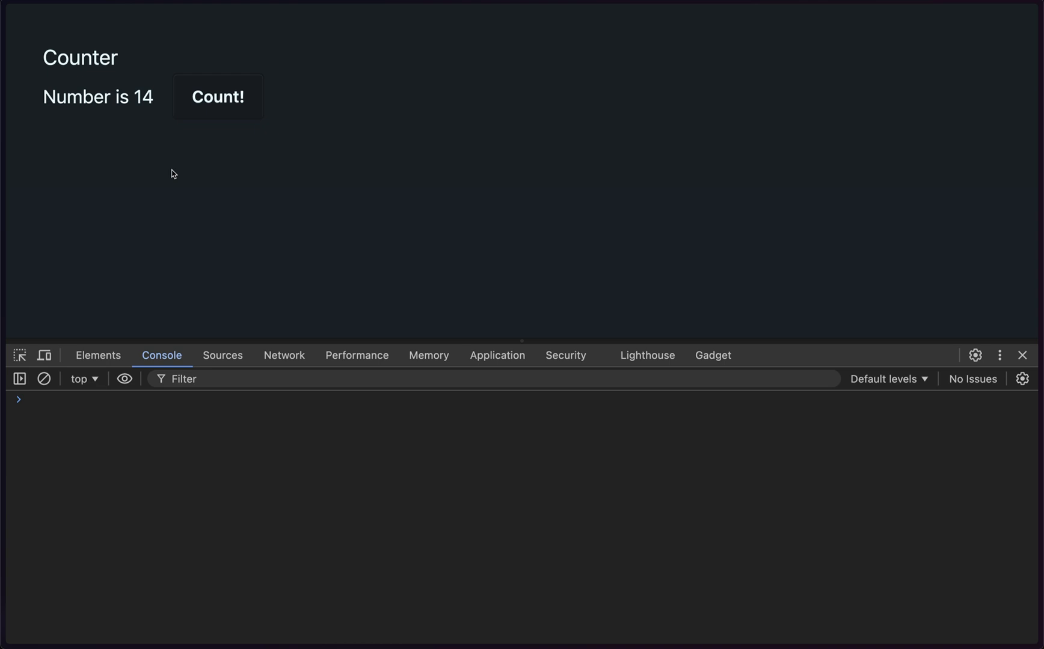
mouse_move(450, 113)
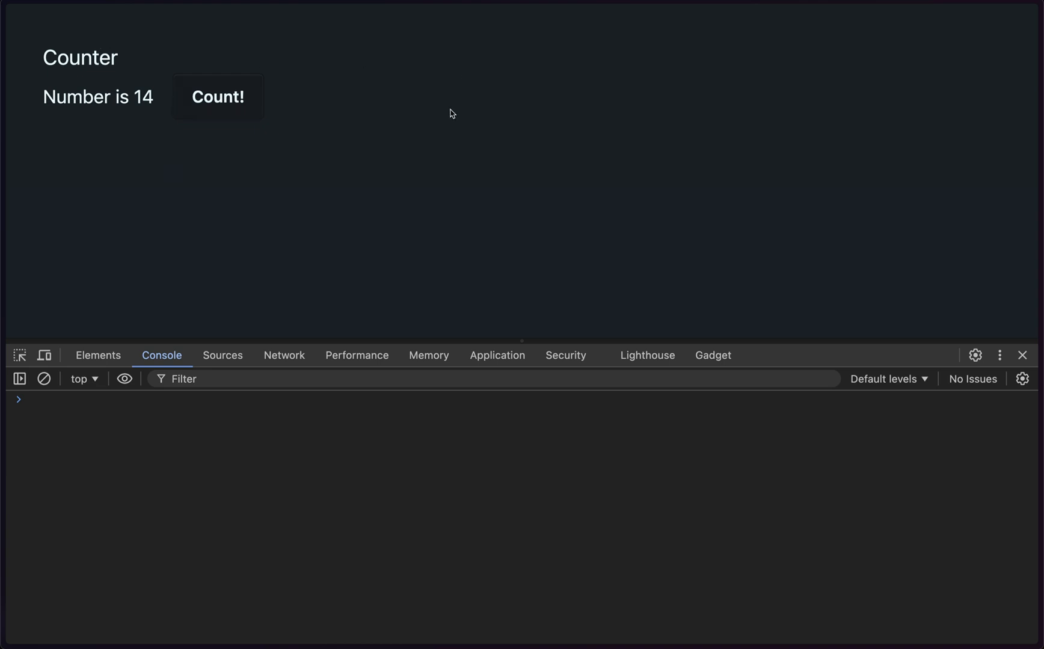
mouse_move(220, 216)
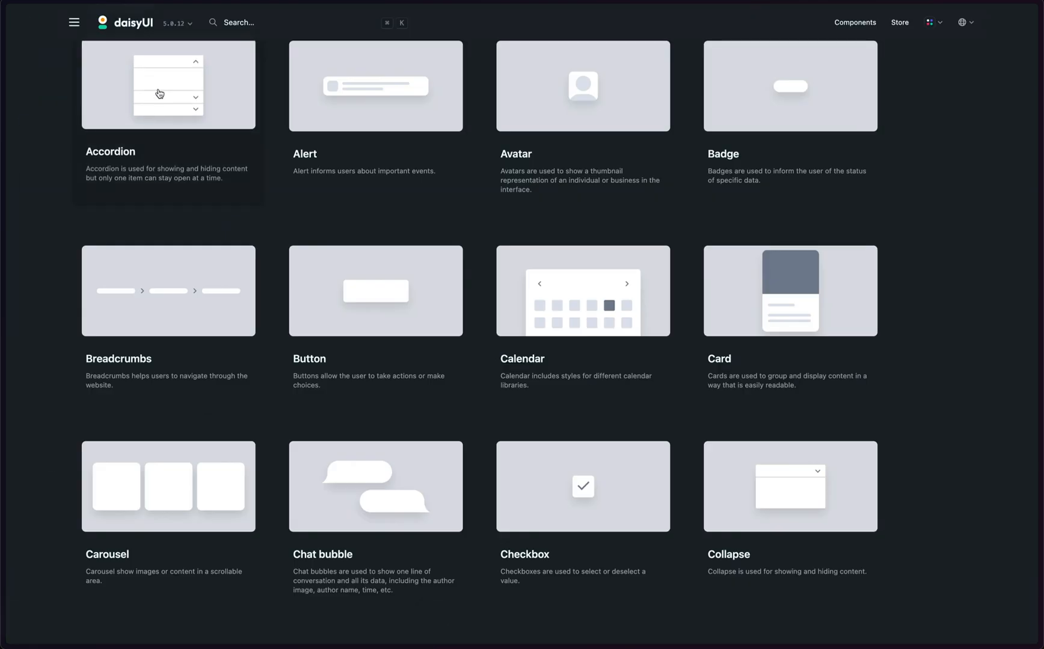
Scroll to the Tab box example and reveal its HTML markup
scroll("down", 3)
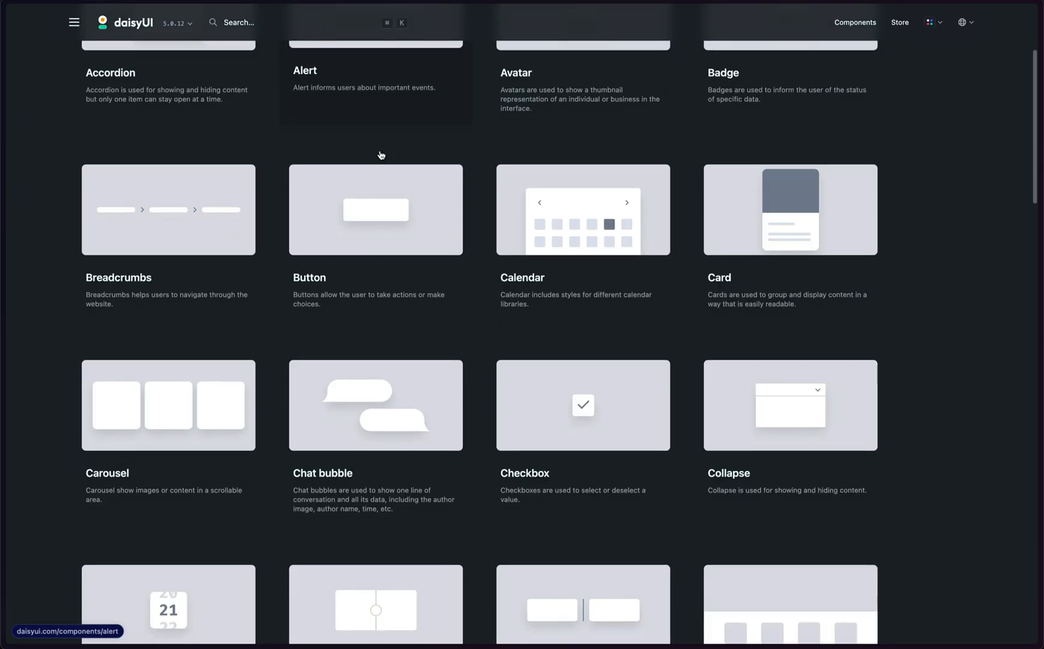
scroll("down", 3)
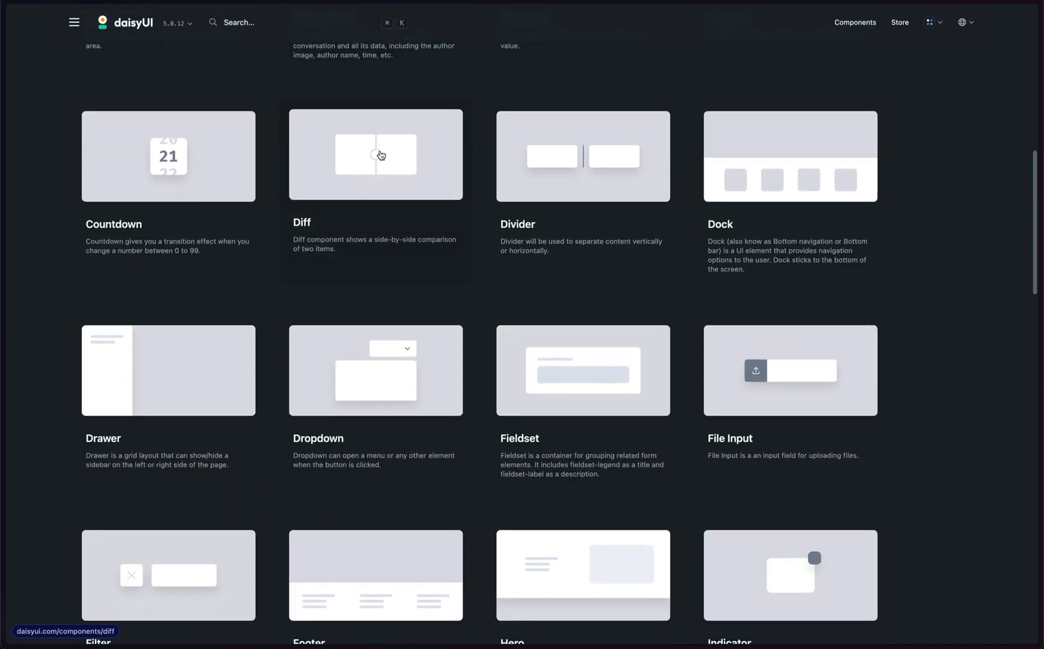
scroll("down", 3)
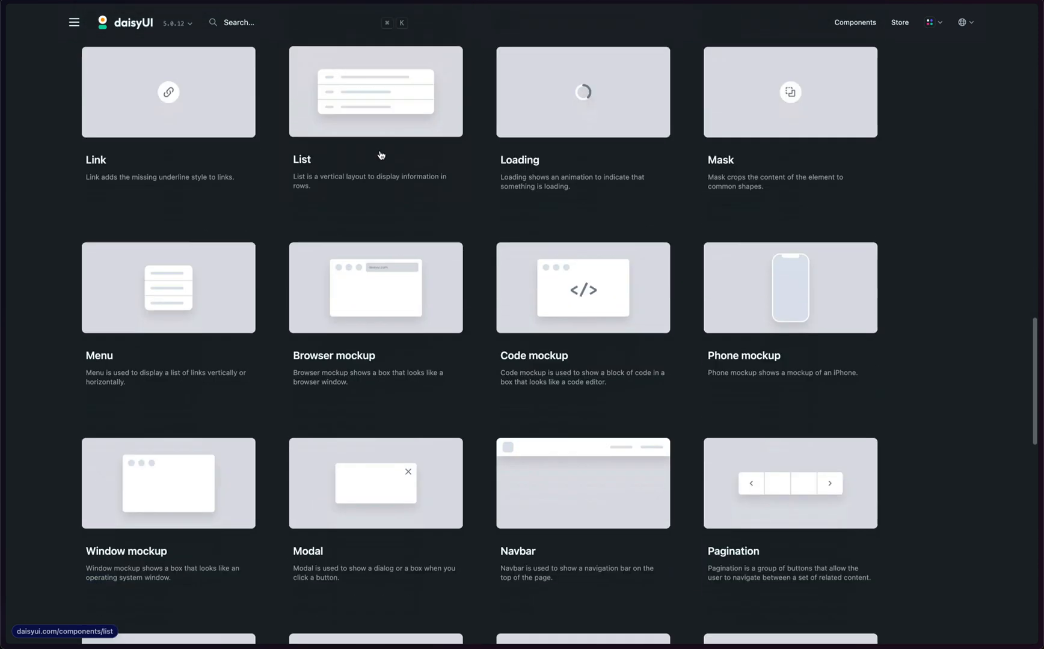
scroll("down", 3)
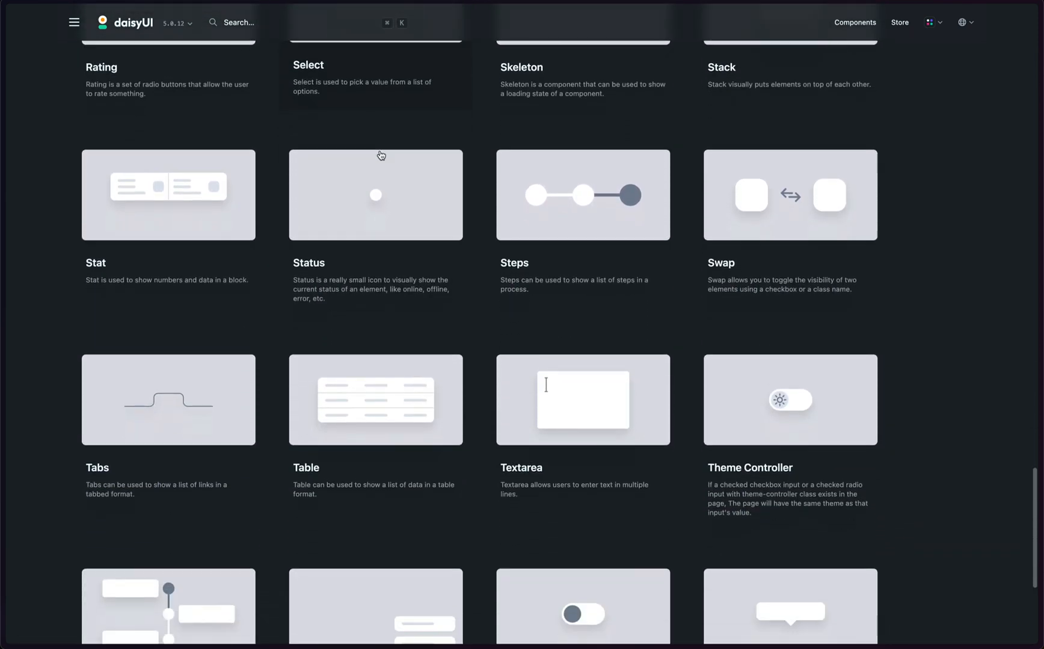
scroll("down", 3)
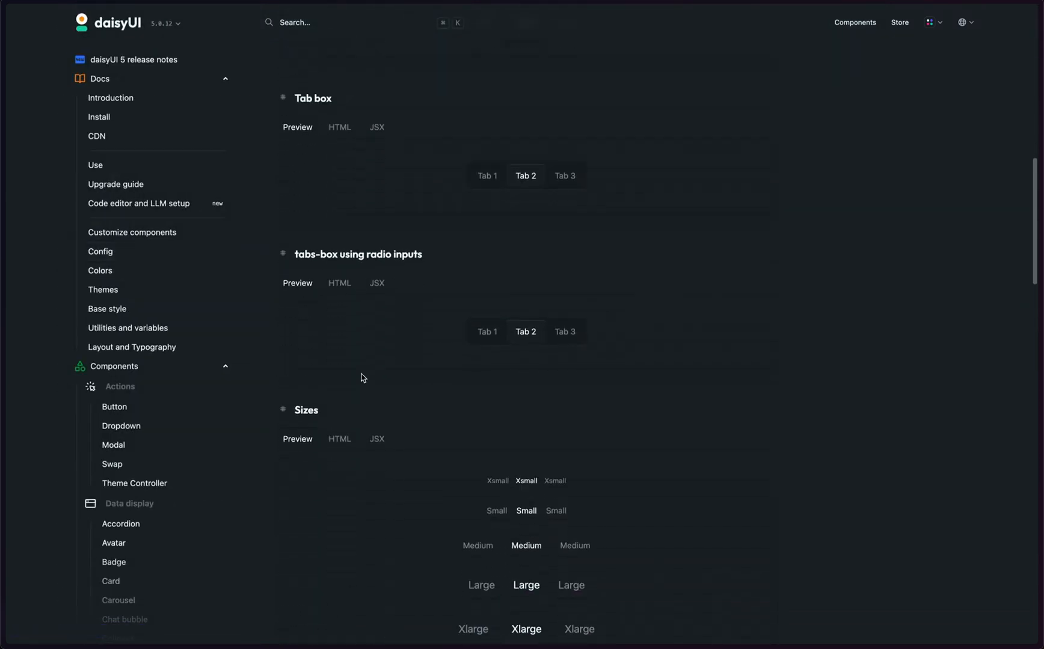
scroll("down", 3)
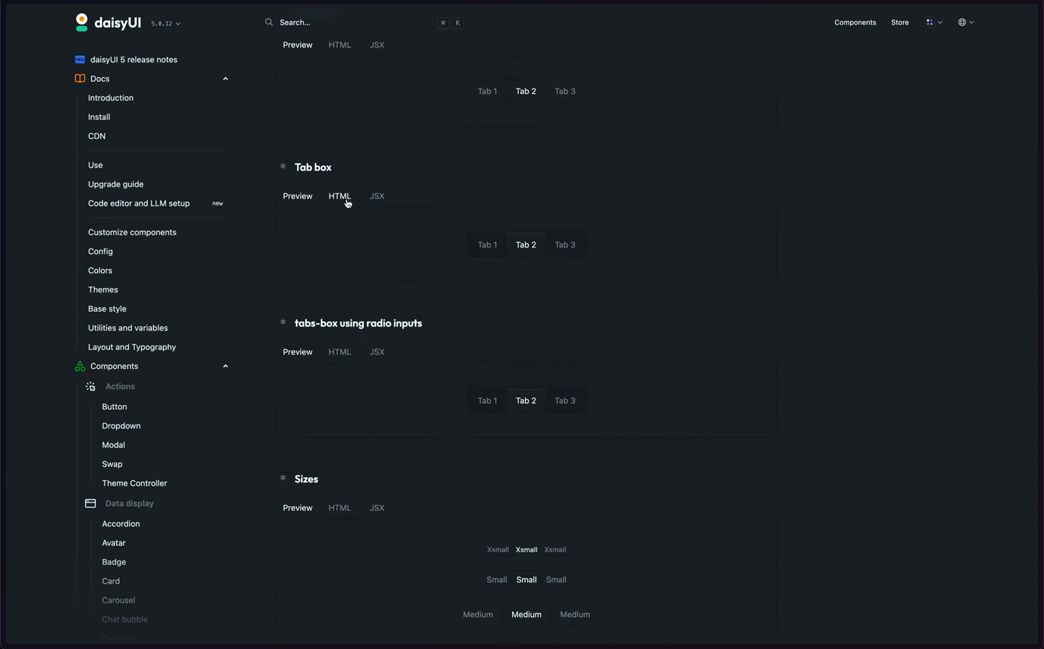
left_click(339, 196)
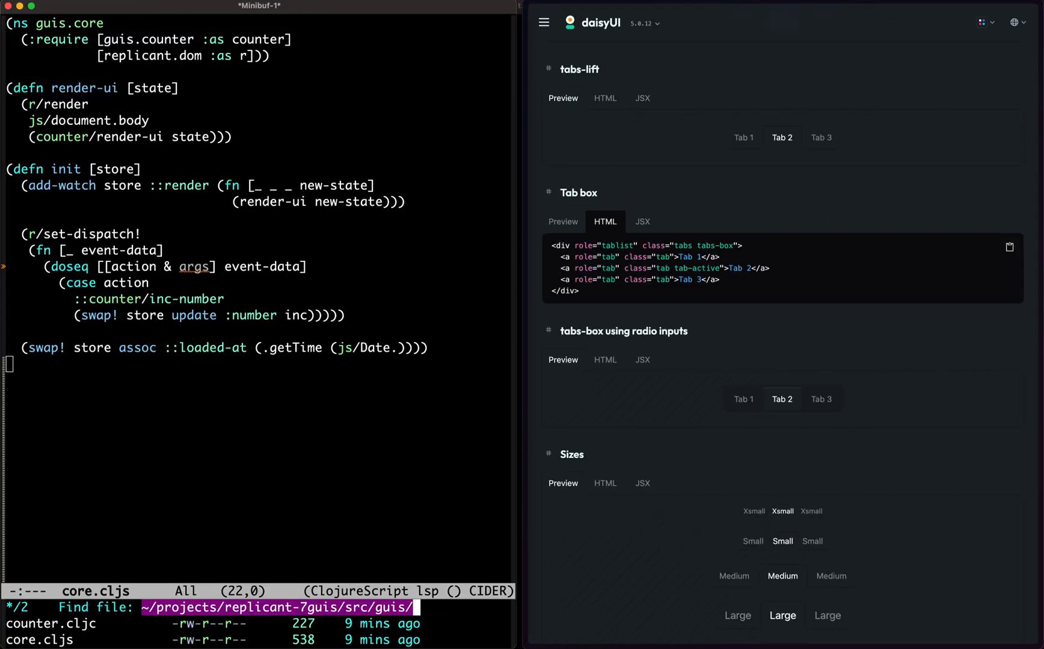
Create layout.cljc and convert the pasted Tab box HTML into hiccup with html-to-hiccup-convert-region
type("layou")
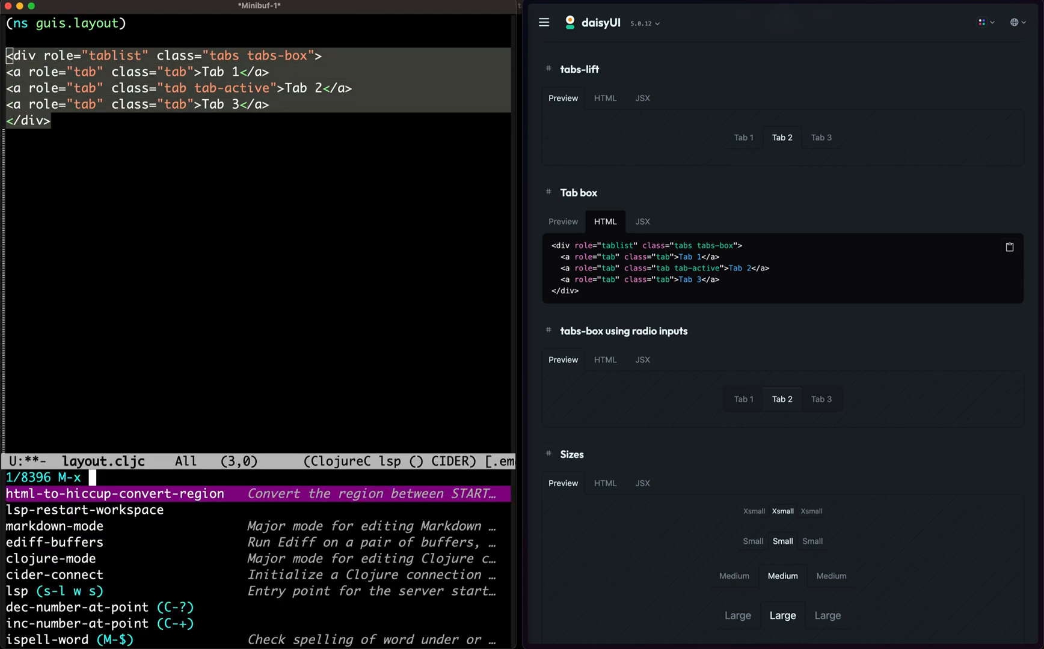
type("html")
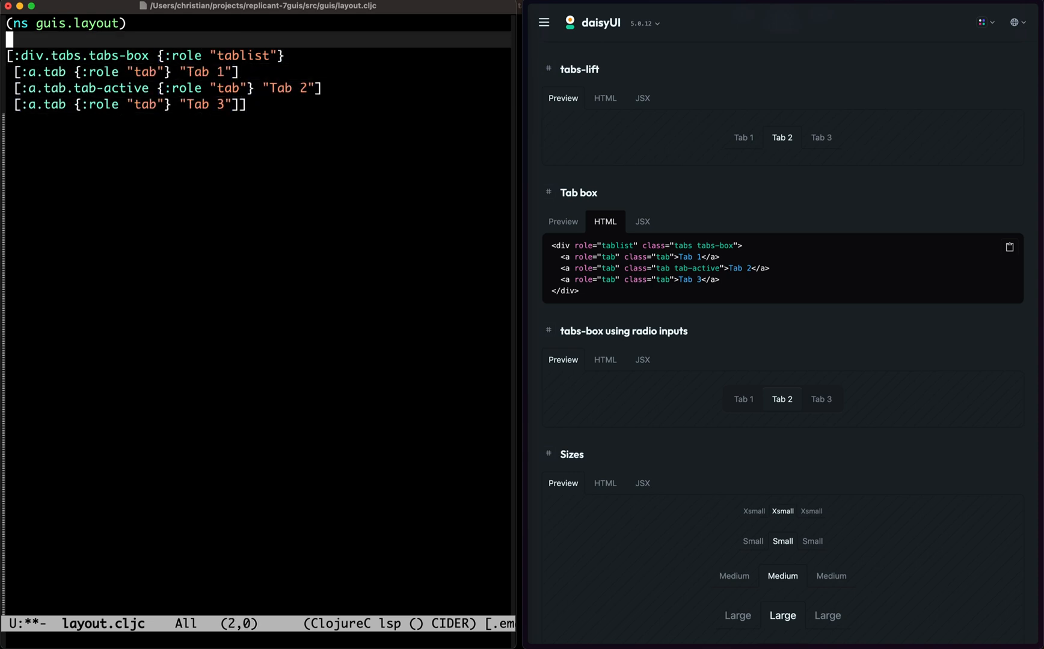
Define tab-bar taking views and current-view, destructuring each view's id and text into a tab
type("(defn tab-bar [")
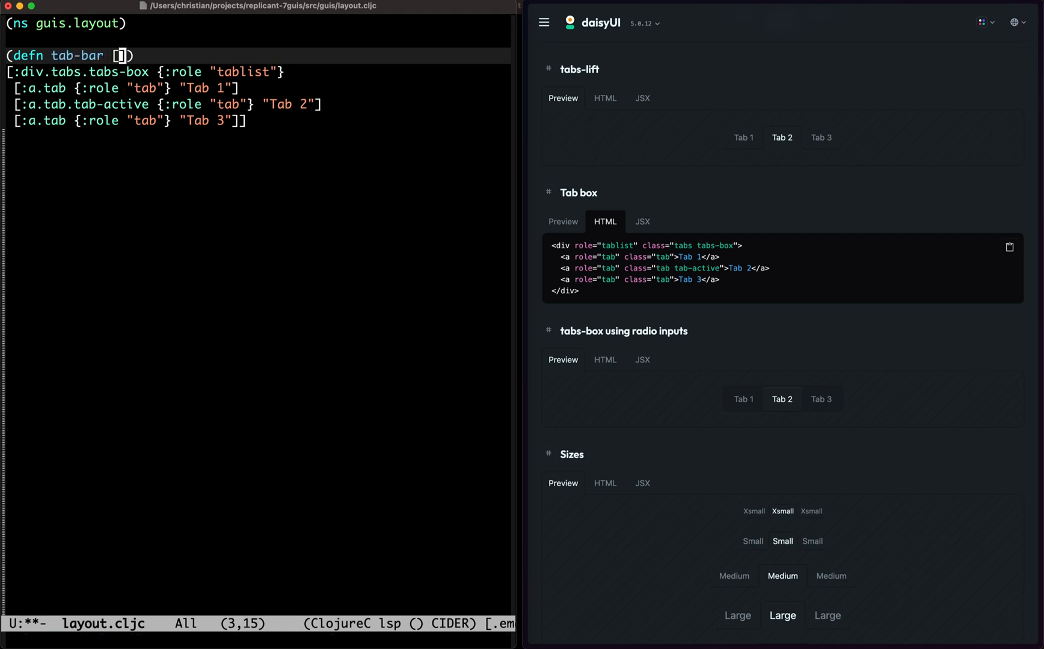
type("views")
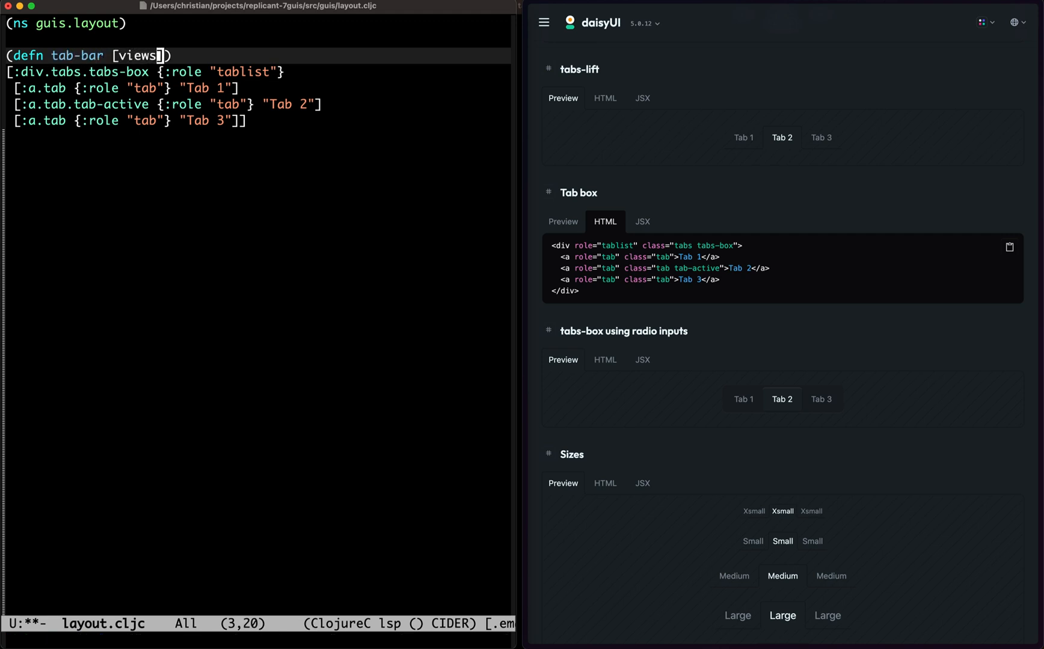
type("act")
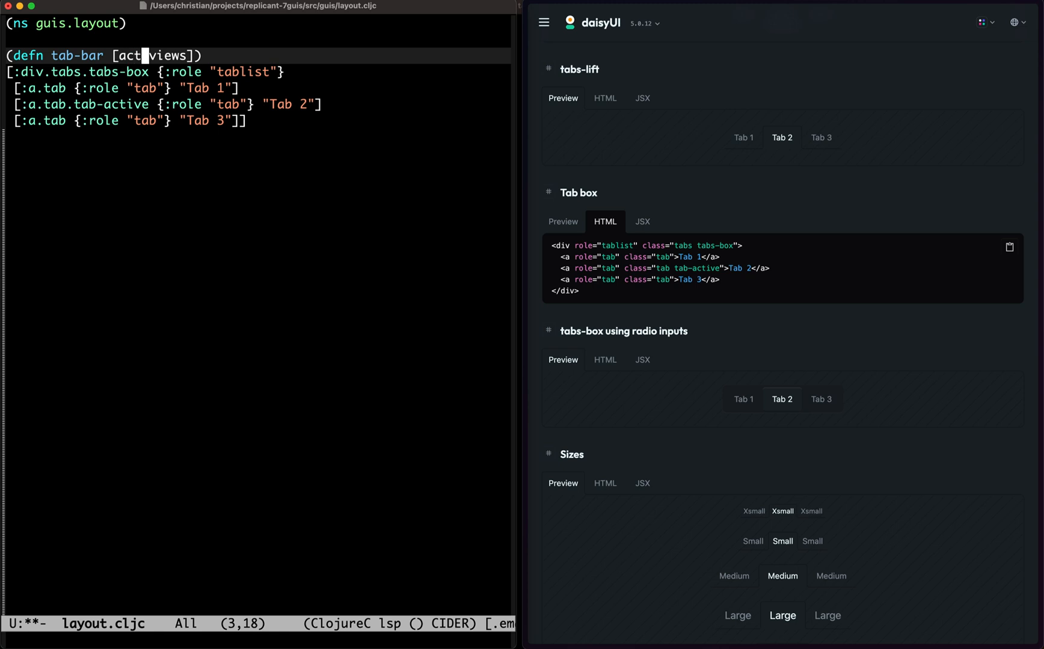
type("current-view")
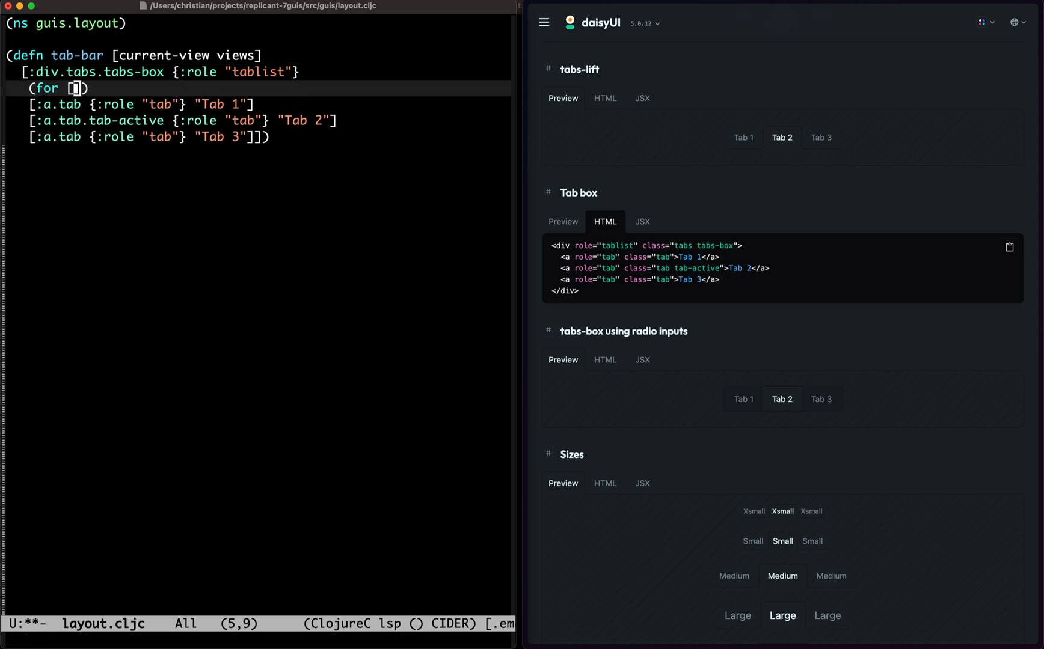
type("{:keys [id text")
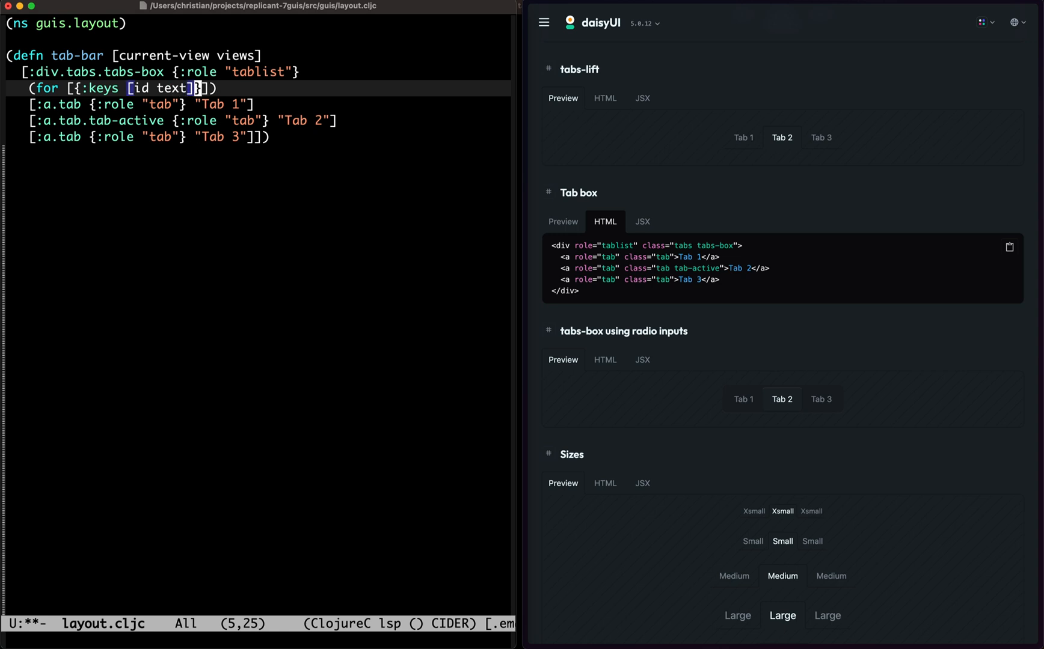
type("views")
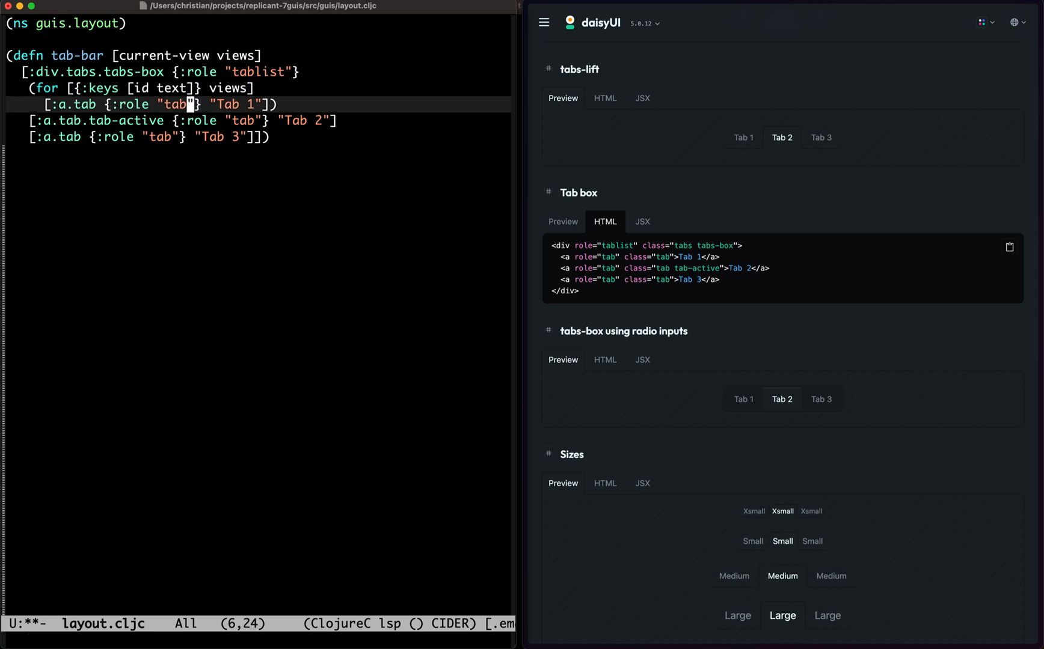
type("text]")
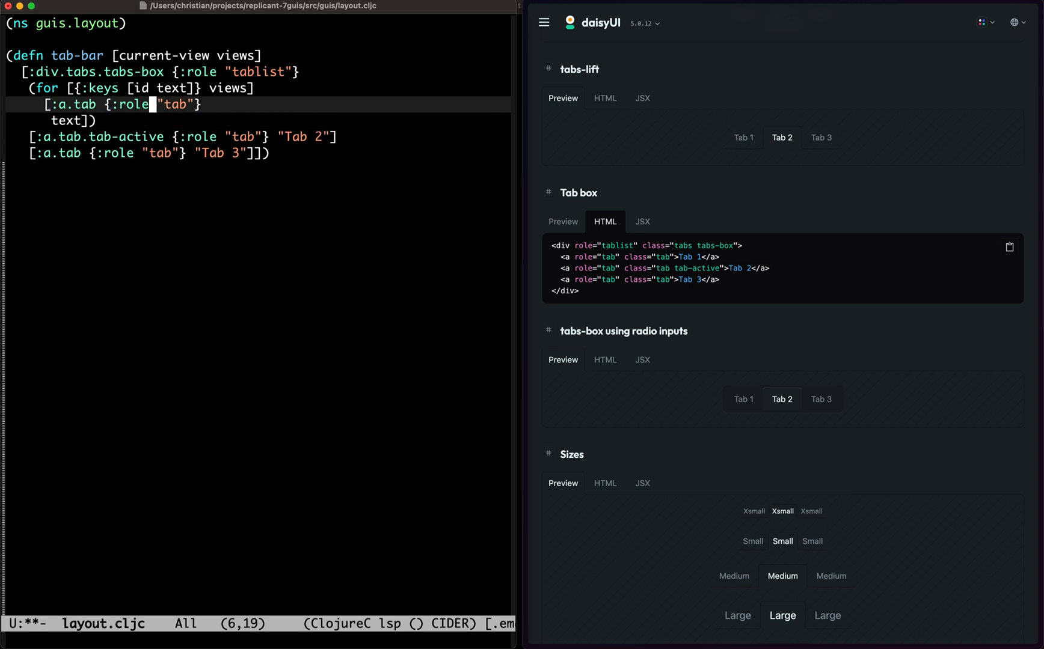
Use cond-> to add class tab-active when current?, else assoc-in [:on :click] a ??? placeholder action
type("(cond->")
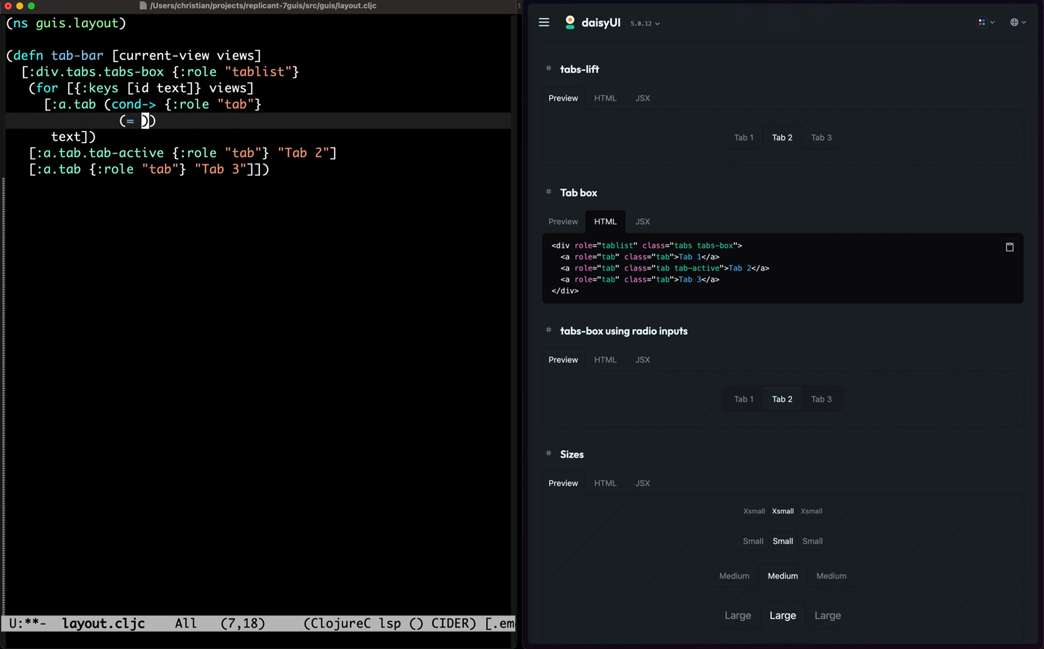
type("id current-view")
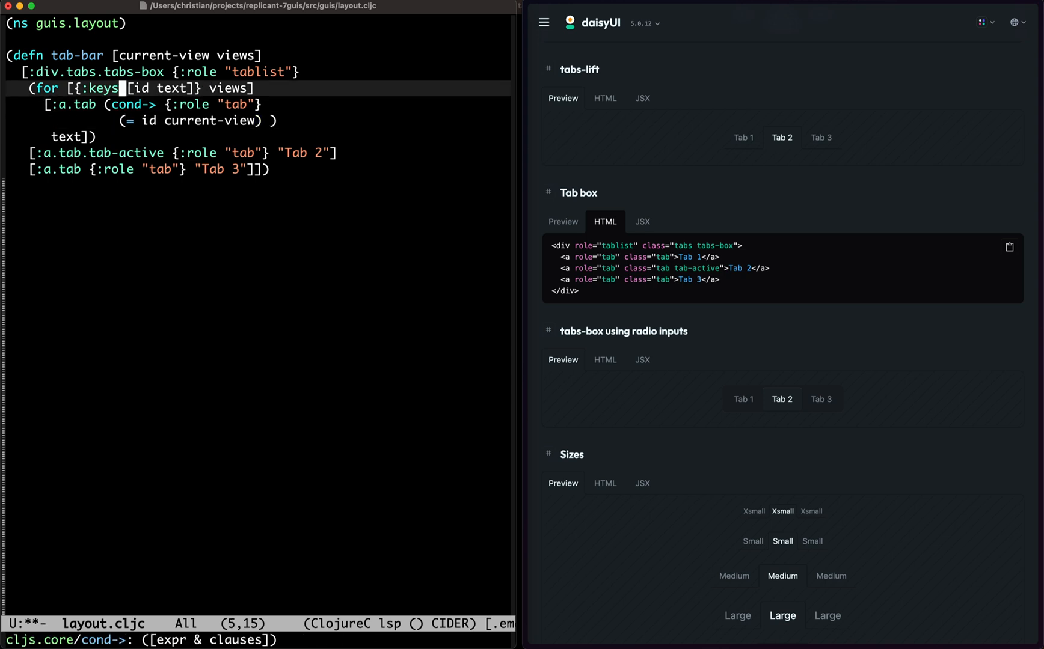
type("(let [])")
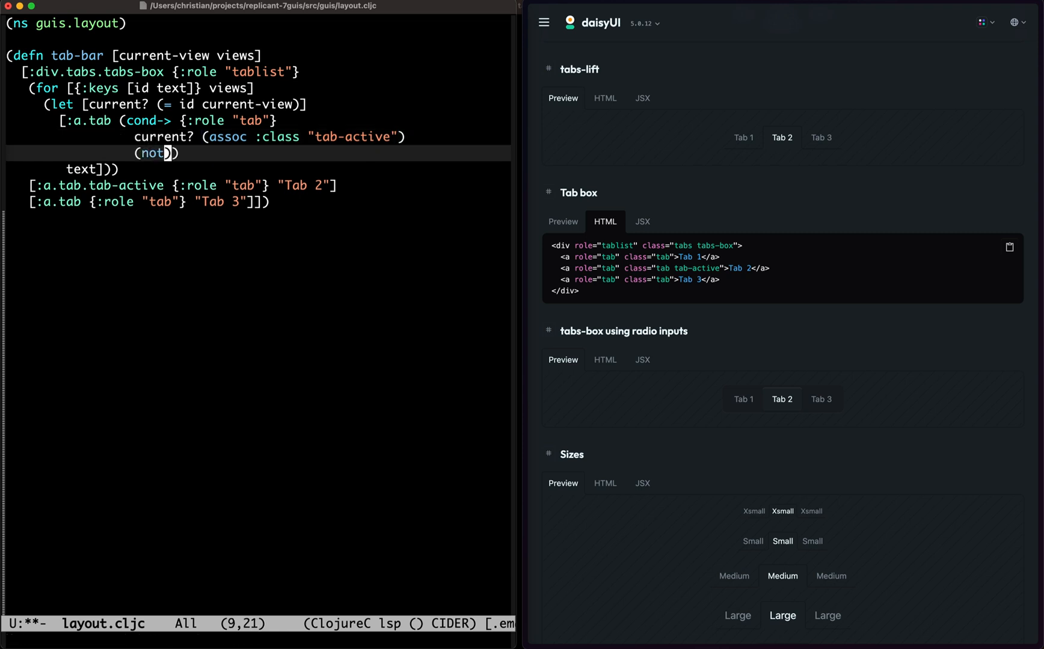
type("current?")
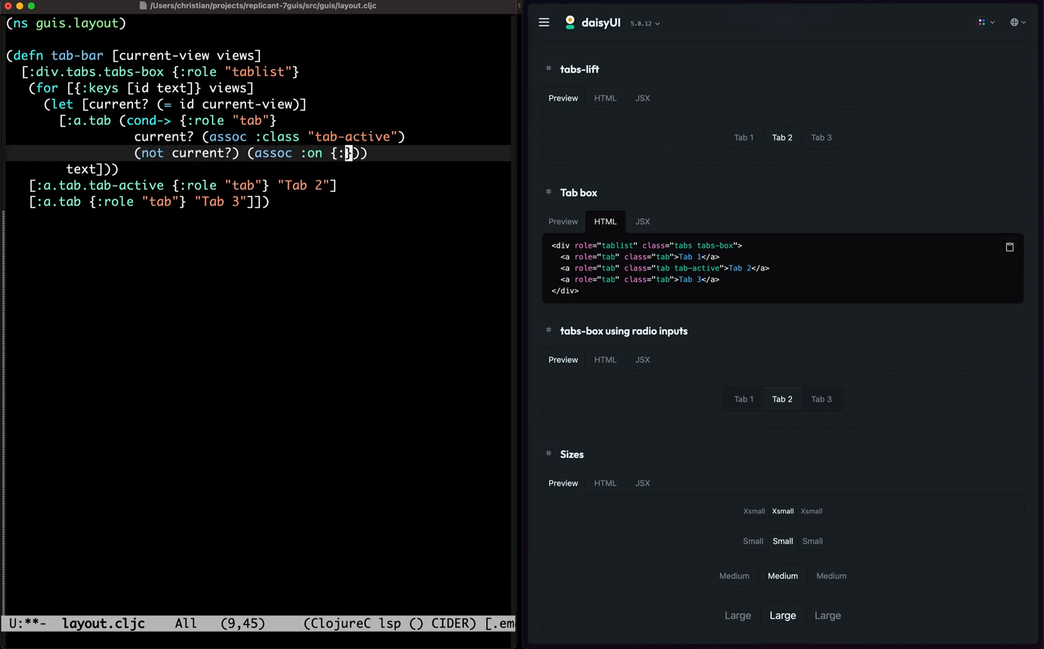
type("click")
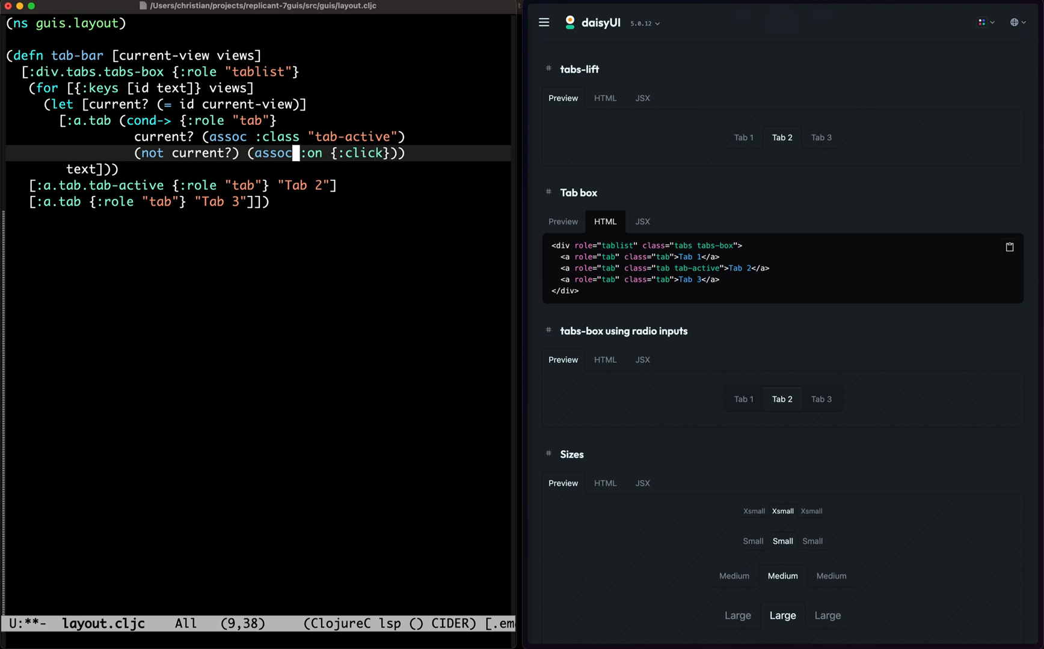
type("-in [")
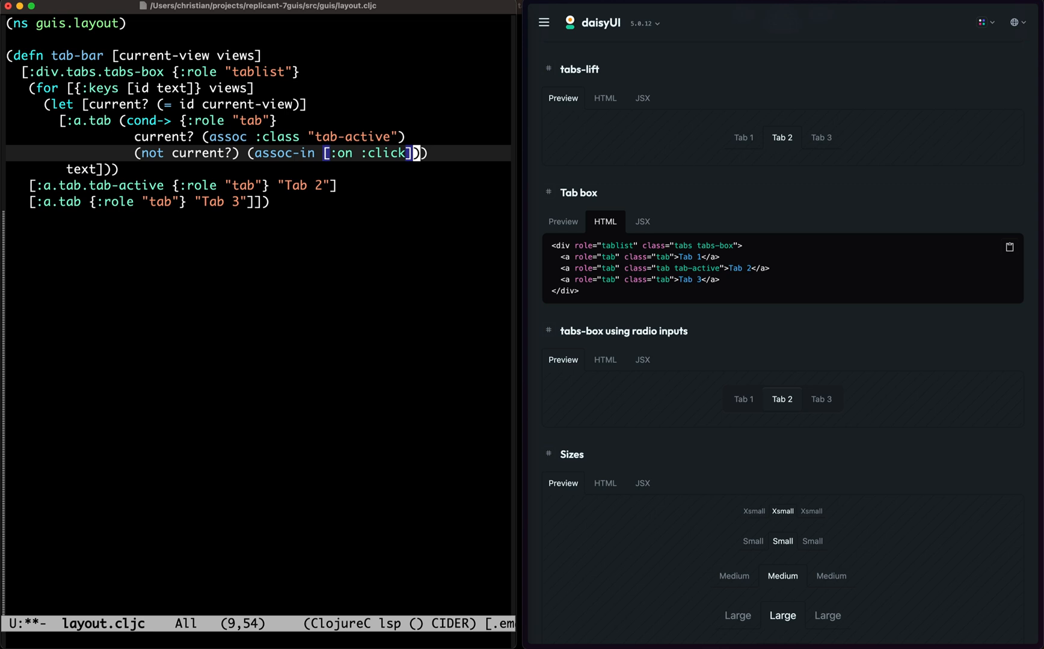
type("[;;")
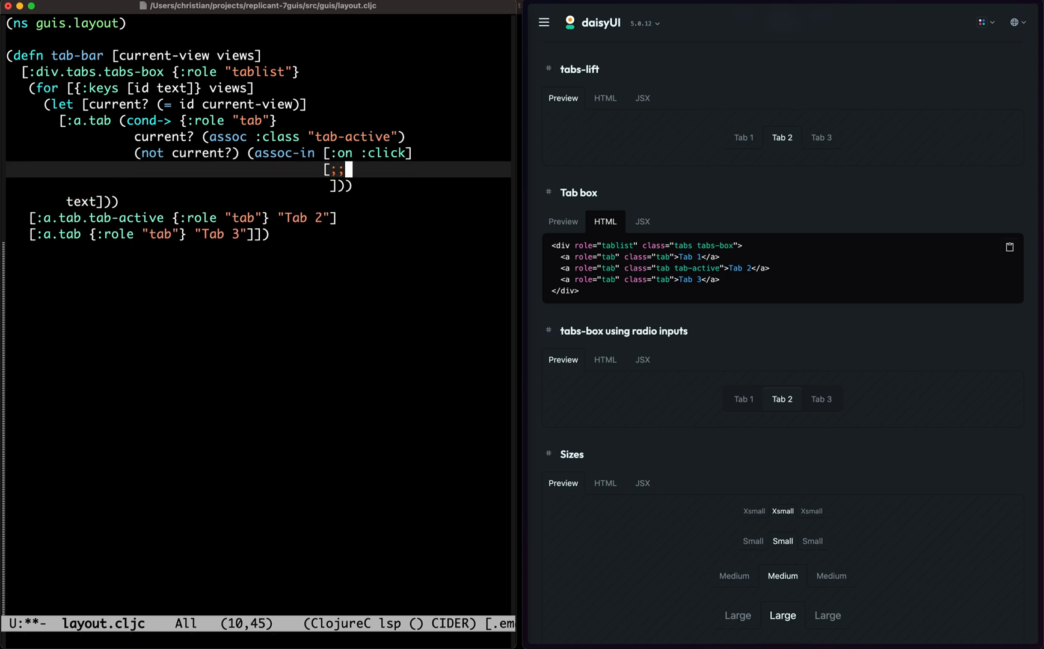
type("???")
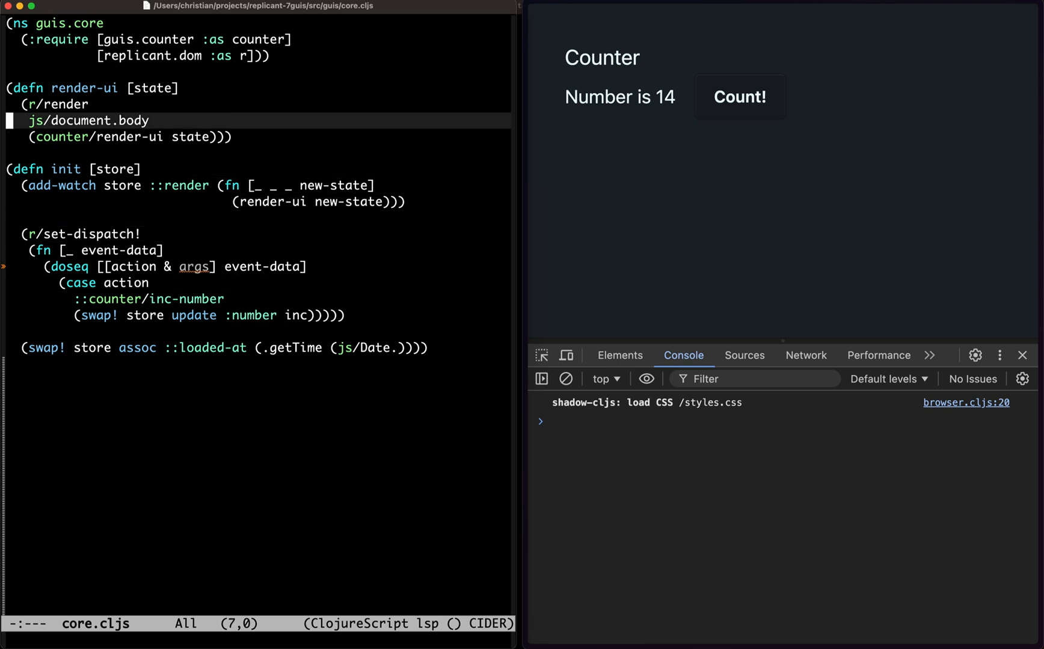
Require guis.layout and wrap render-ui in [:div.m-8] containing layout/tab-bar above the counter
type("tab-bar")
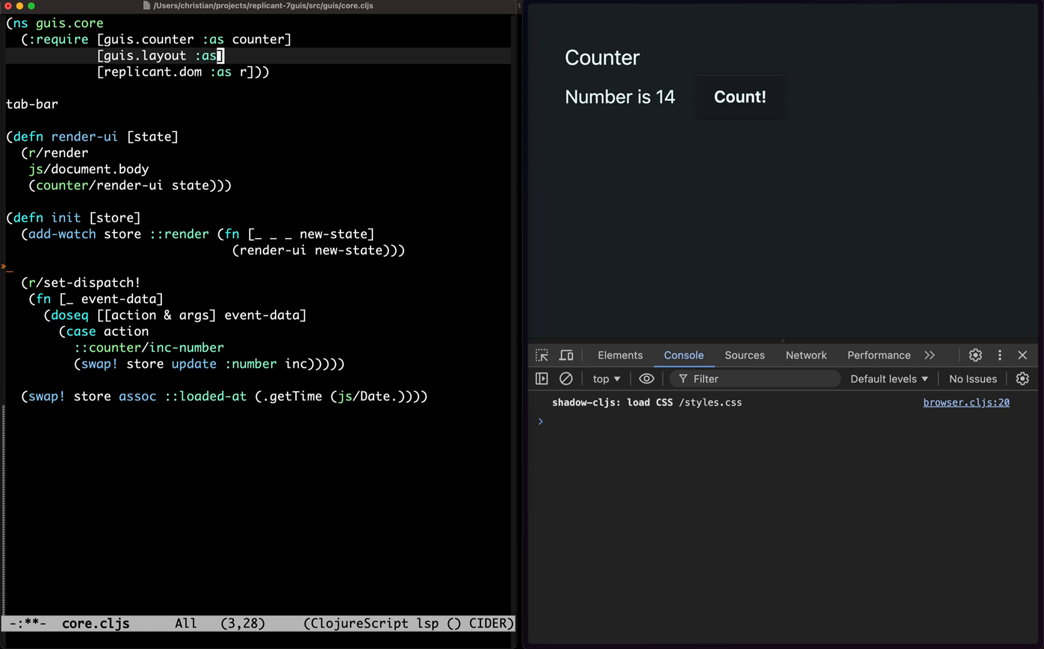
type("layout/")
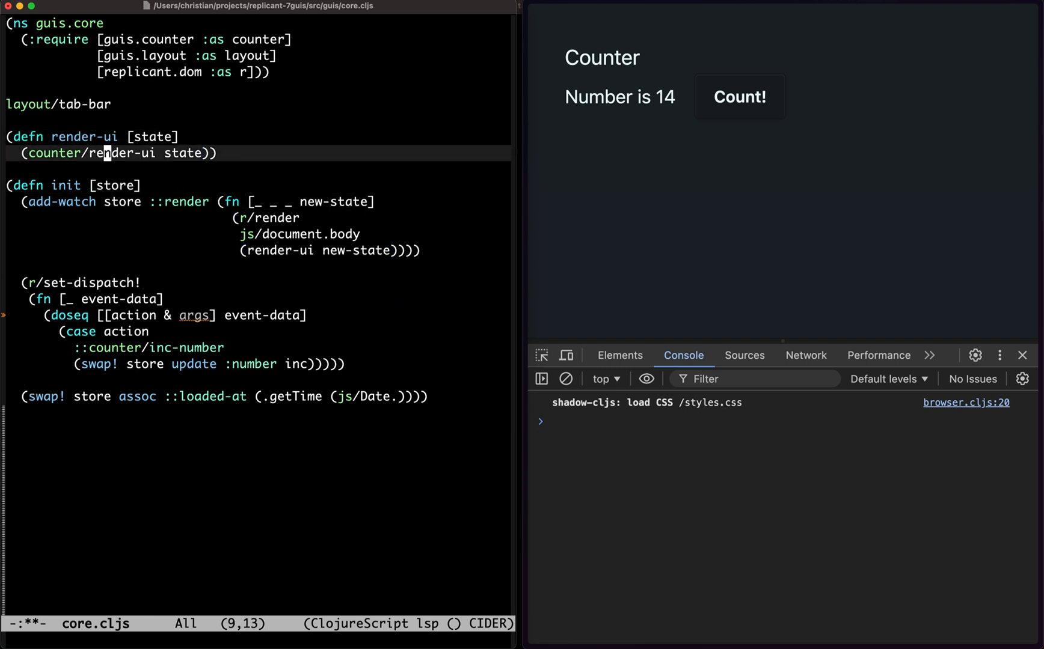
type("[:div ]")
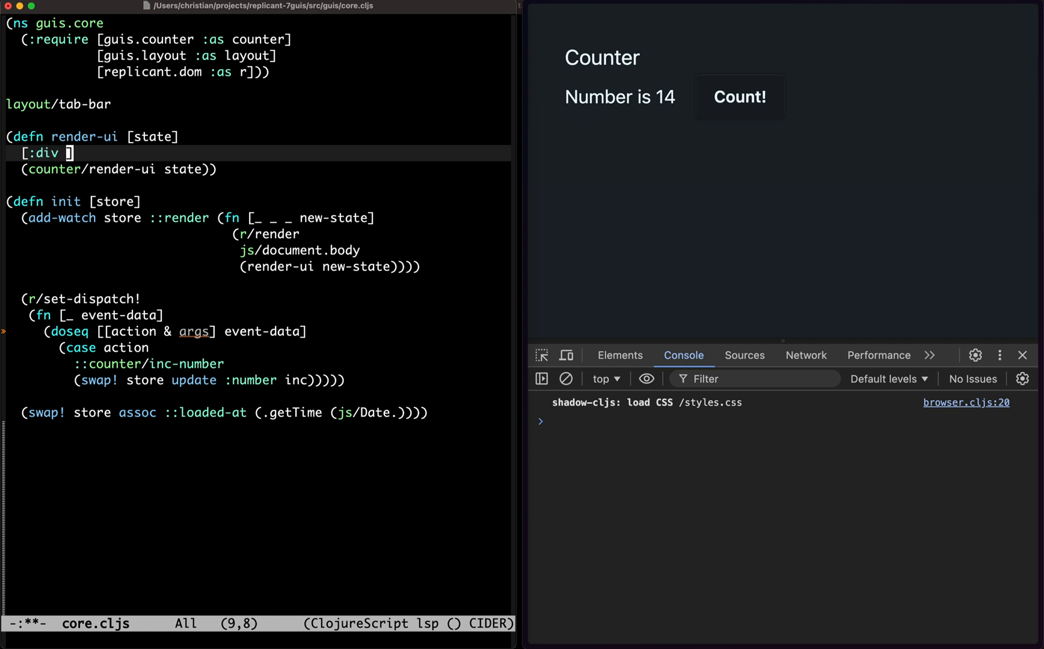
type(".m-8")
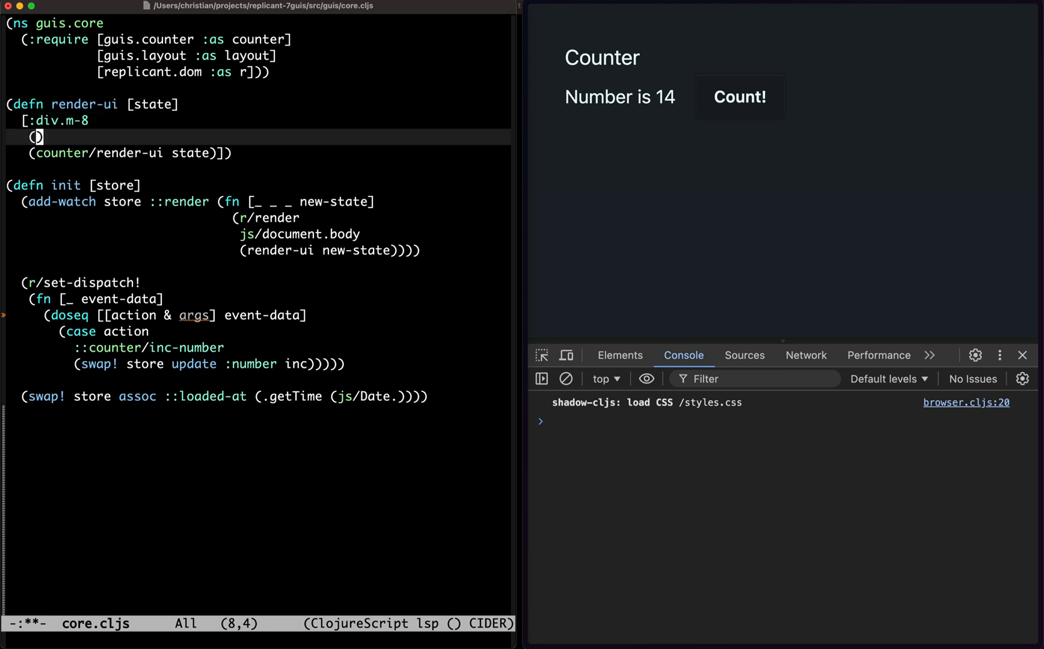
type("(layout/tab-bar [])")
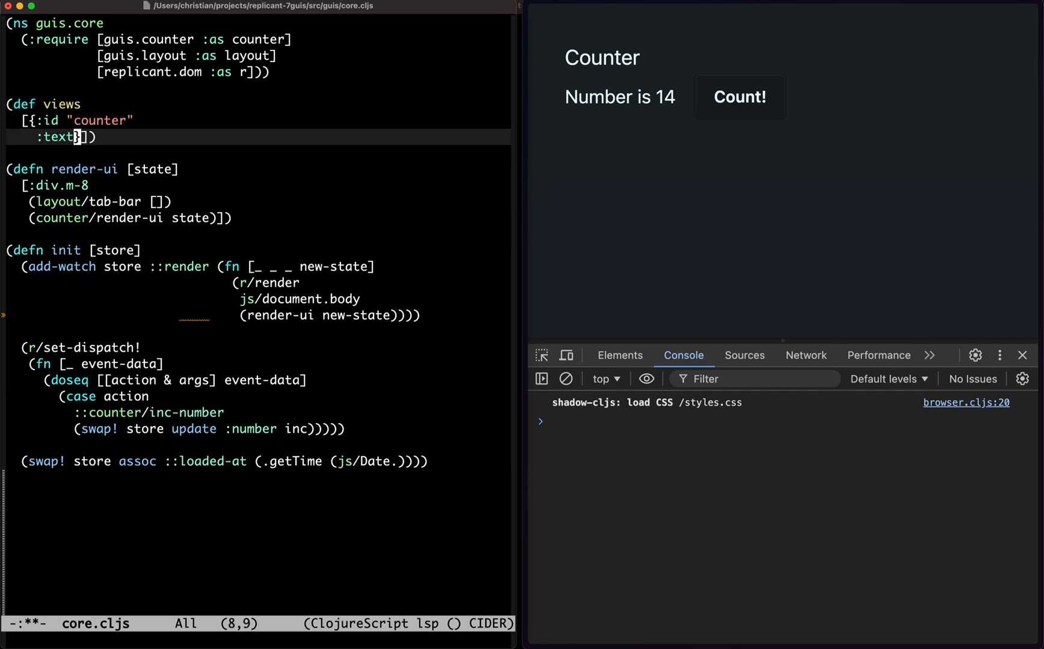
Define views with Counter (:counter) and Temperatures entries
type("\"Counter\"")
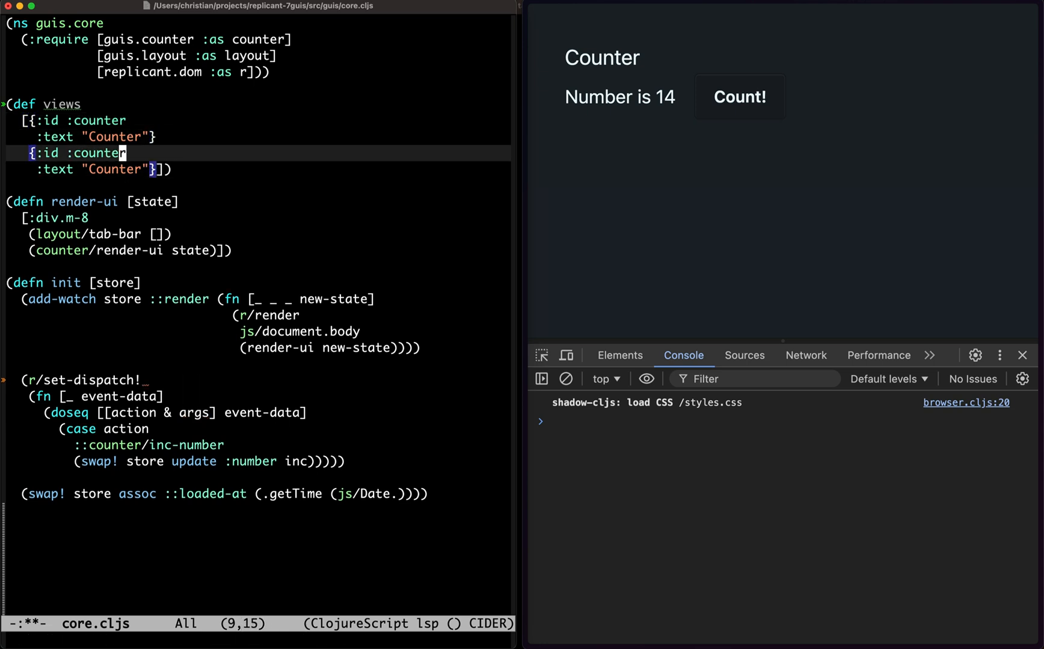
type("temperatures")
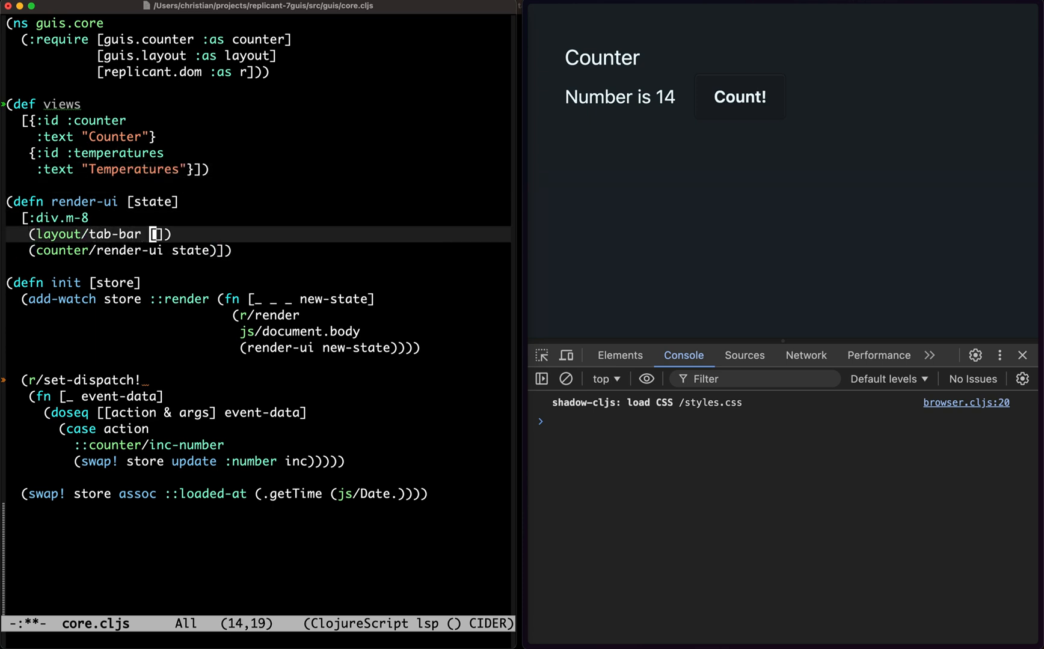
type(":counter")
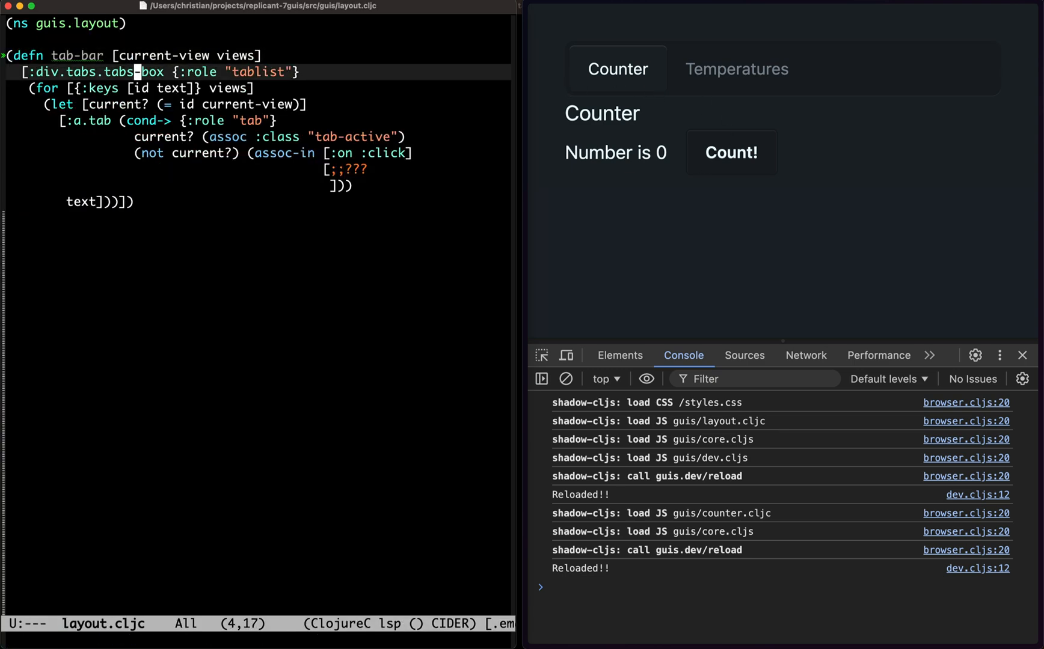
Add the .mb-4 class to :div.tabs.tabs-box and save layout.cljc
type(".mb-4")
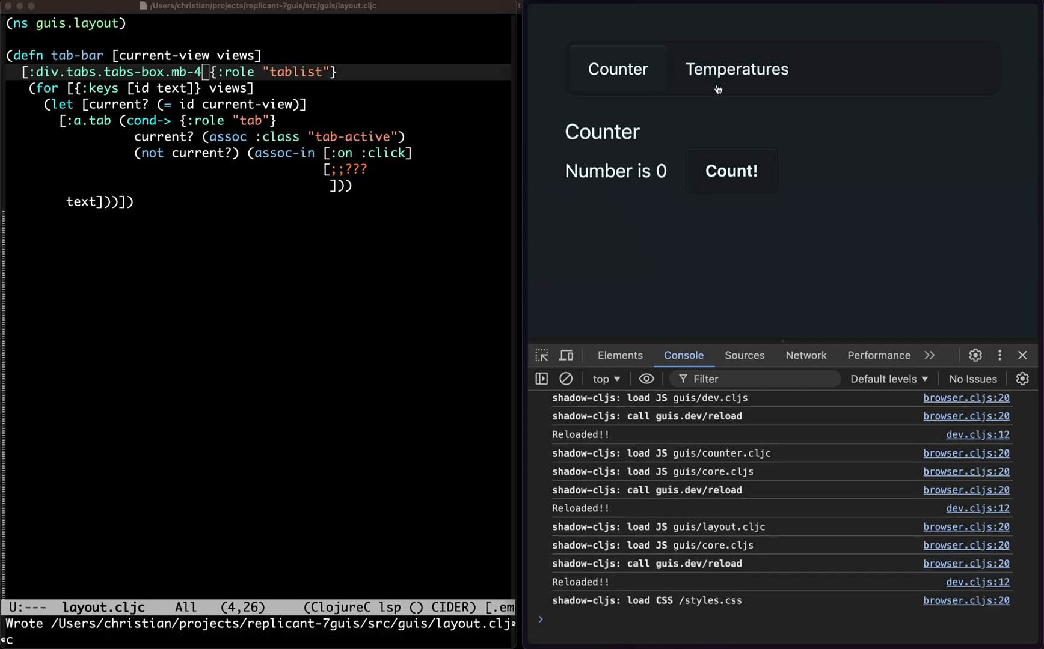
mouse_move(754, 57)
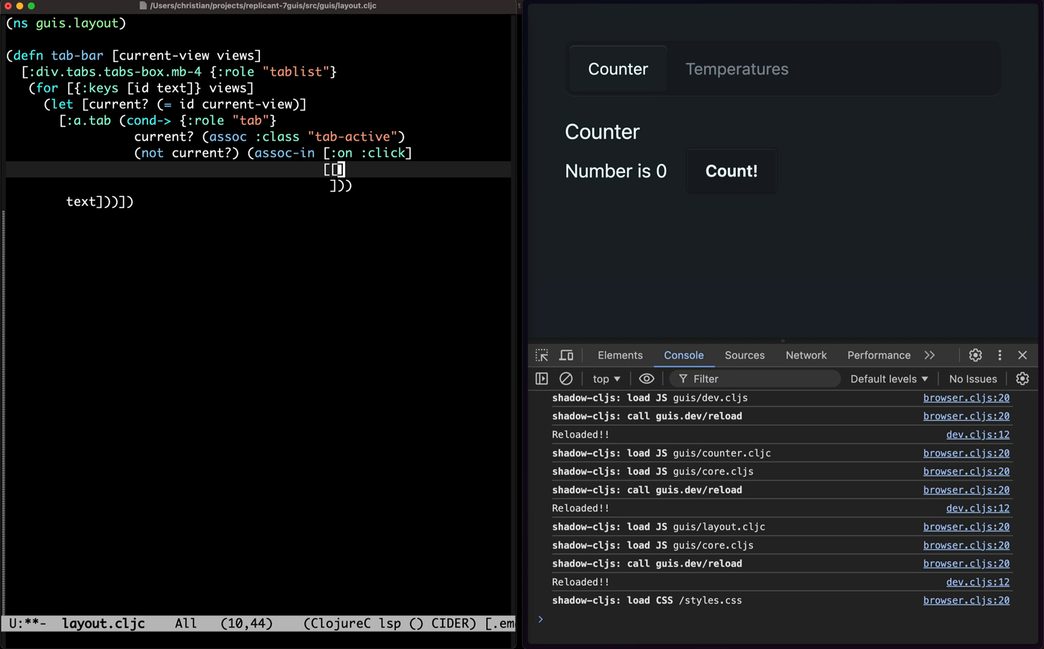
Handle ::layout/set-current-view by destructuring [id] from args and assoc-ing :current-view id into the store
type(":")
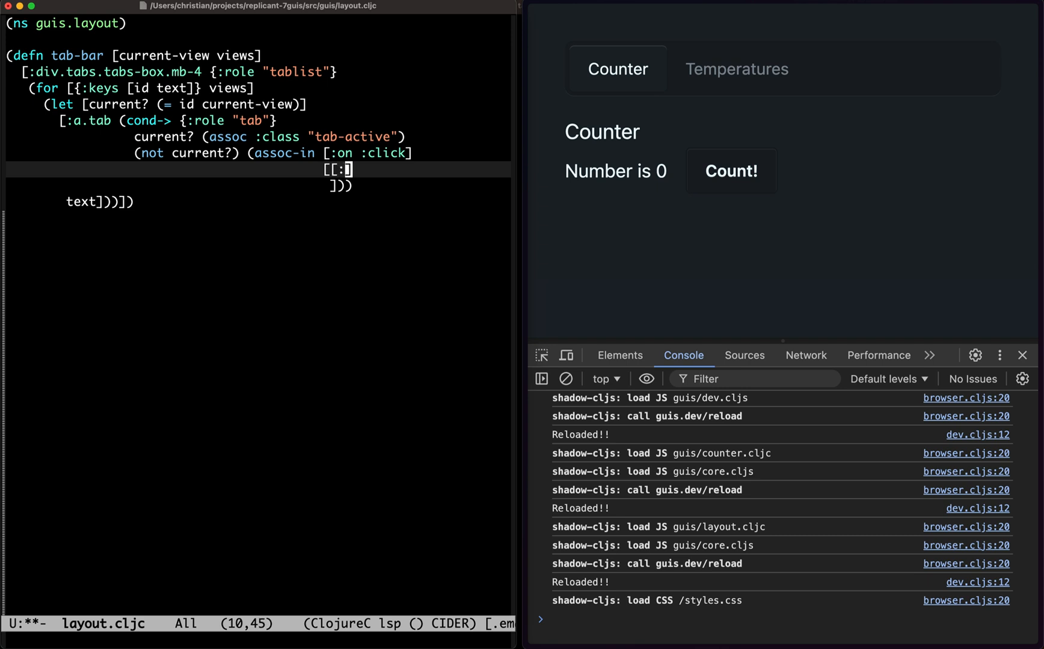
type("::set-current-view")
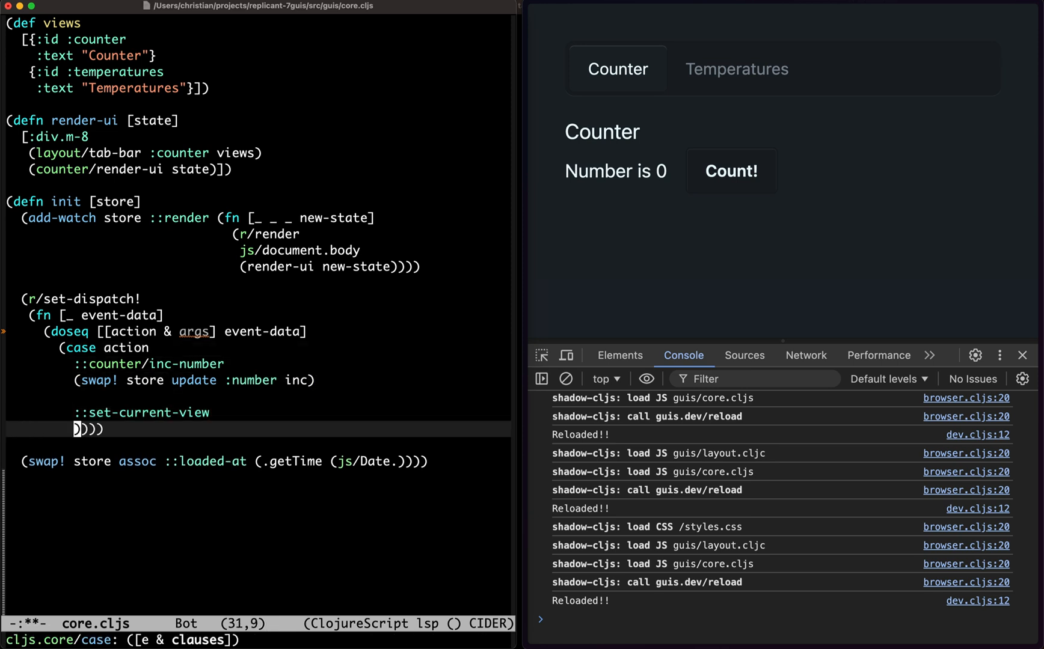
type("layout/")
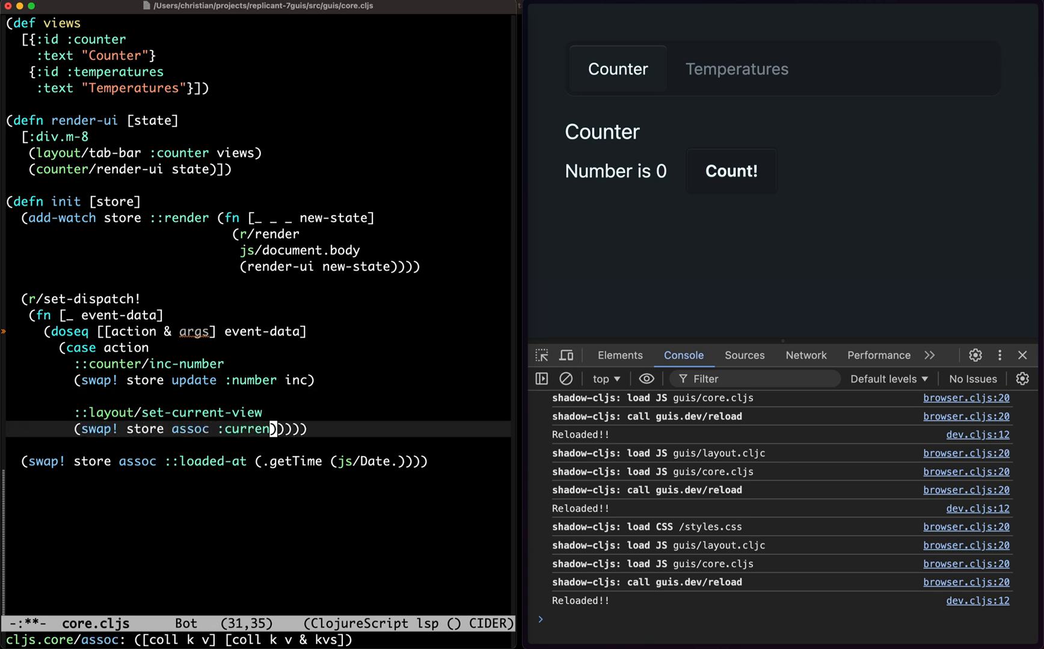
type("-view")
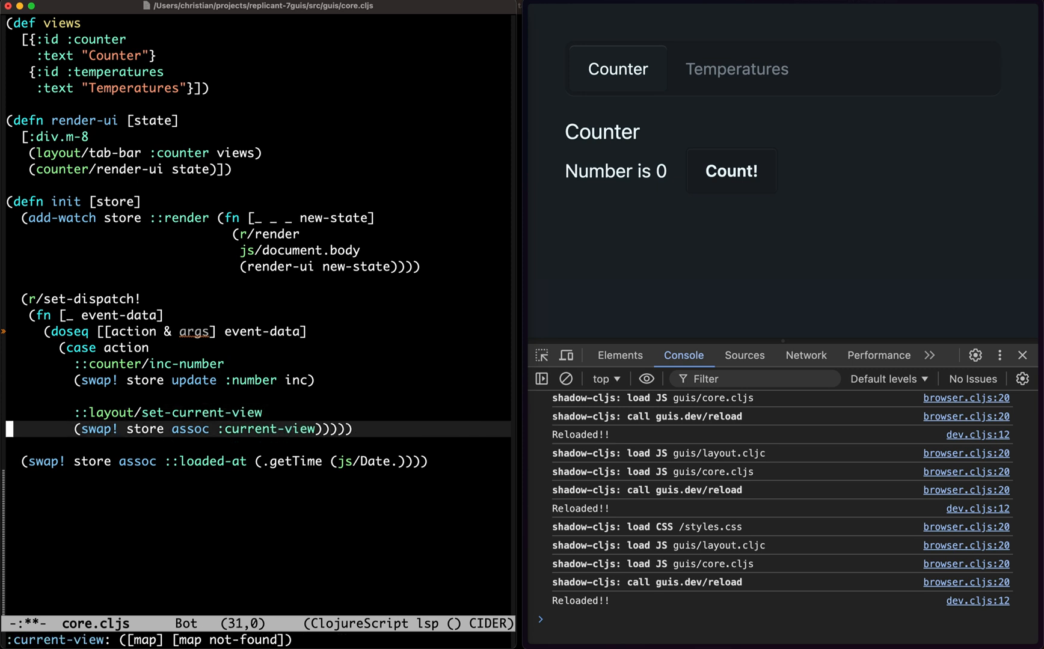
type("(let [])")
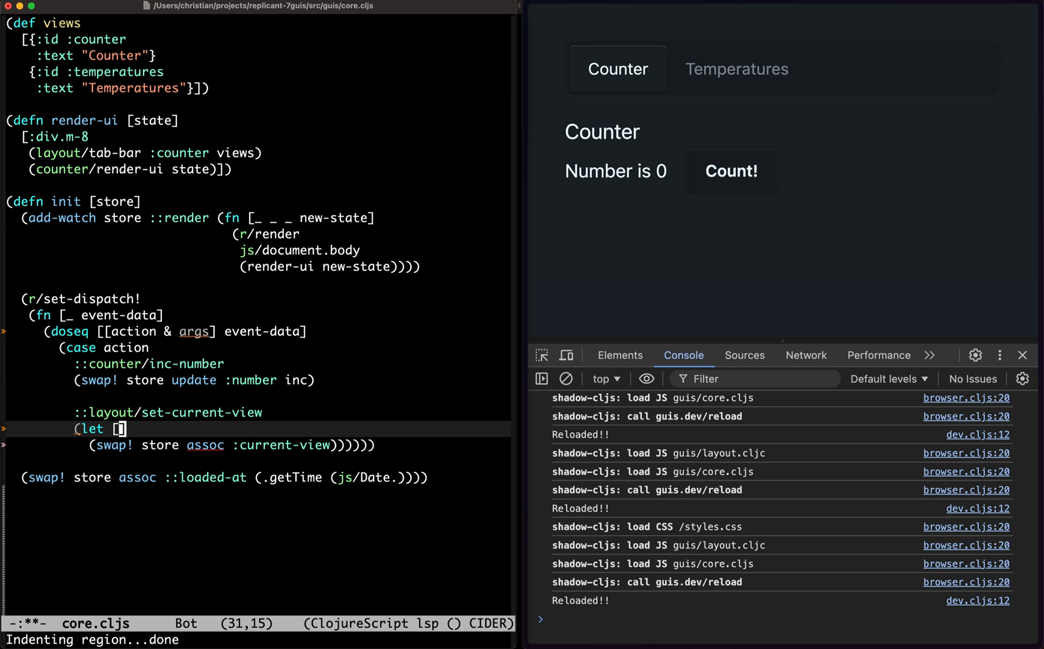
type("[id] args]")
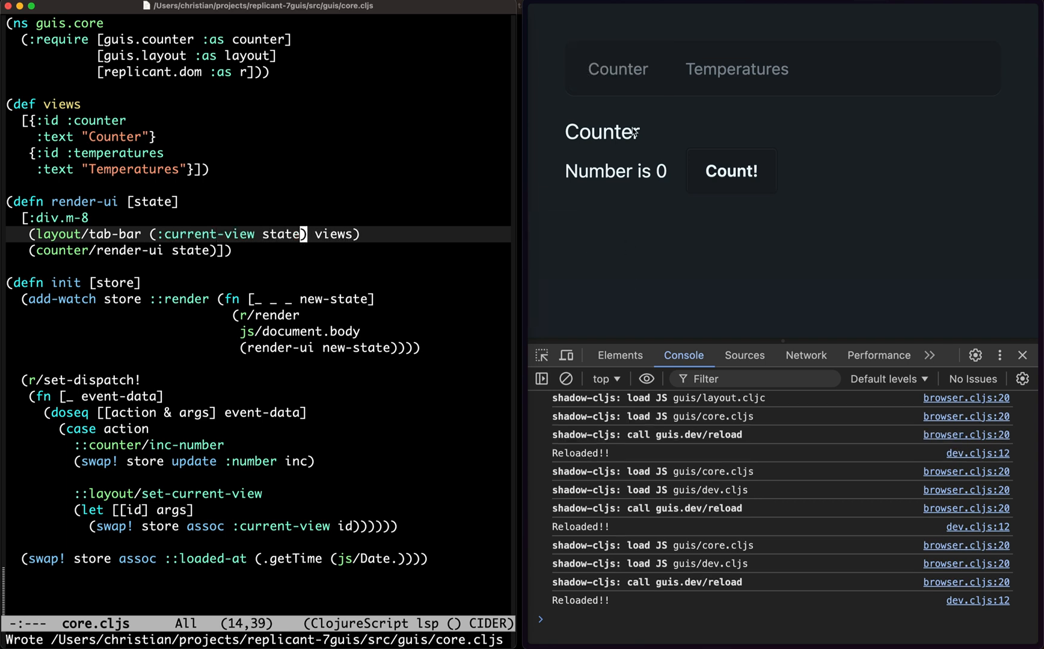
mouse_move(624, 121)
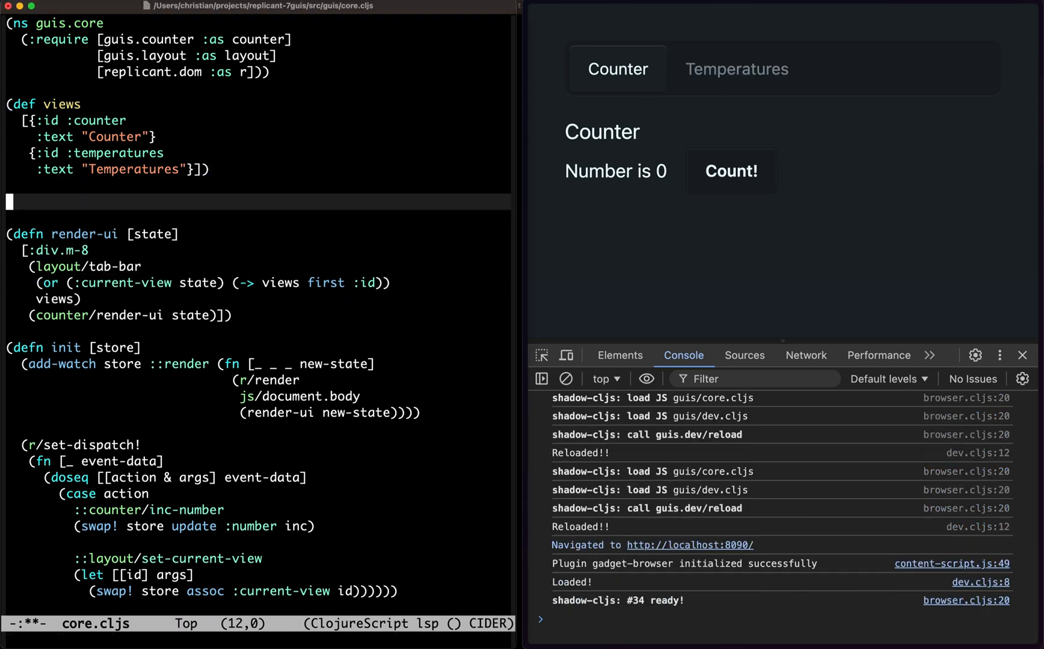
Add a get-current-view helper and make render-ui case on current-view
type("(defn get-curr")
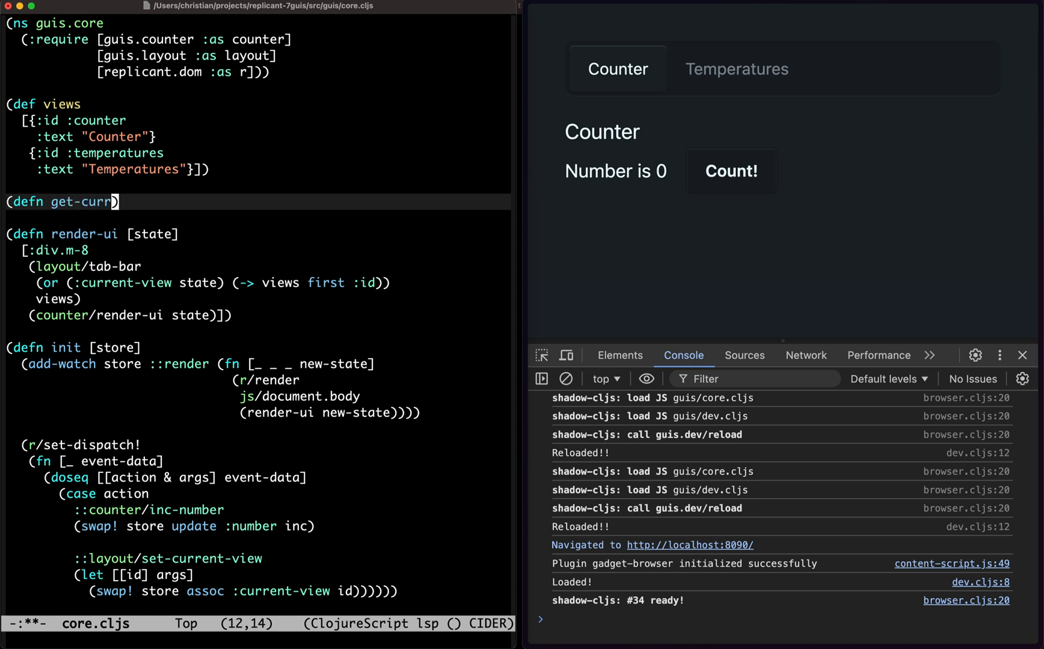
type("ent-view [sta")
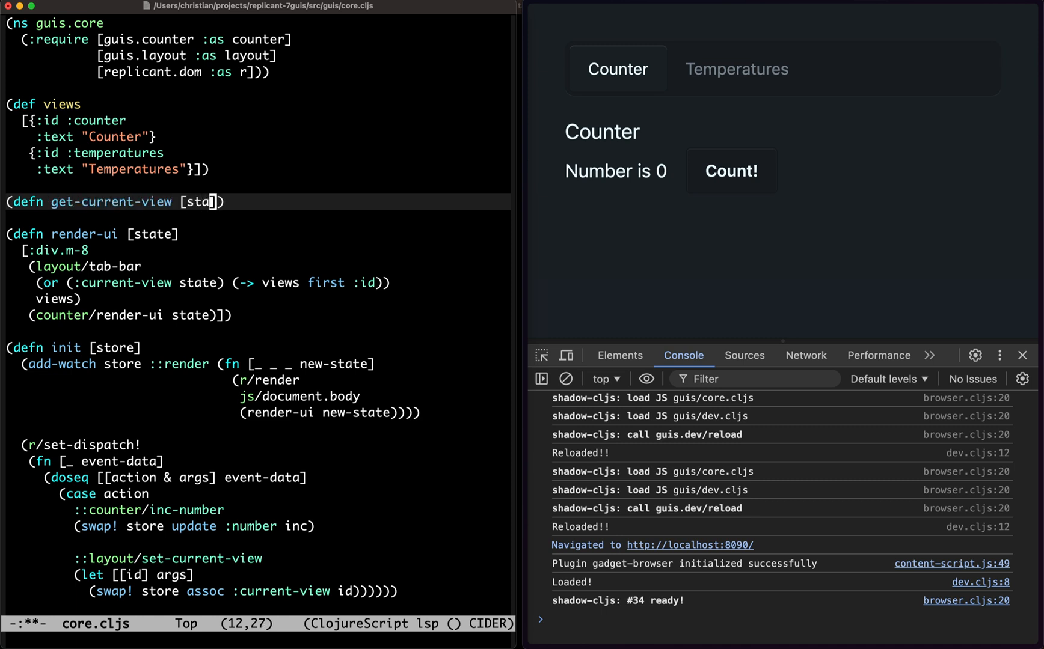
key("enter")
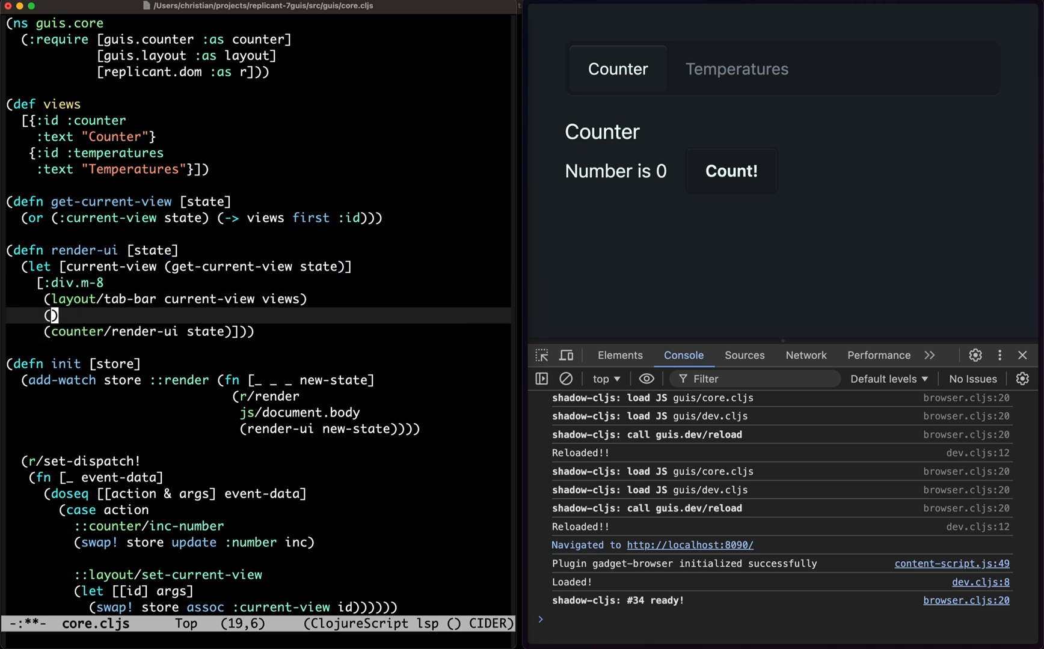
type("case current-view")
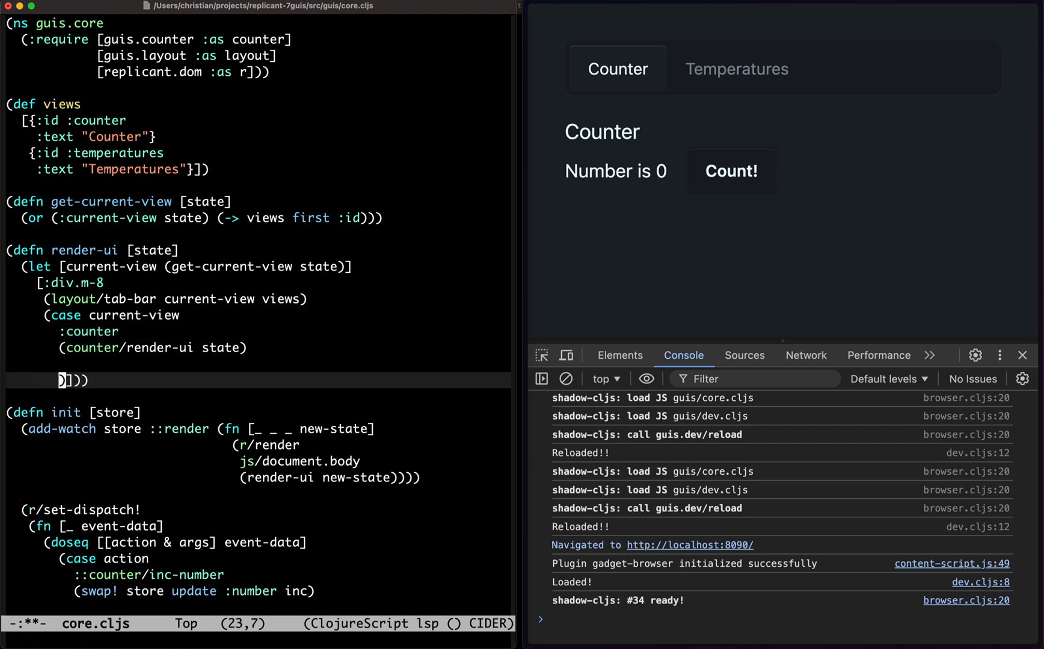
Show a fallback [:h1.text-lg "Select your UI of choice"] heading and save core.cljs
type("[:h1 \"S\"")
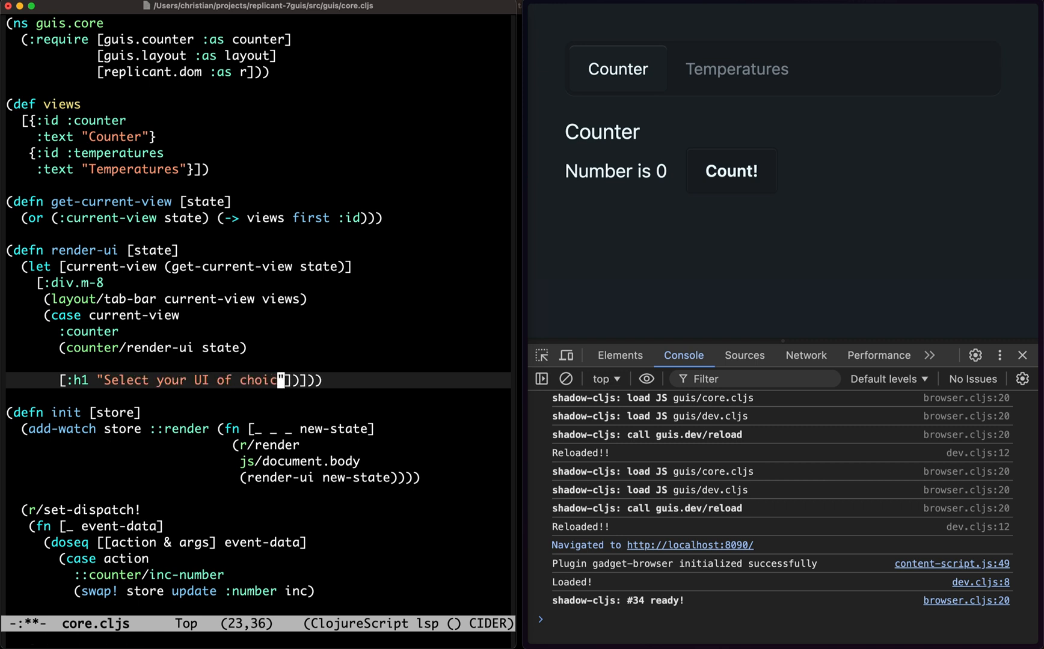
type(".text-")
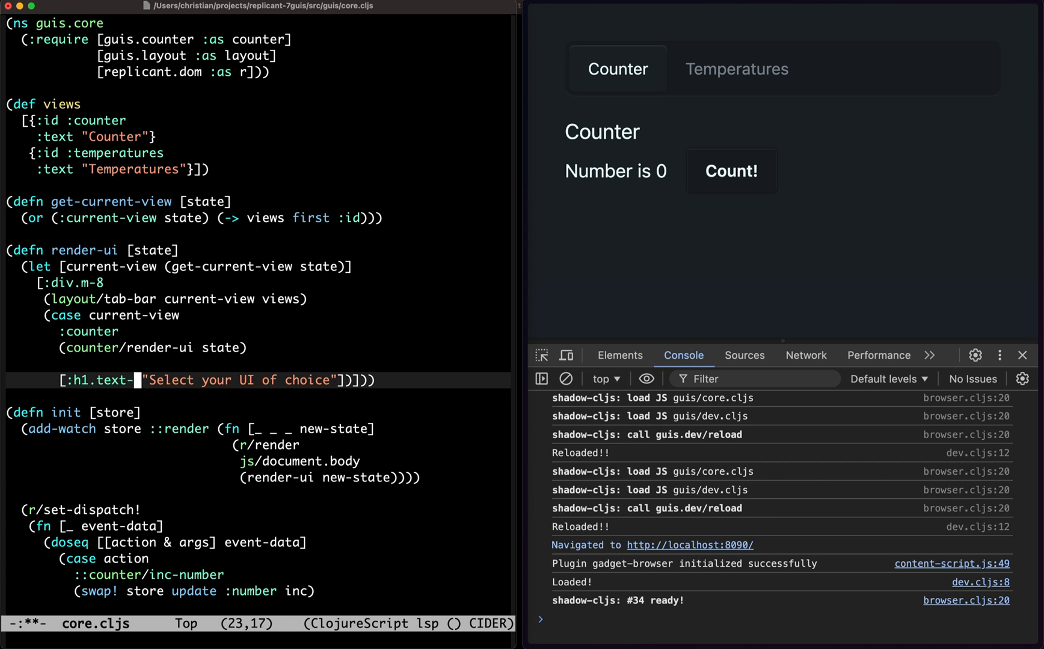
key("cmd+s")
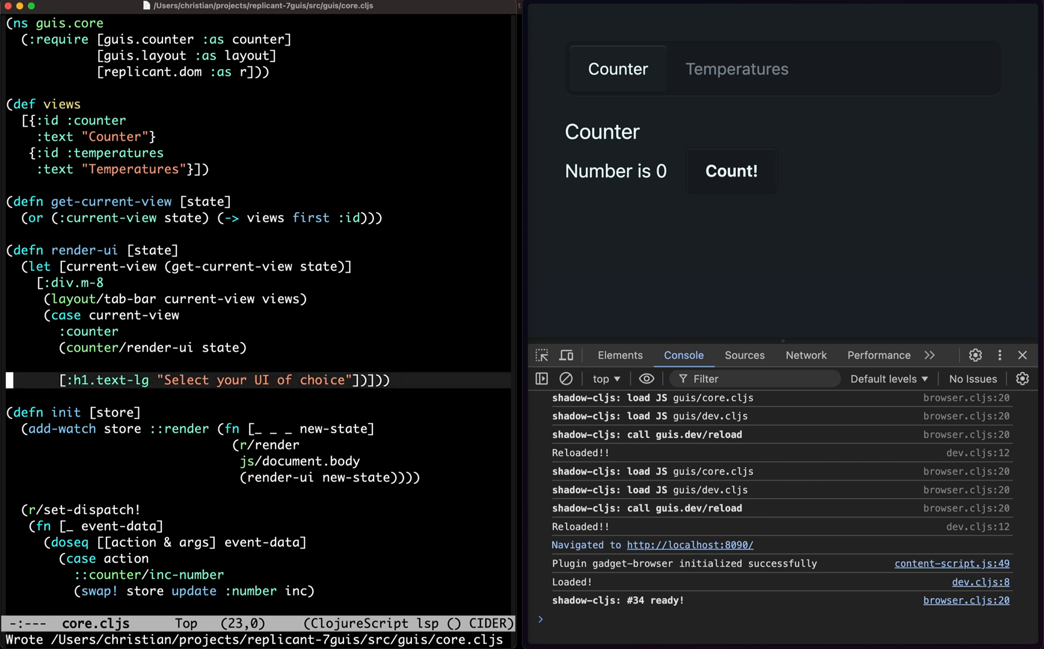
In Chrome, switch between the Counter and Temperatures tabs to verify the view changes
left_click(736, 67)
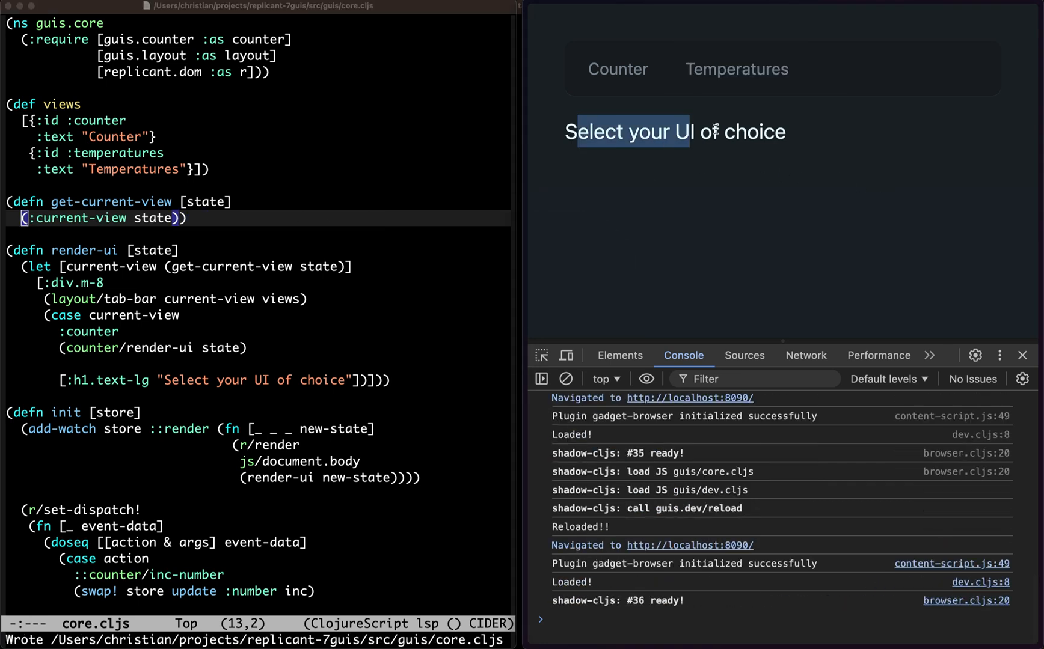
left_click(616, 68)
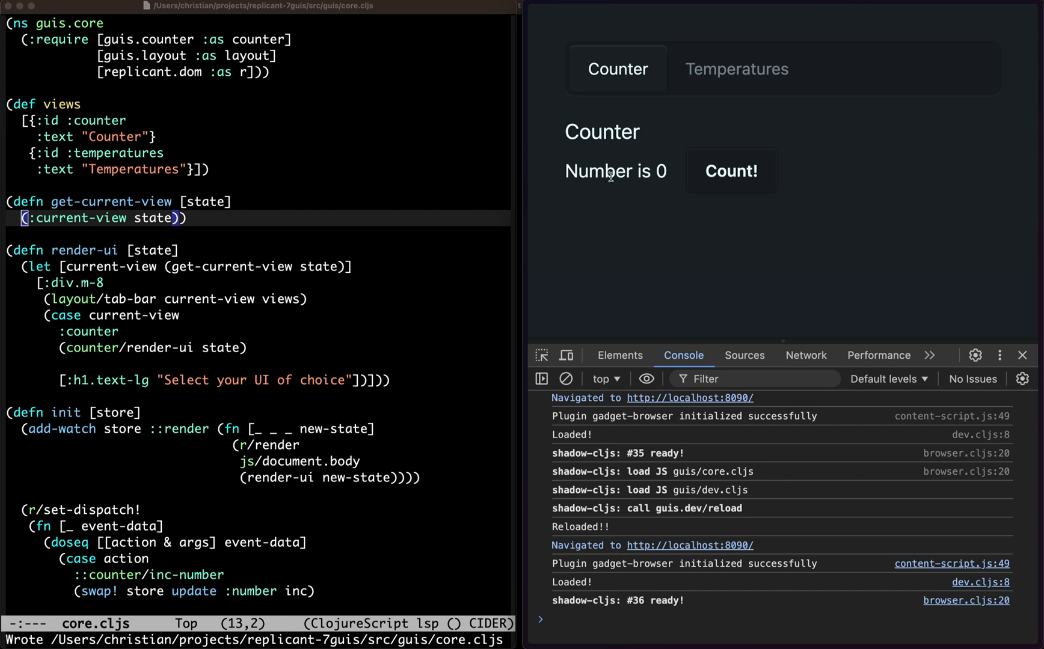
left_click(736, 68)
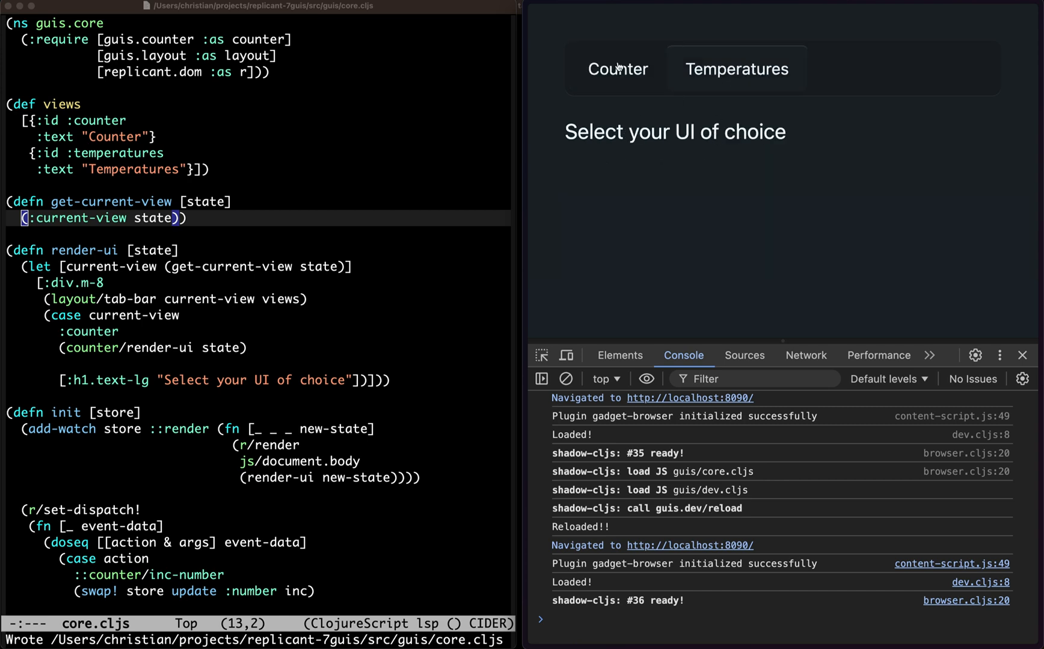
left_click(616, 68)
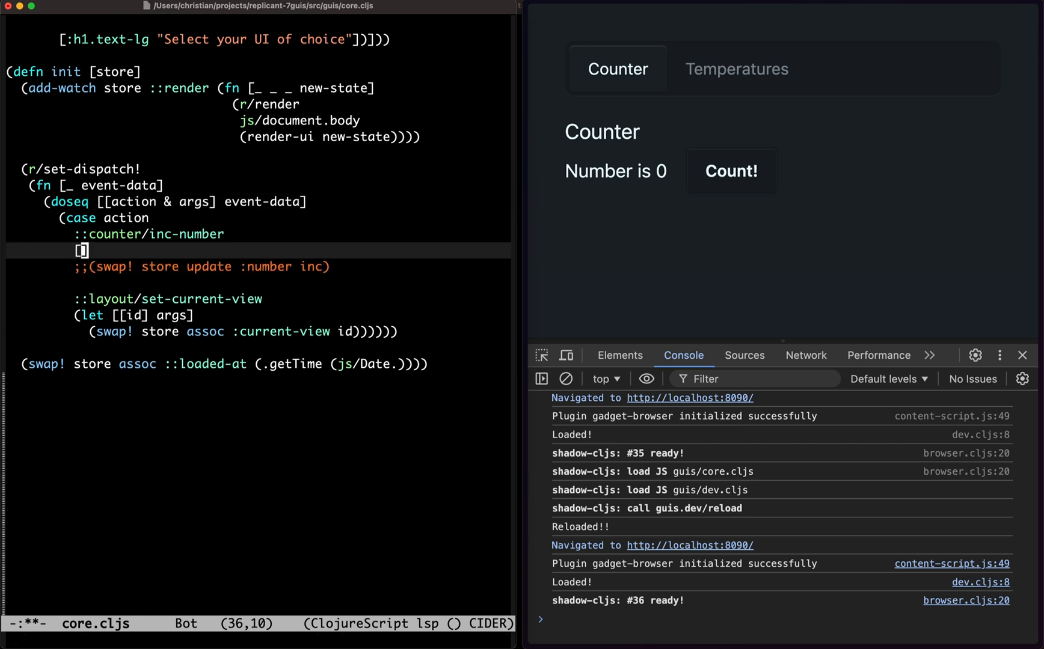
type("[:e")
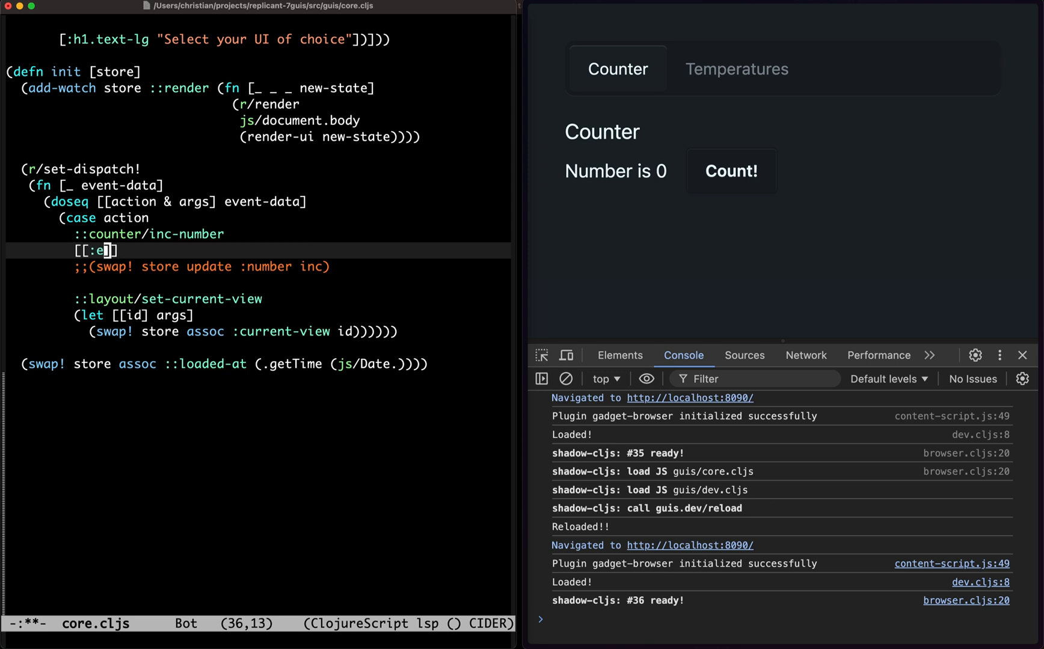
type("ffect/")
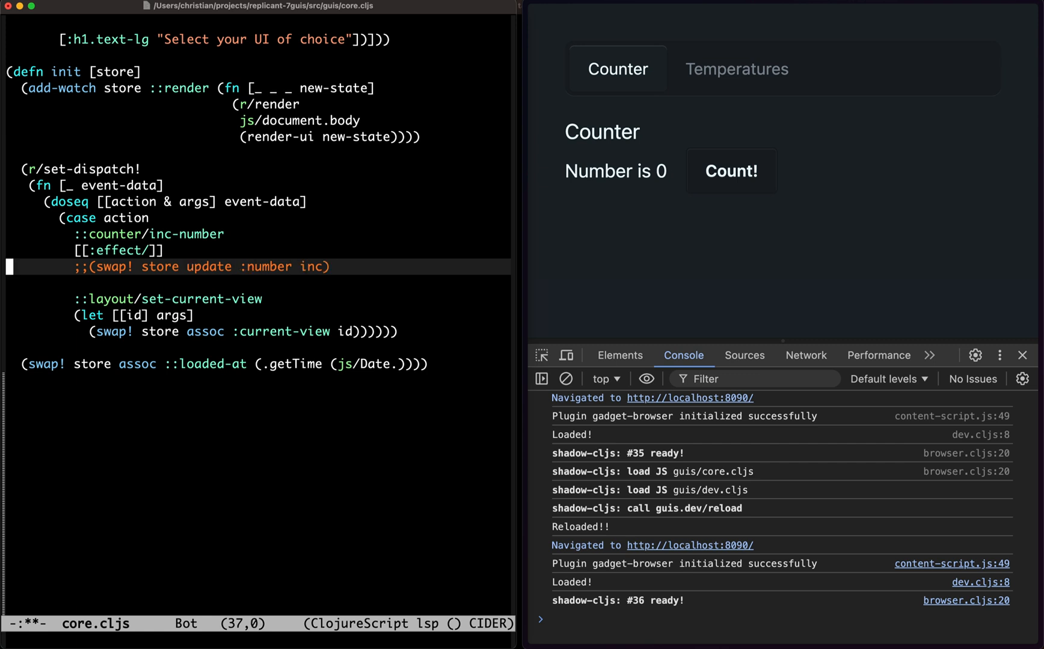
type(";; (dw")
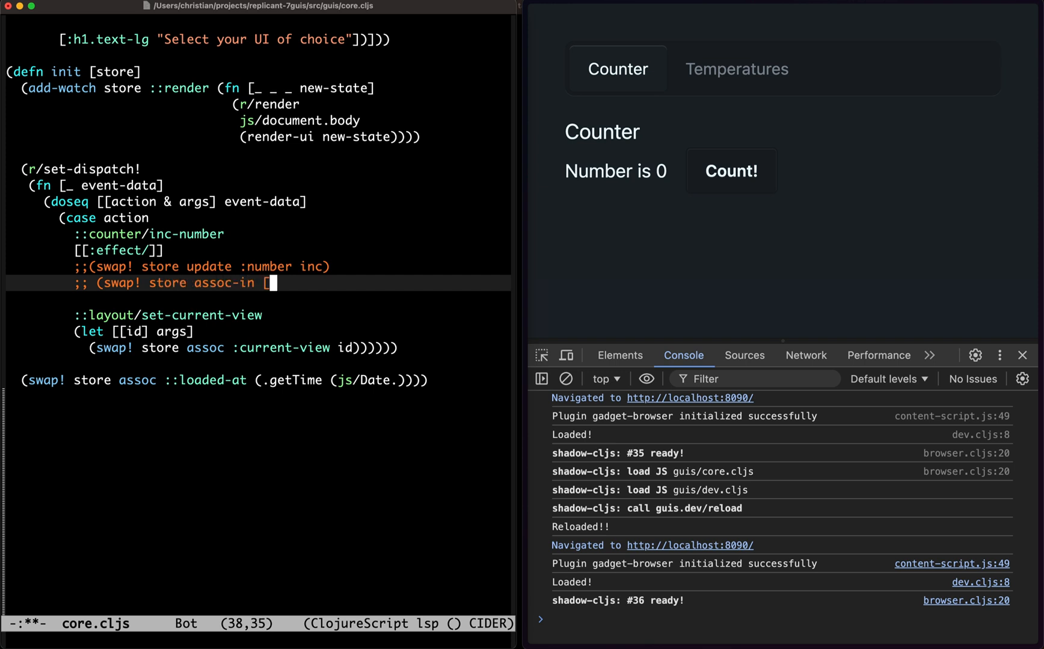
type(":number]")
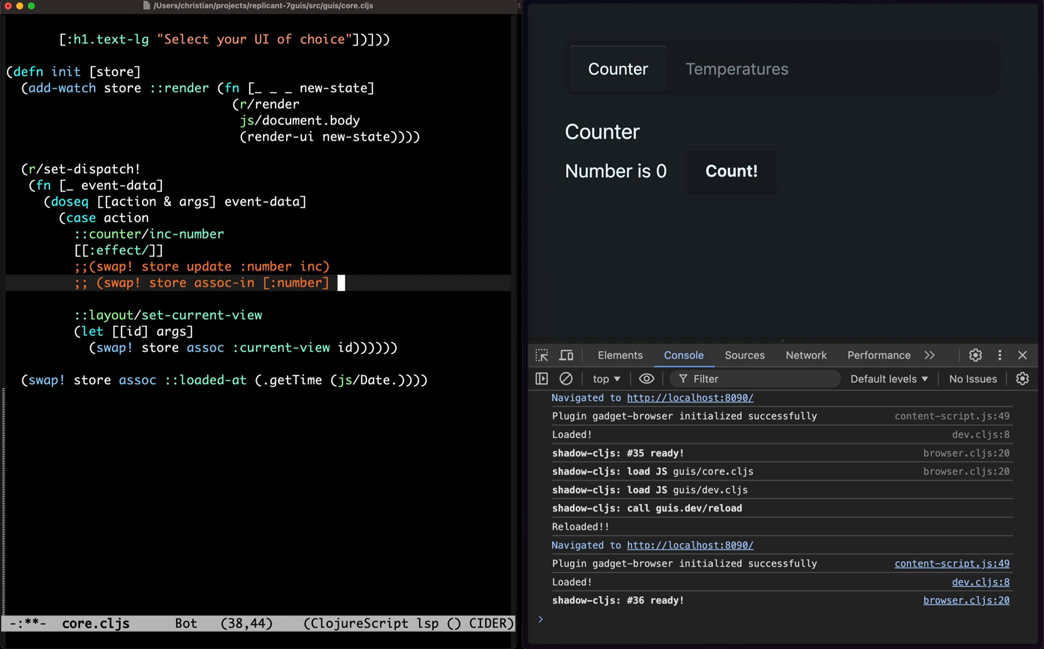
type("2)")
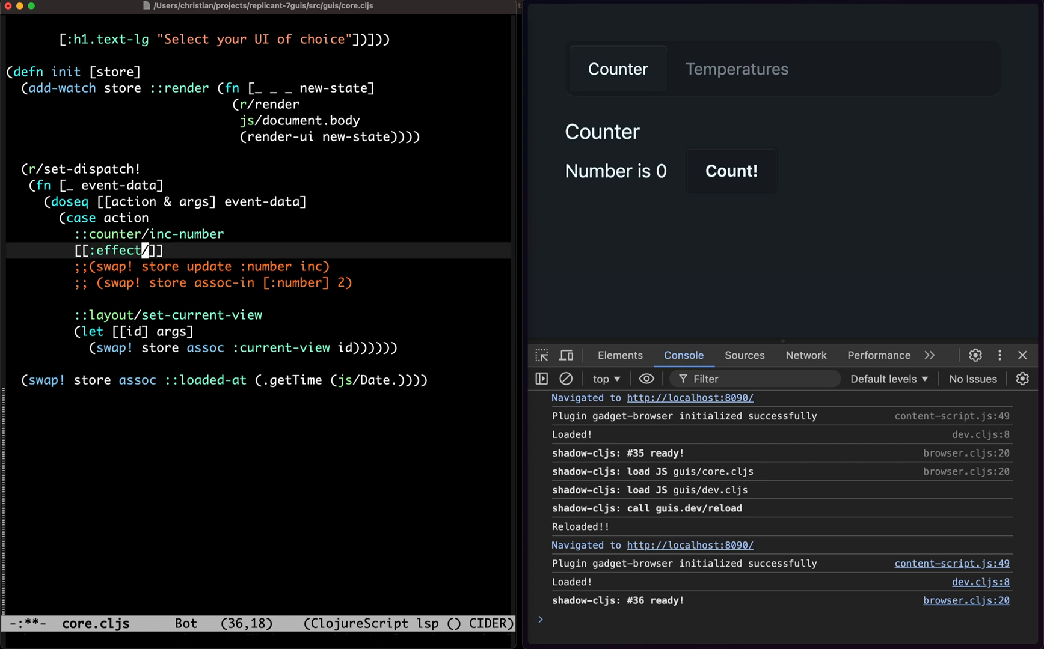
type("/assoc-in [")
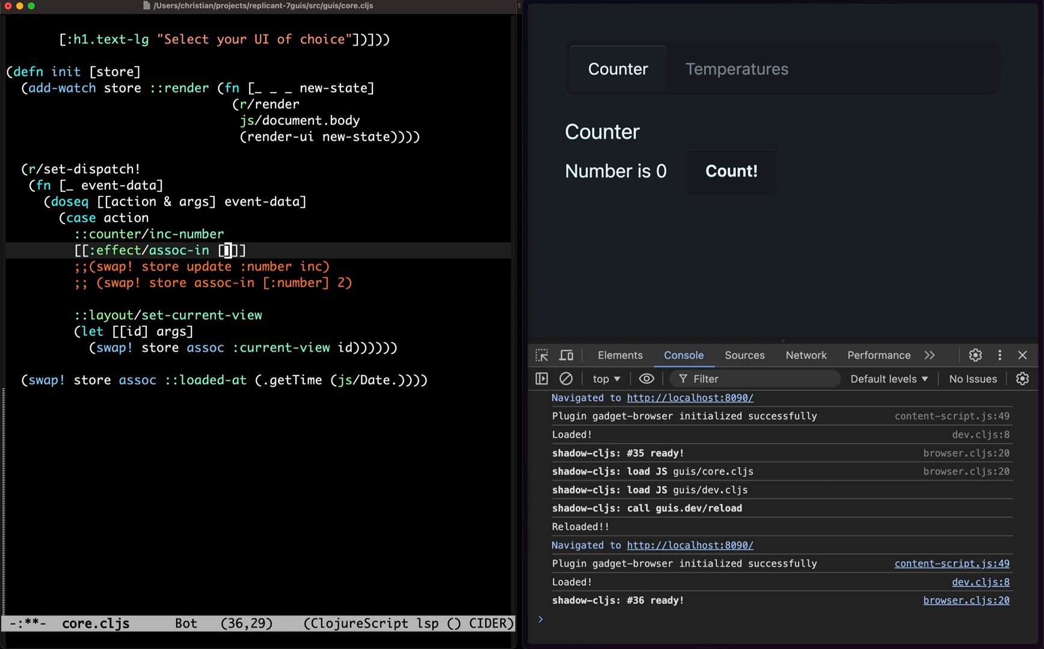
type(":number")
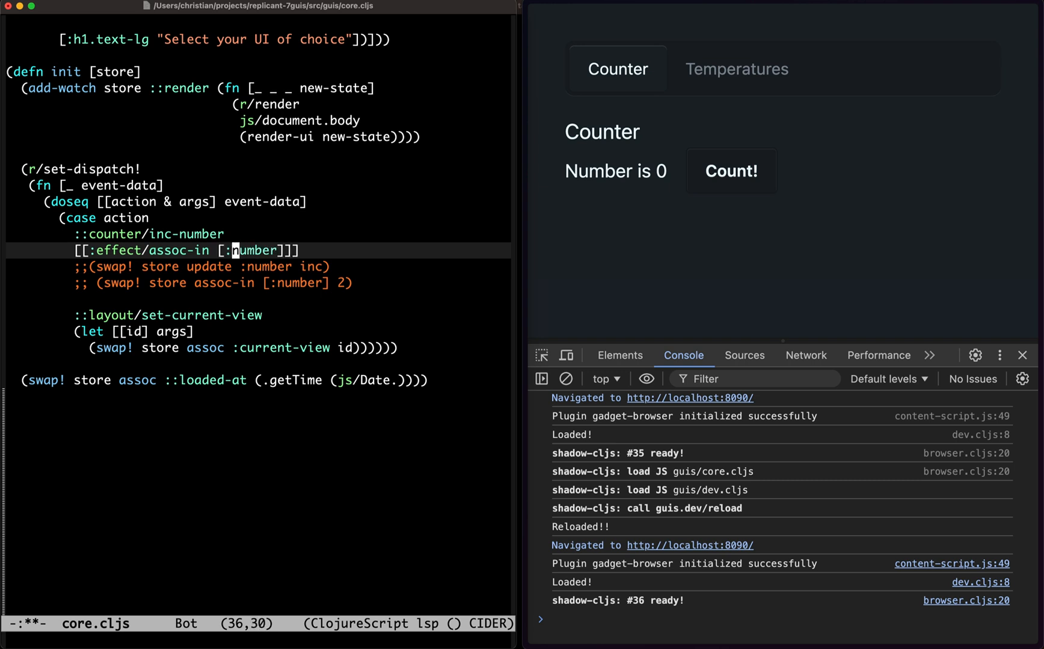
type("(inc")
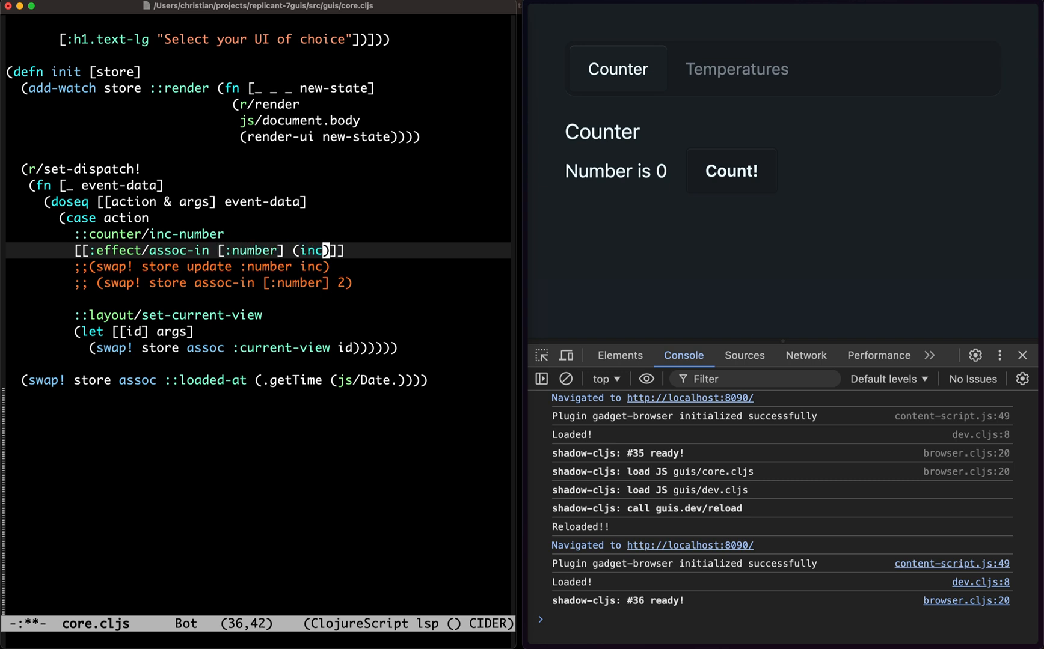
type("(:number")
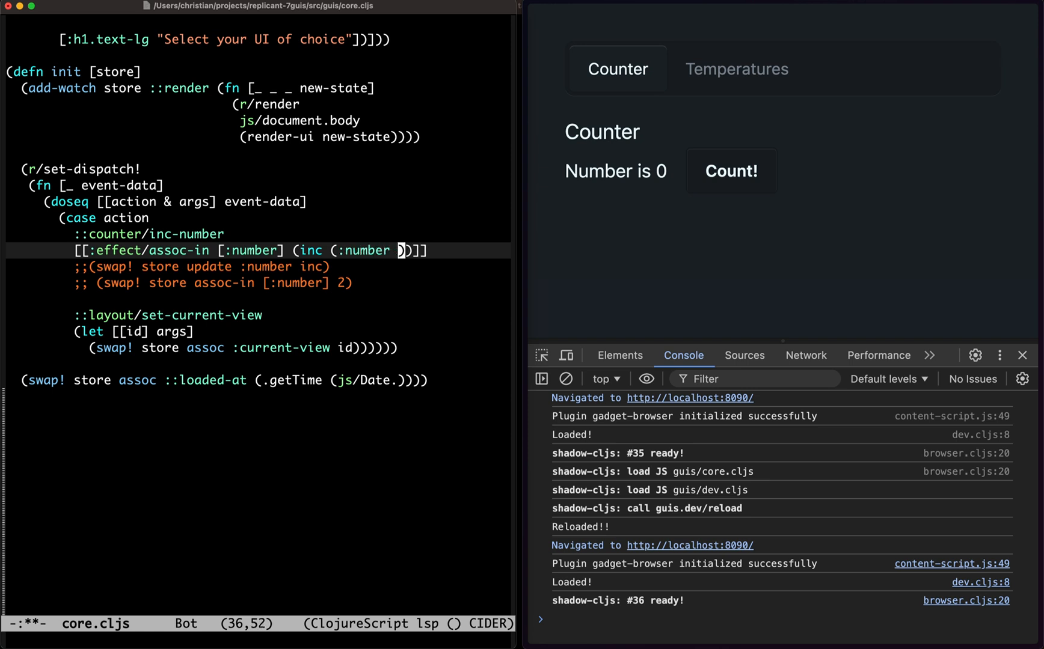
type("@store")
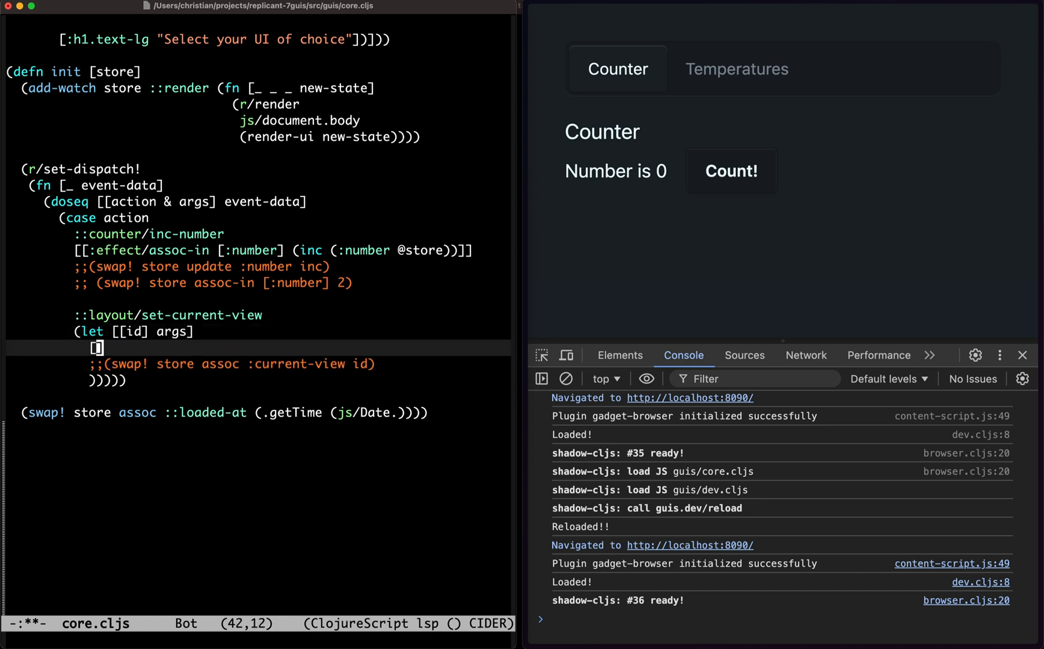
Make set-current-view return [[:effect/assoc-in [:current-view] id]]
type("[[:effect/")
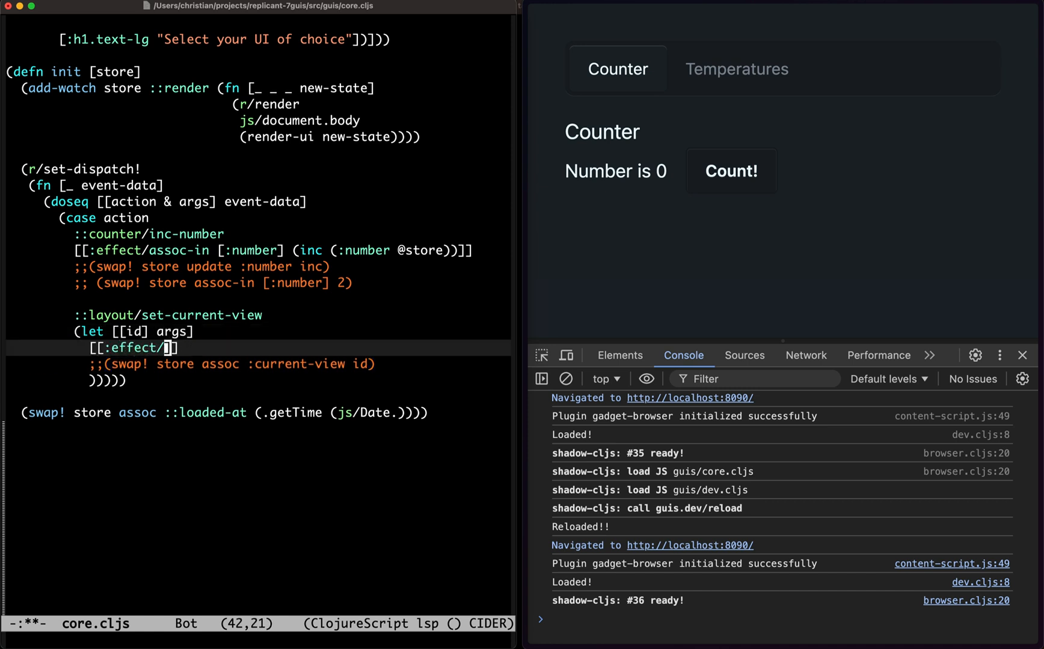
type("assoc-in")
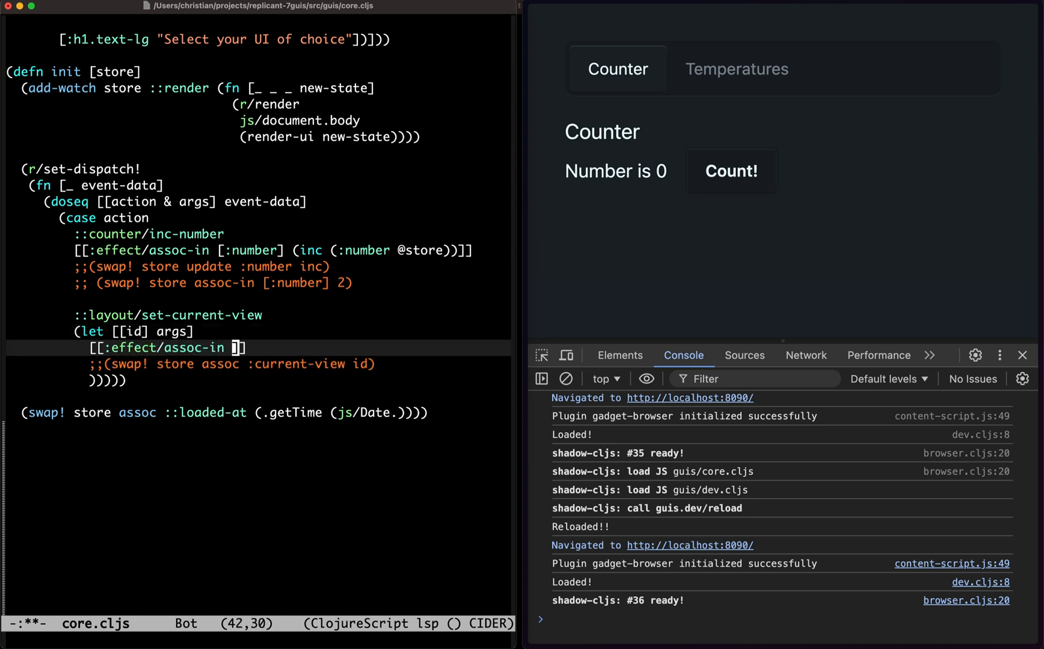
type(":current-view] id")
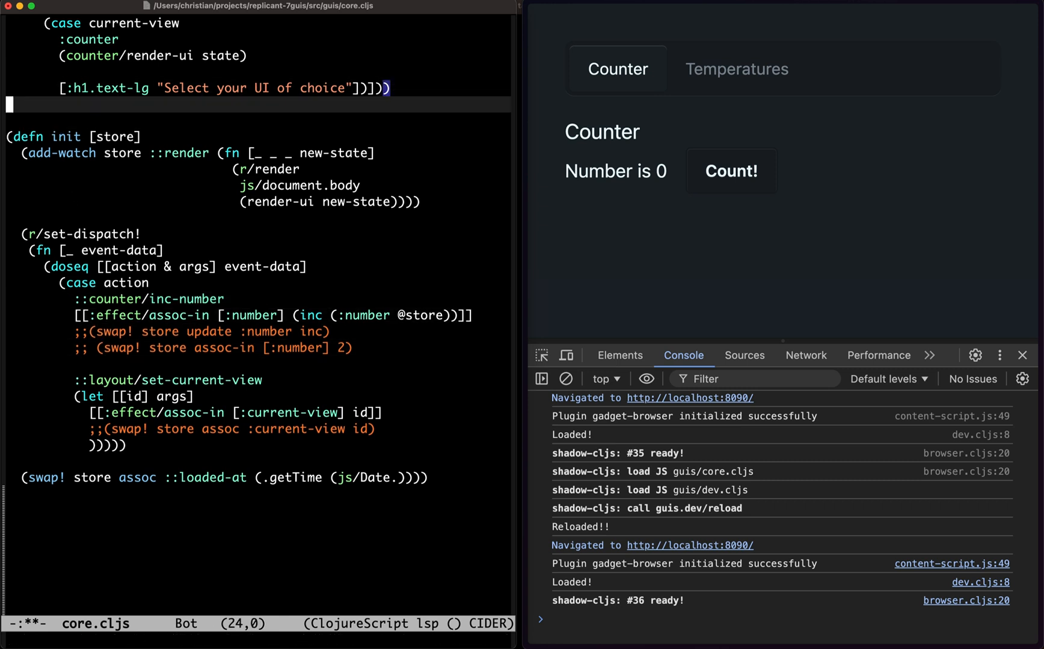
Write process-effect [store [effect & args]] with a case applying swap! assoc-in on the store for :effect/assoc-in
type("(defn process-effect [s")
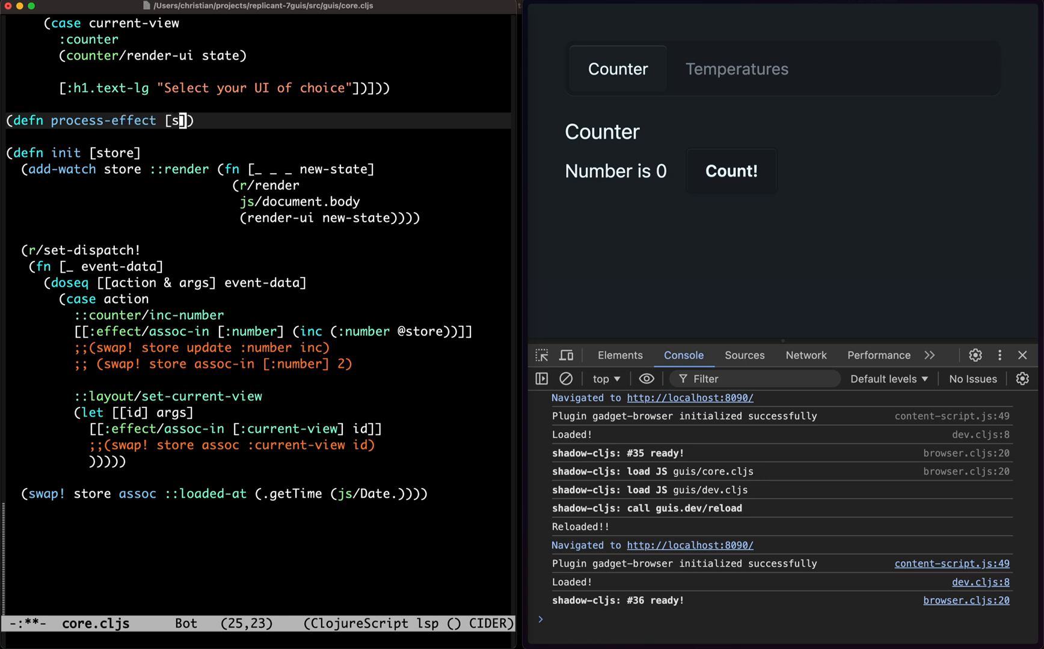
type("tore")
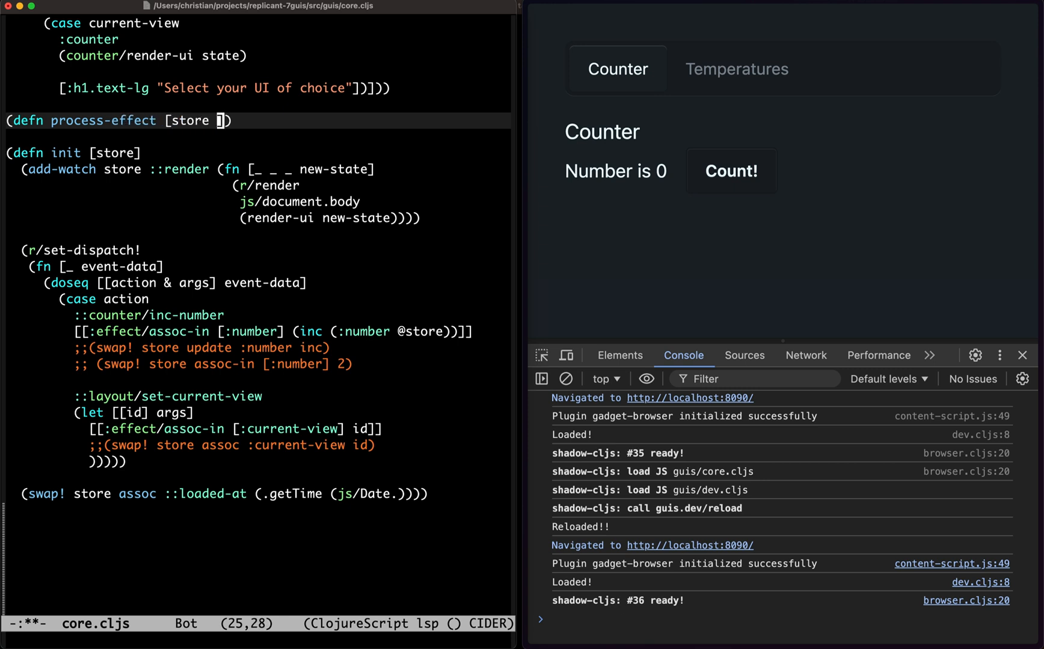
type("[effect")
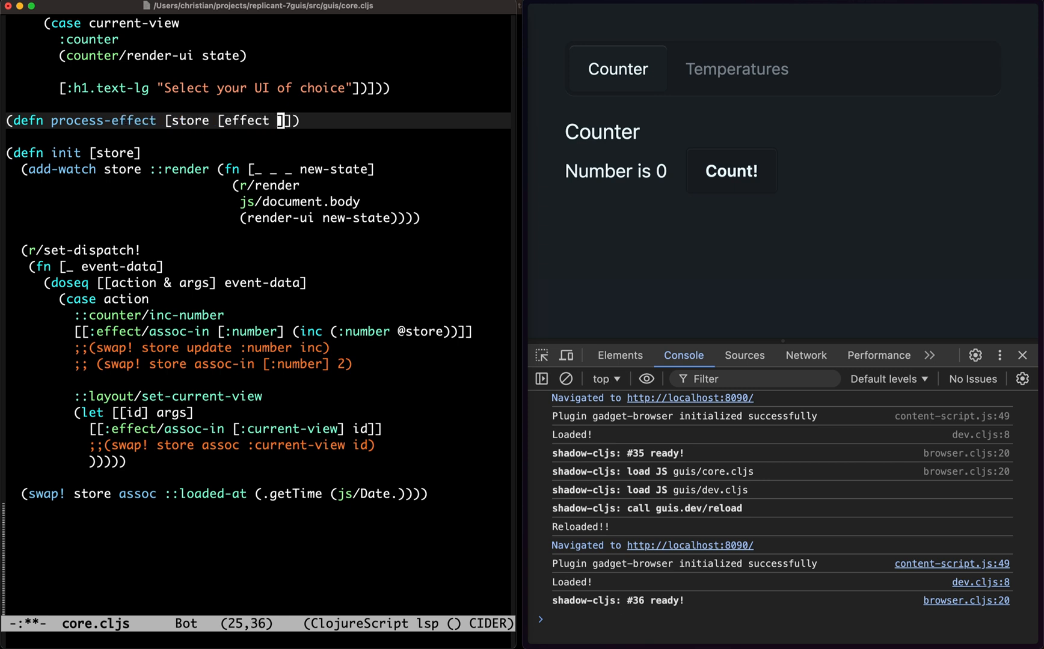
type("& args")
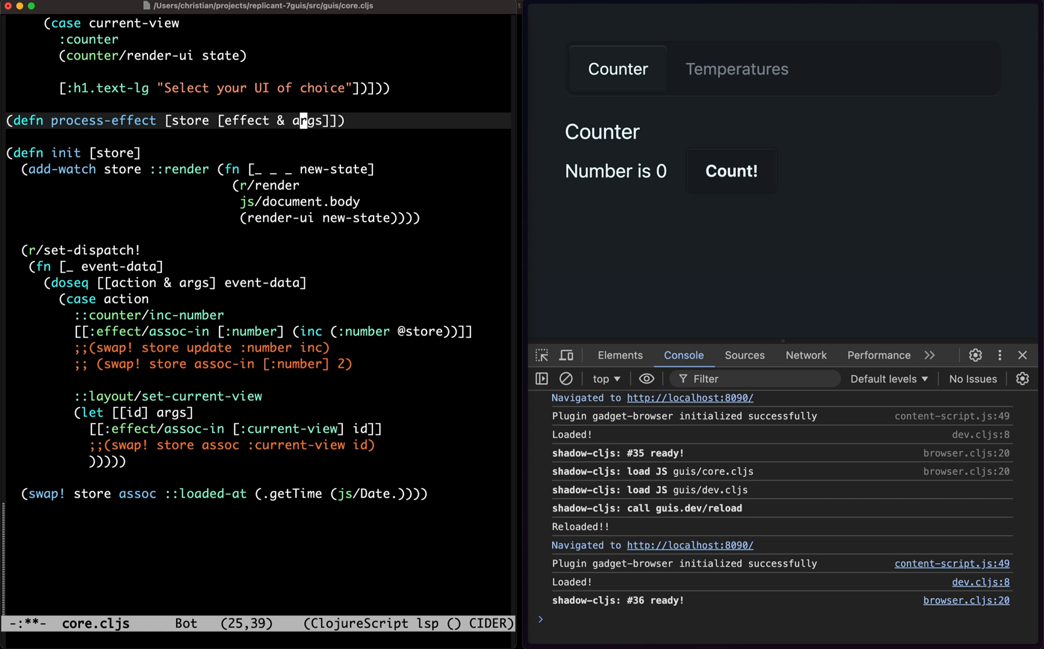
type("(case")
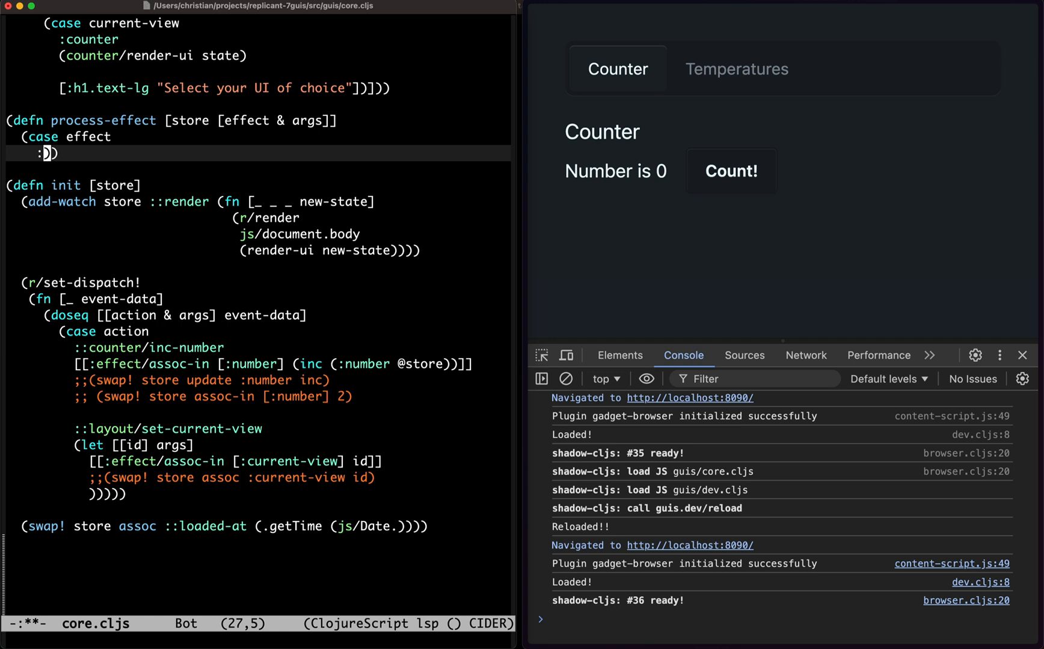
type("effect/a")
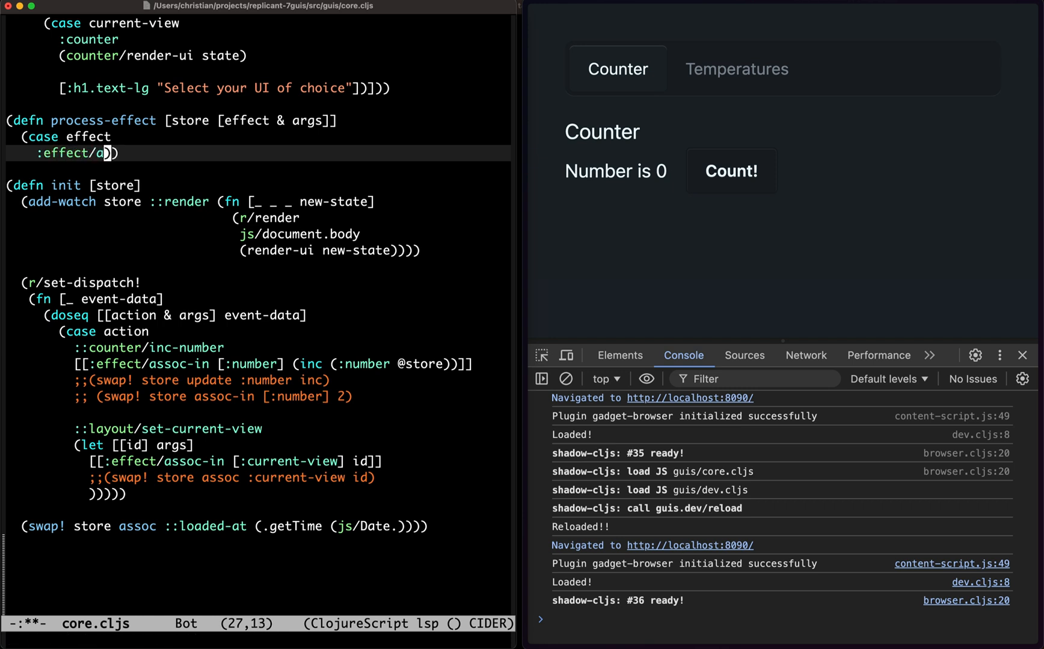
type("ssoc-in")
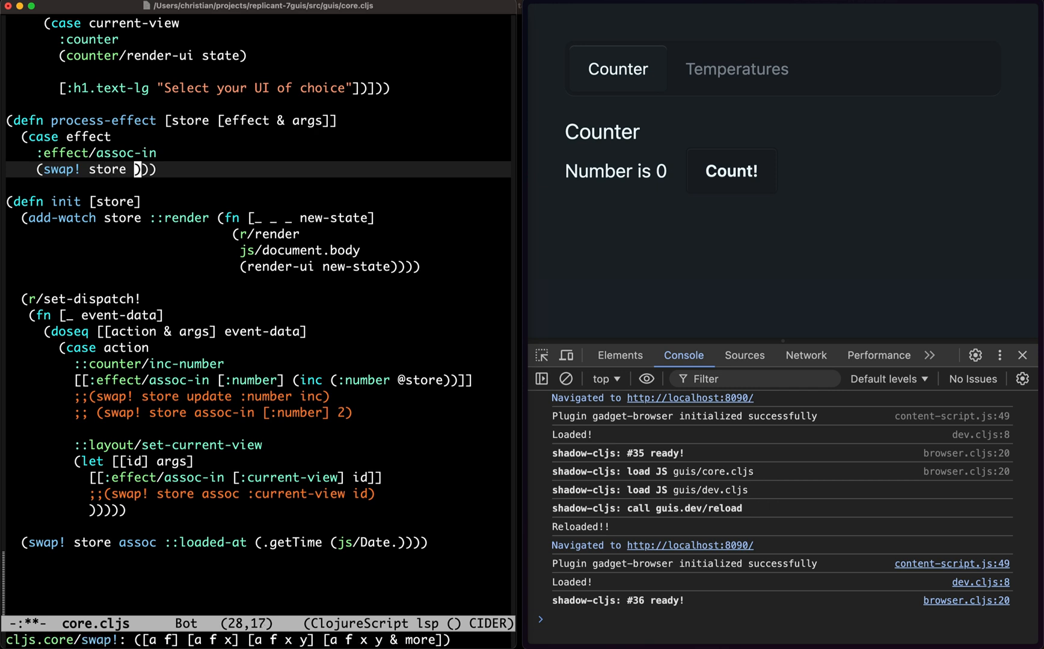
type("assoc-in args")
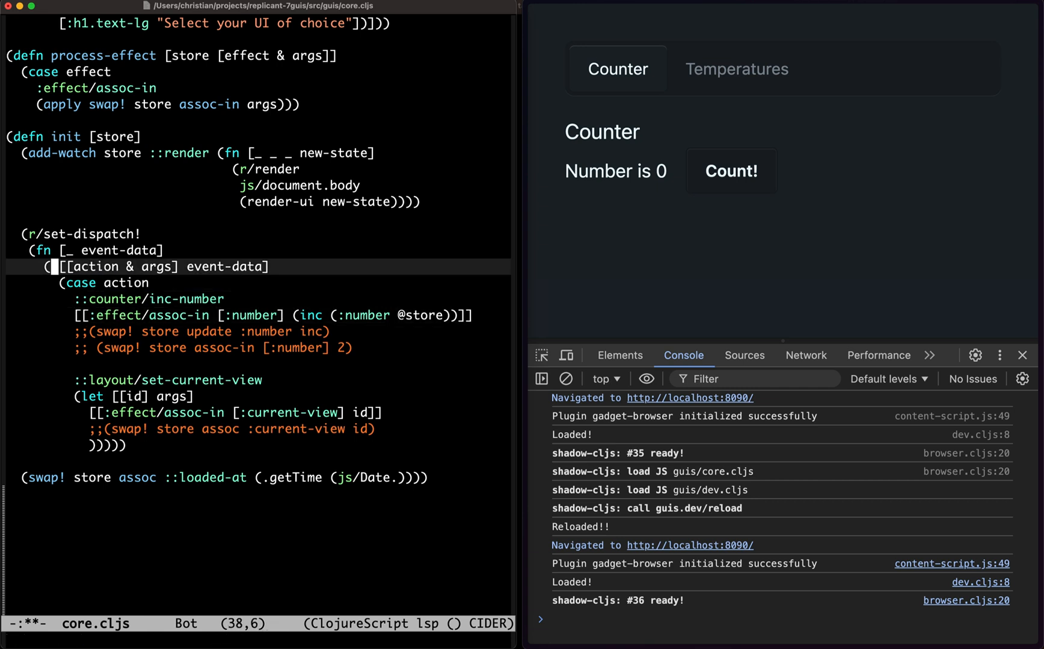
Rewrite the dispatch body as a ->> pipeline ending in run! of process-effect, cutting out the mapcat form
type("mapcat")
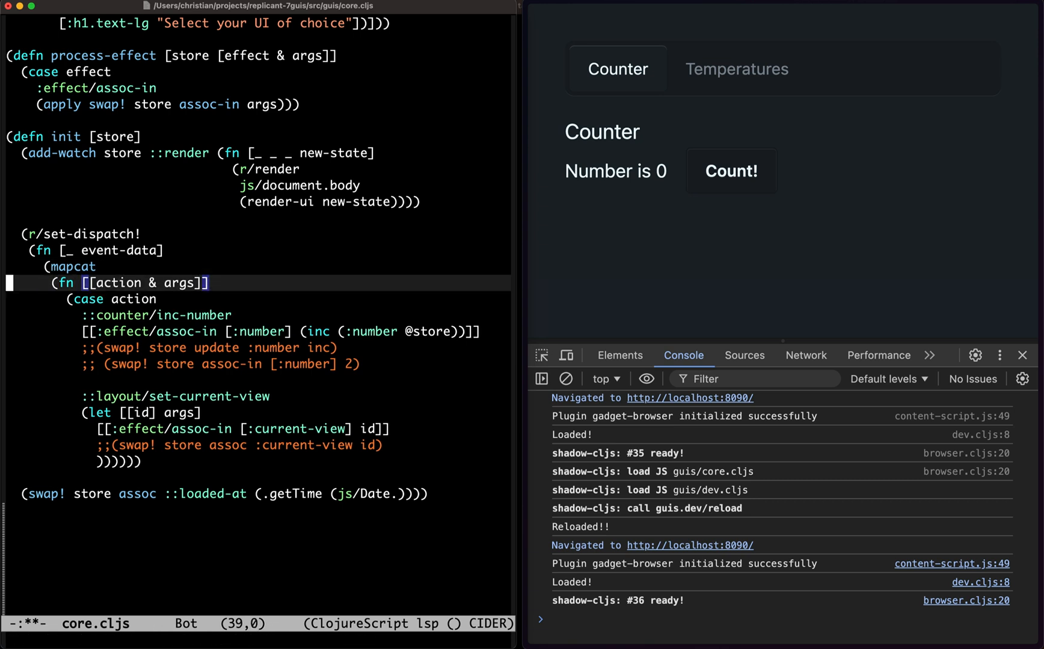
type("event-data")
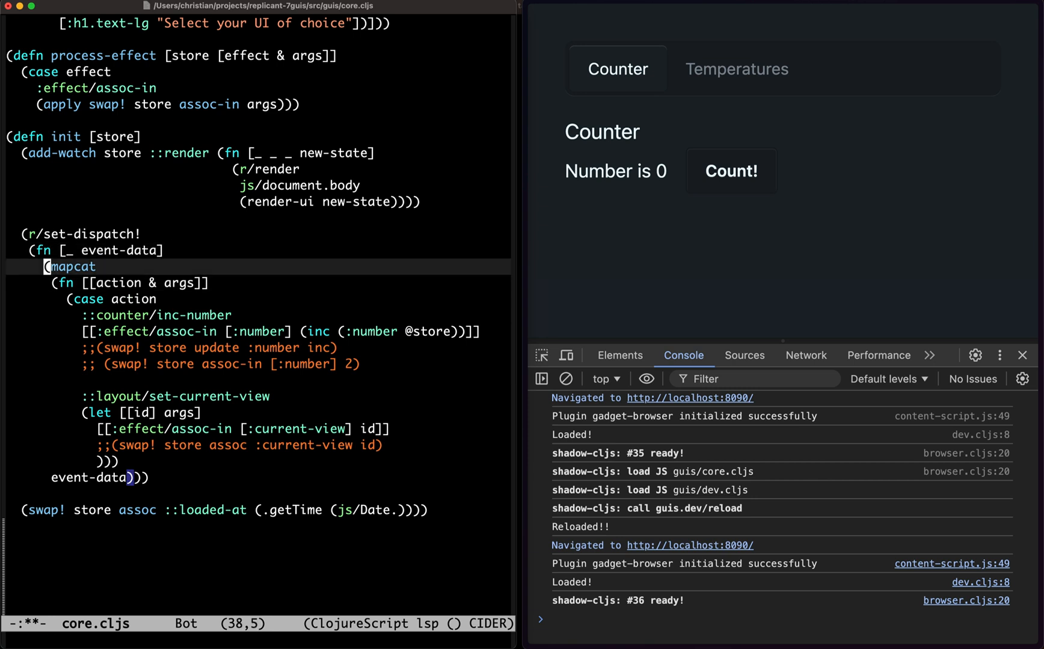
type("->>")
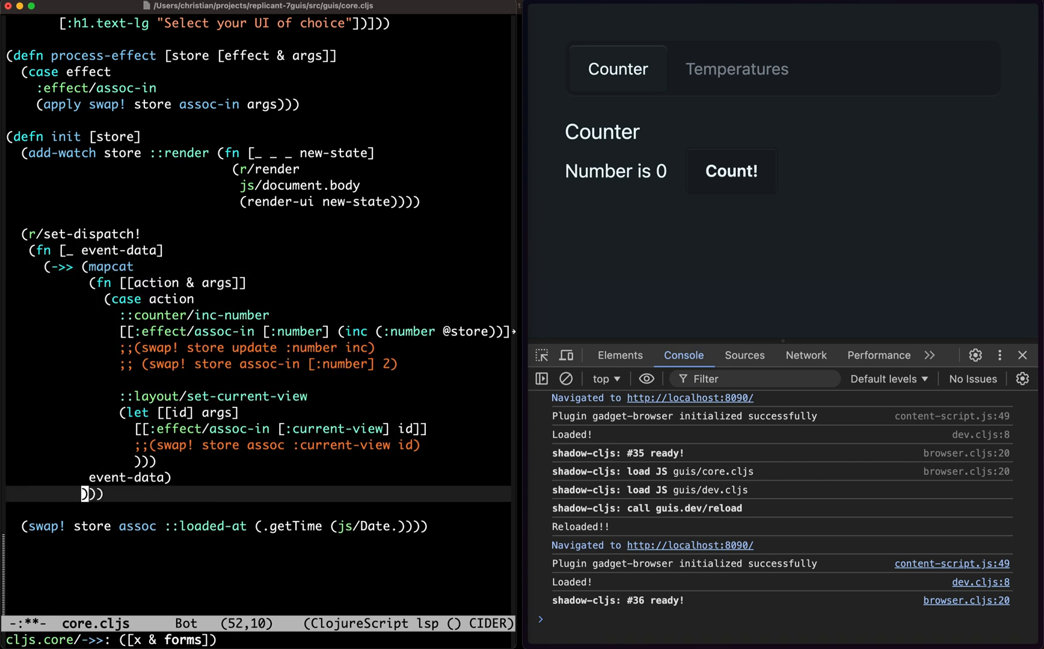
type("ma")
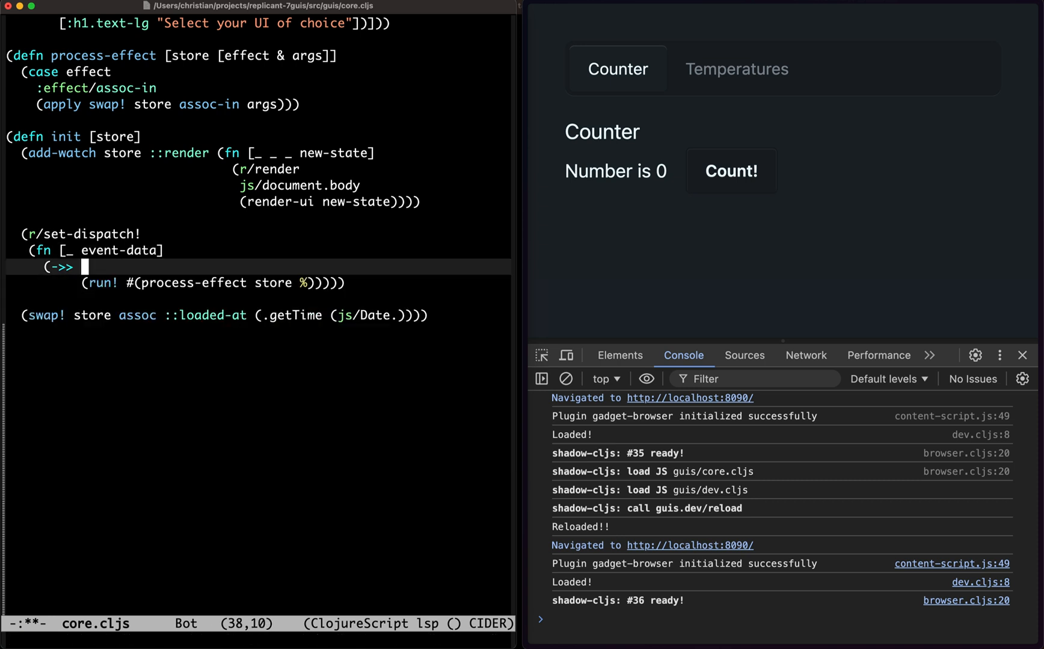
type("(perform")
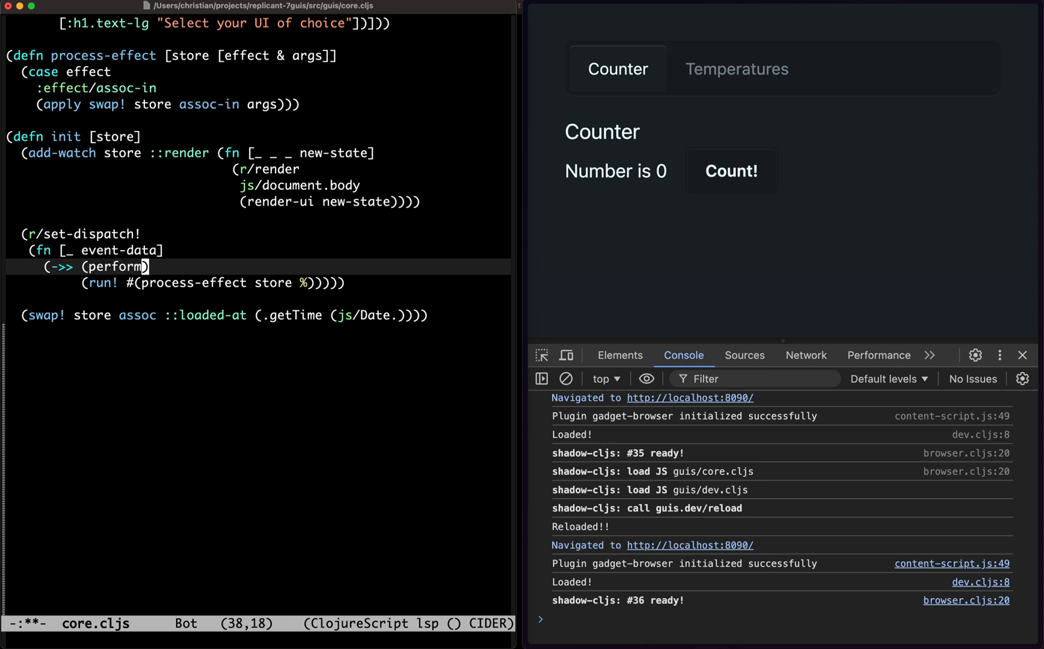
type("-actions @store event-data")
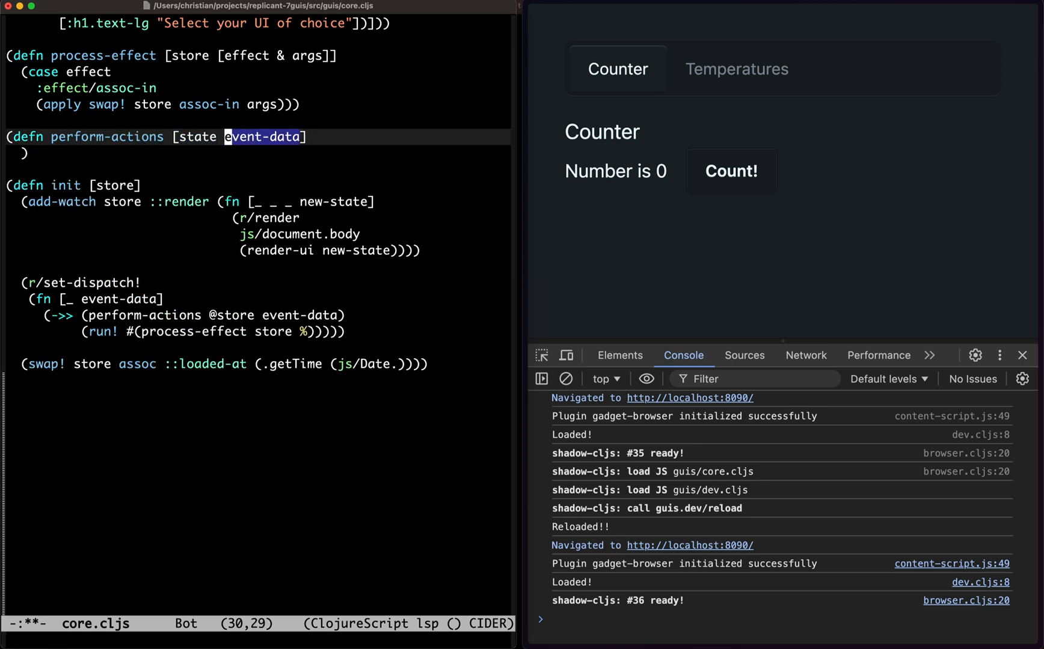
type("(mapcat")
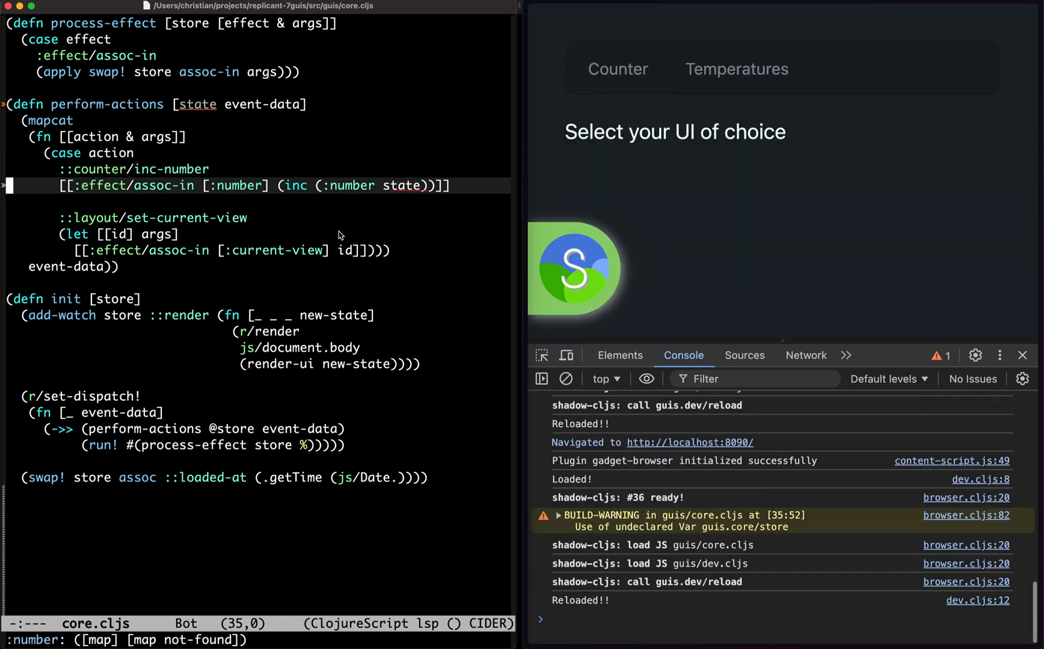
In the browser, switch to the Counter view and count up to 3 to verify the refactor
left_click(617, 69)
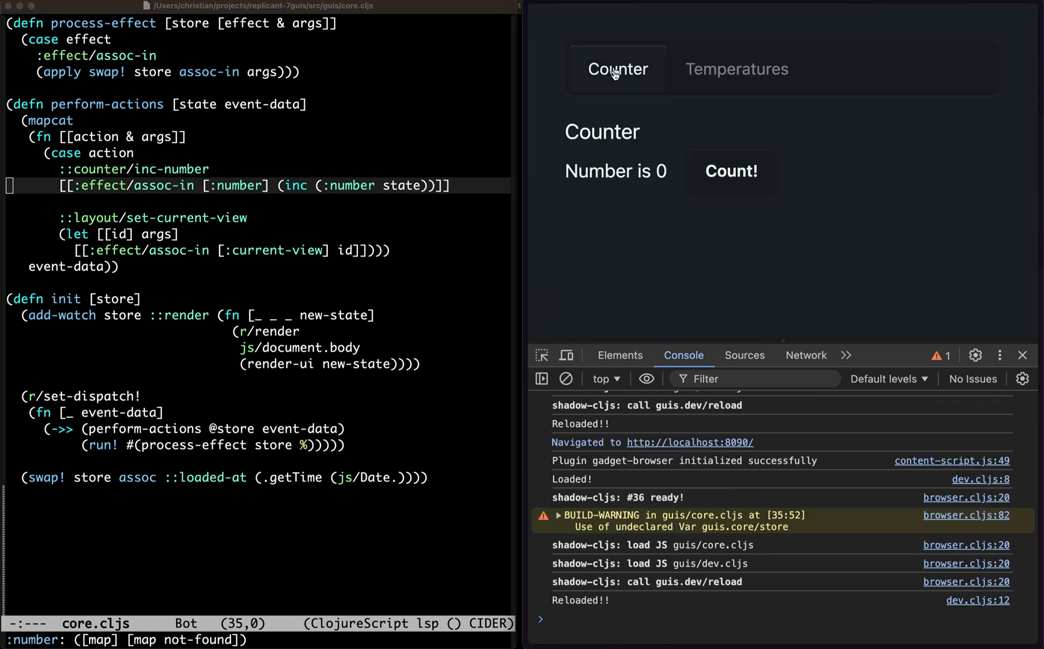
left_click(730, 171)
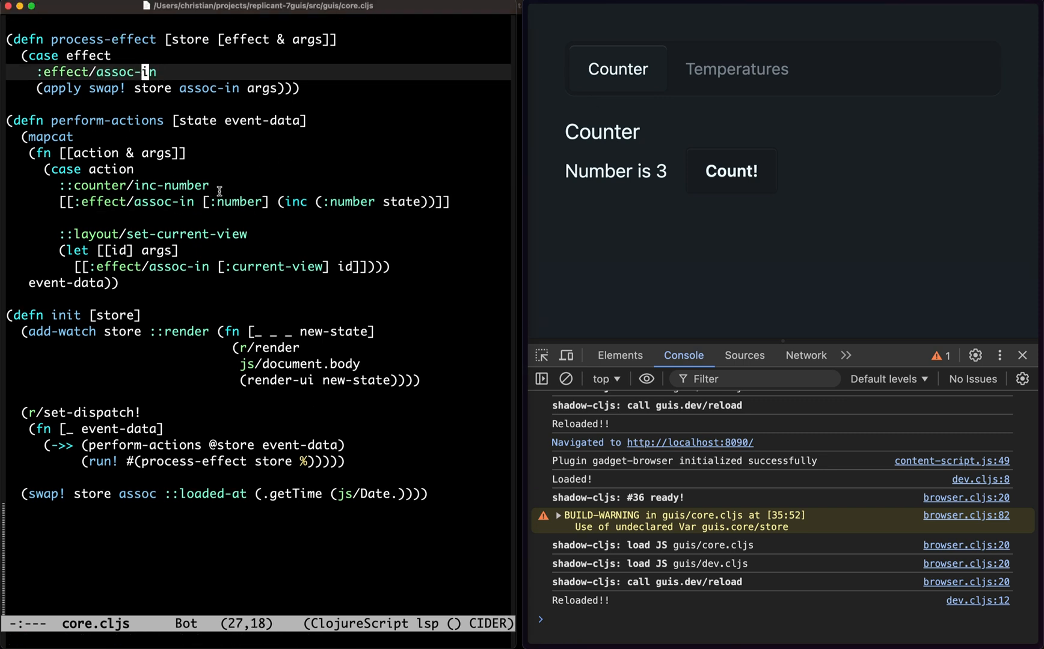
mouse_move(181, 229)
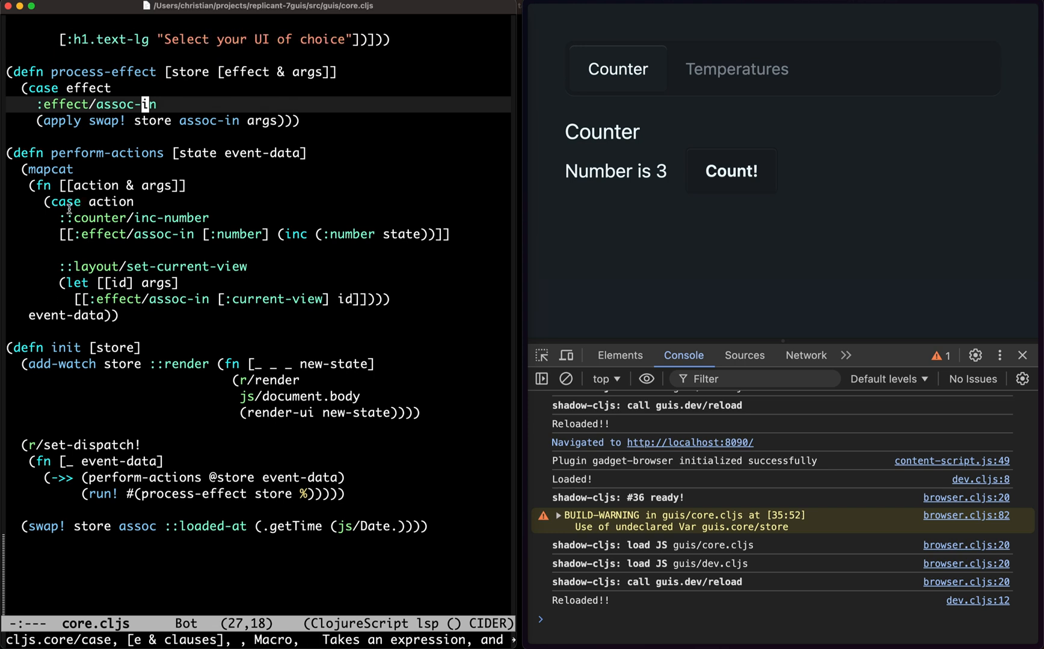
Jump into the dispatch case at the counter increment branch before starting a defn in counter.cljc
left_click(97, 218)
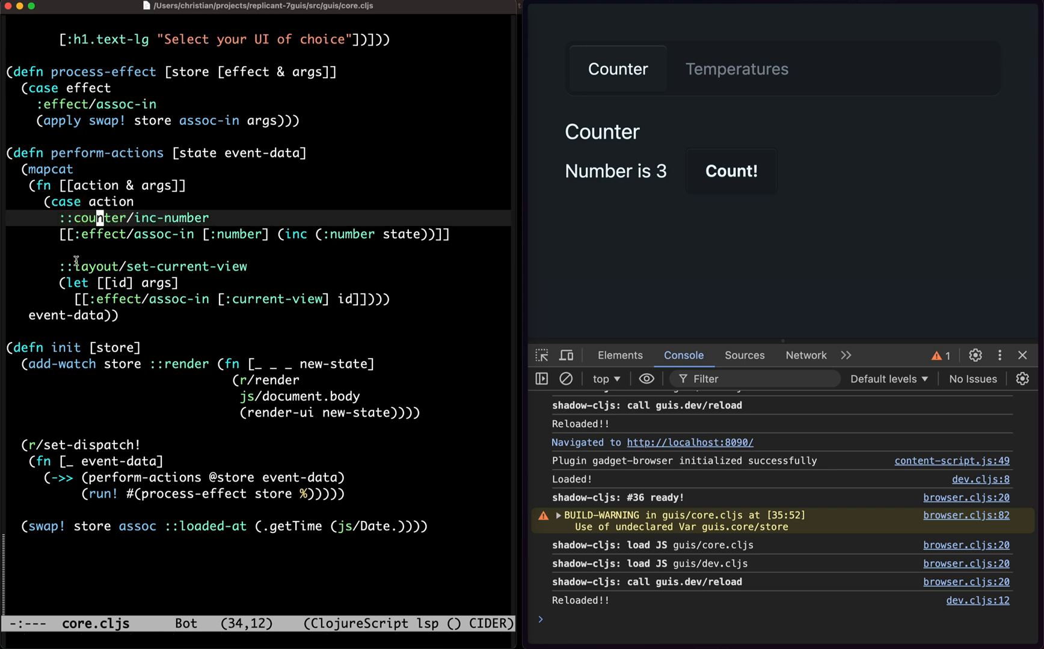
left_click(70, 233)
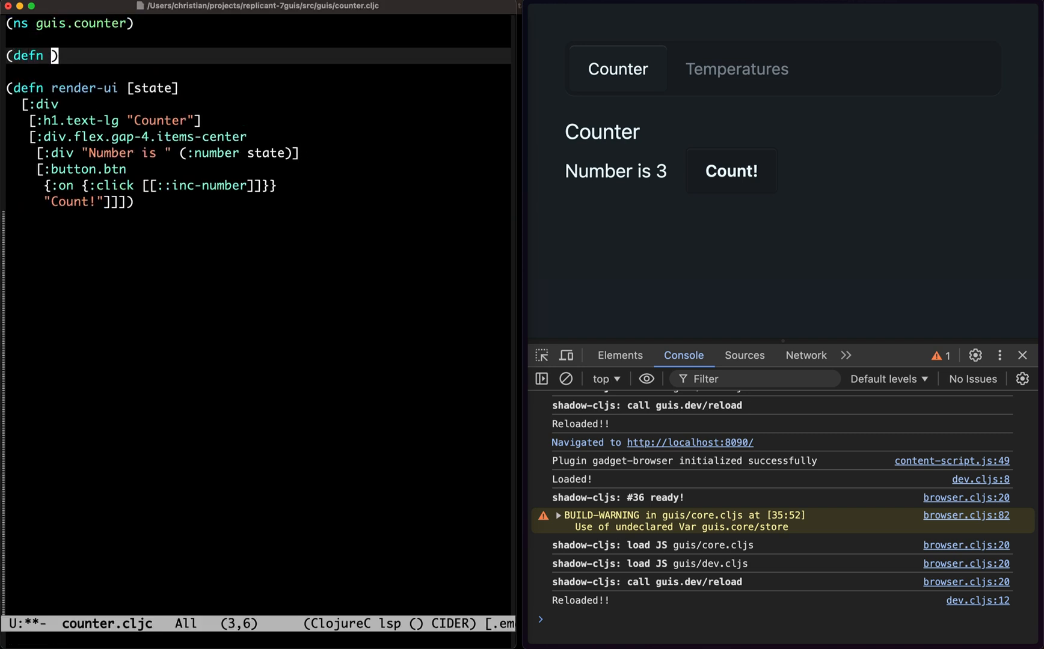
Write counter's perform-action [state [action & args]] returning the :number increment effect when action is ::inc-number, then move to layout.cljc
type("perform-actions [state")
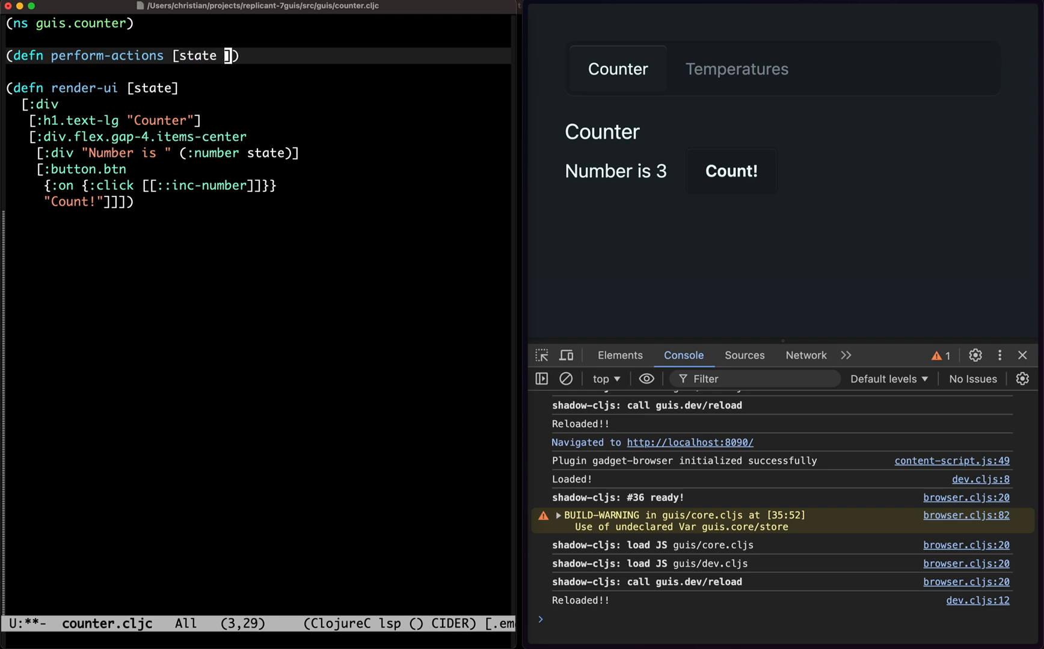
type("action")
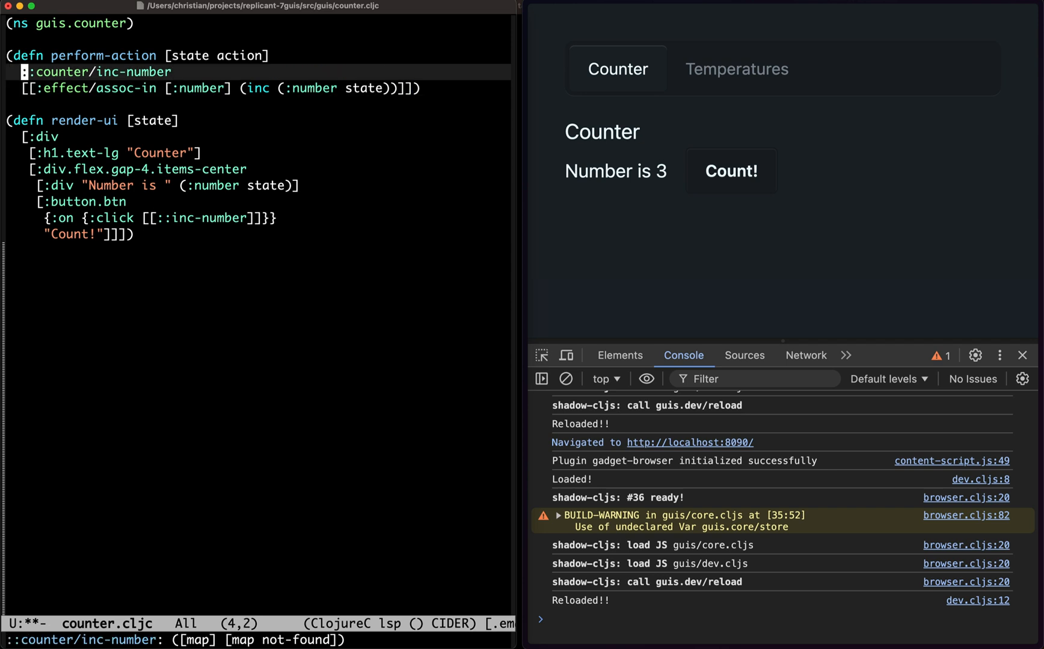
type("(when (=")
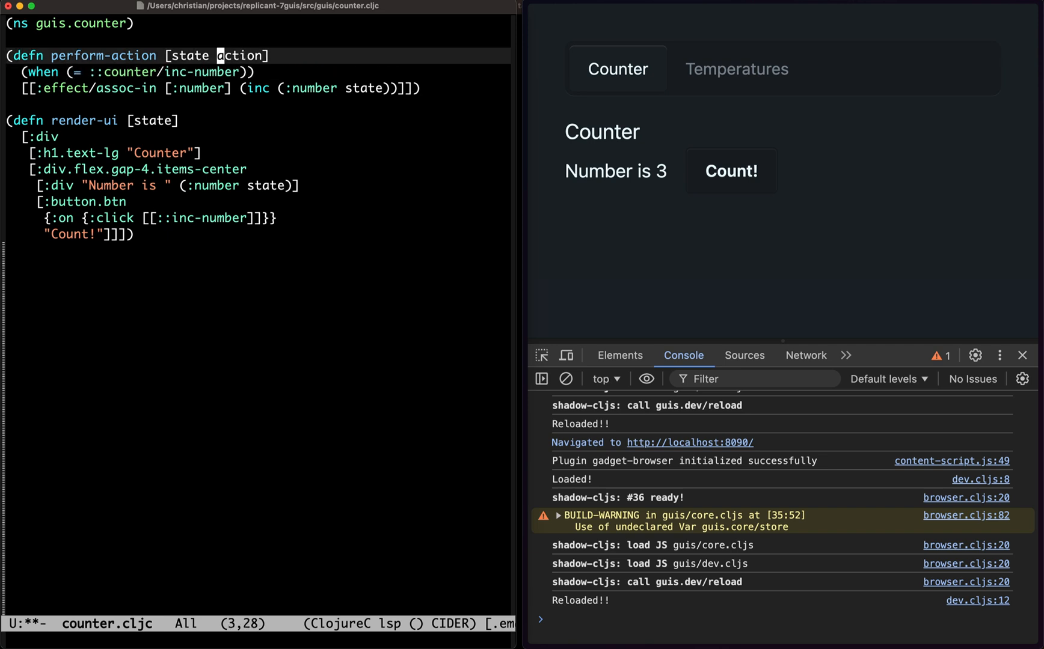
type("[action & args]")
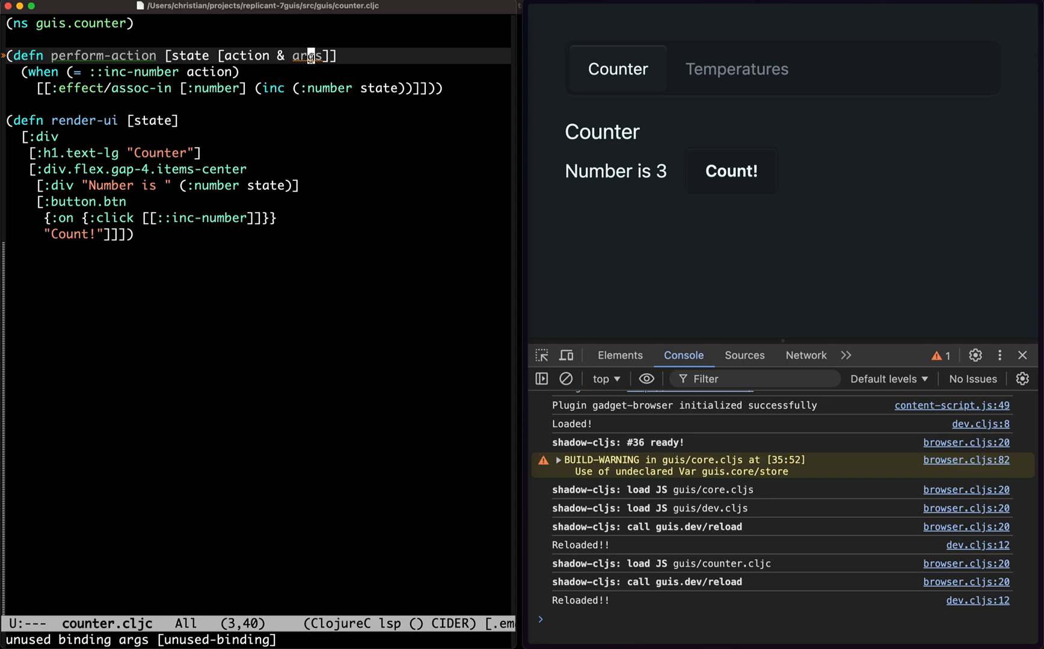
key("Backspace")
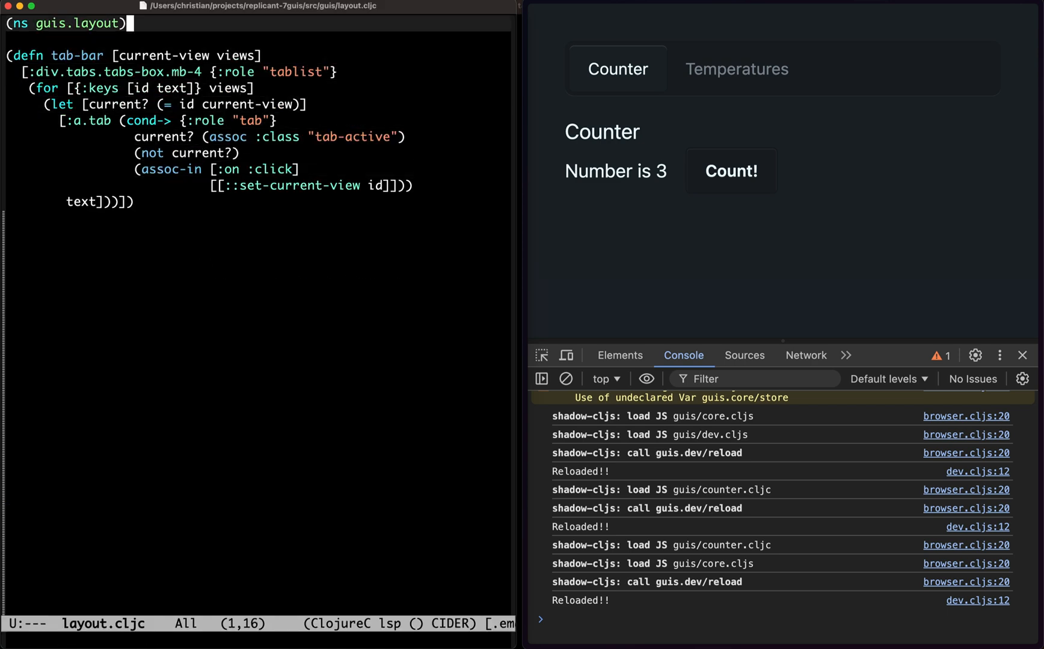
Stub (defn perform-action [state [action & args]]) in layout.cljc and save it
type("(defn perform-action [state [action")
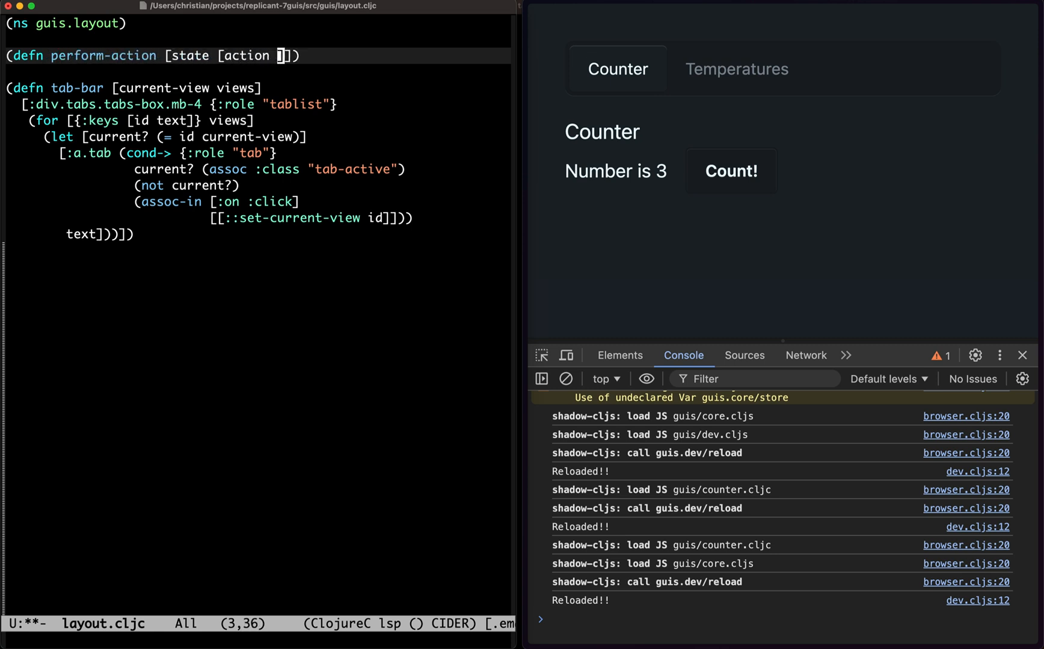
type("& args")
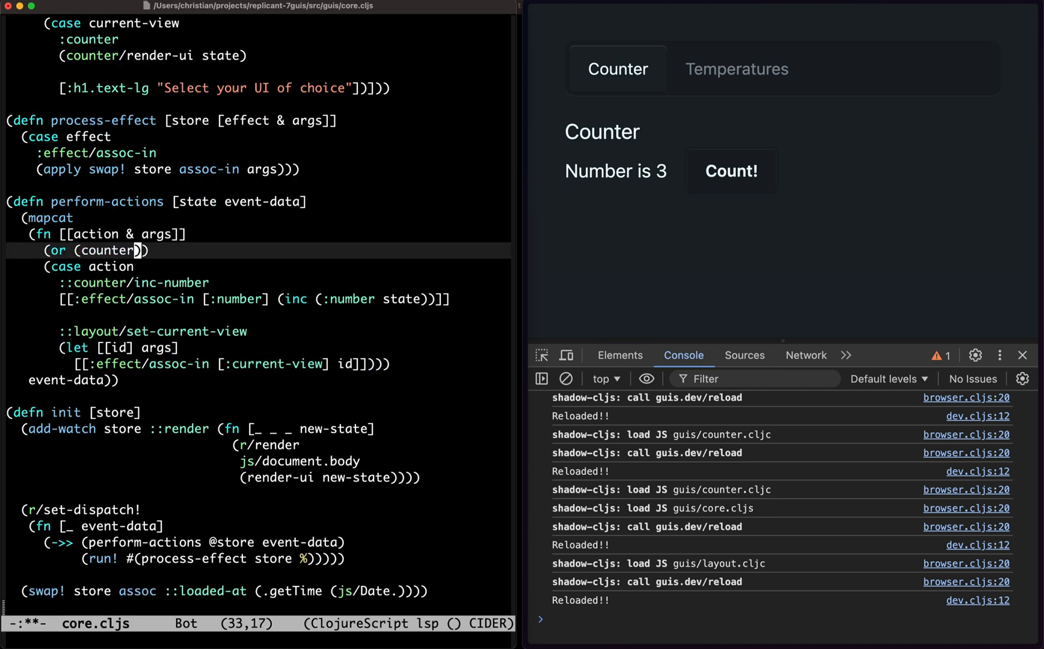
Replace core's case with (or (counter/perform-action ...) (layout/perform-action ...)), save, and count in the browser to confirm it works
type("/perform-action state action")
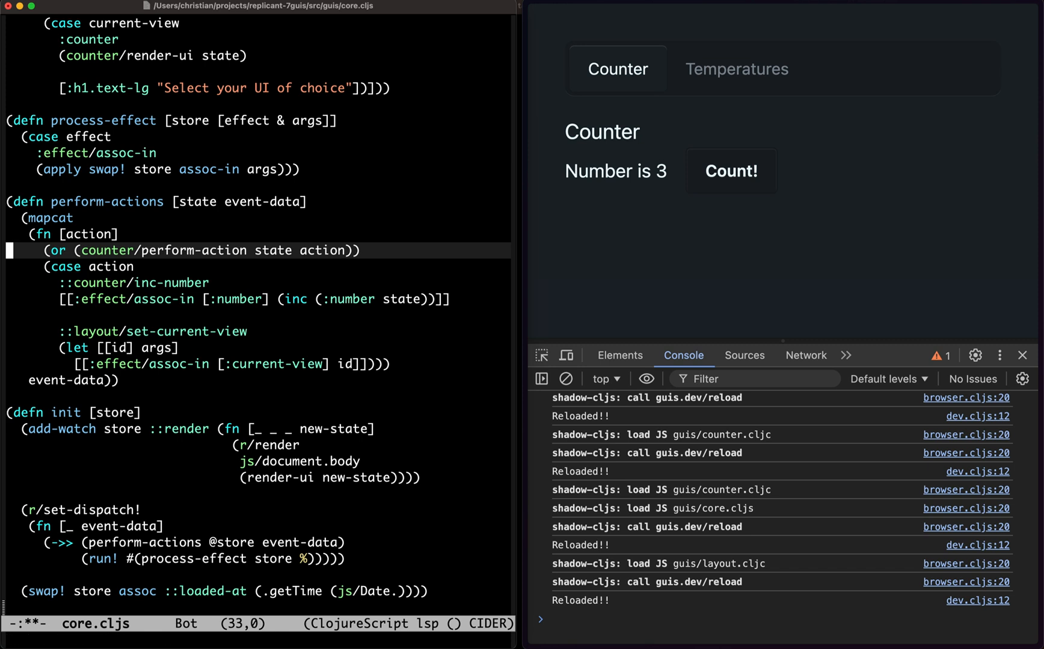
type("(layout/perform-action state action)))")
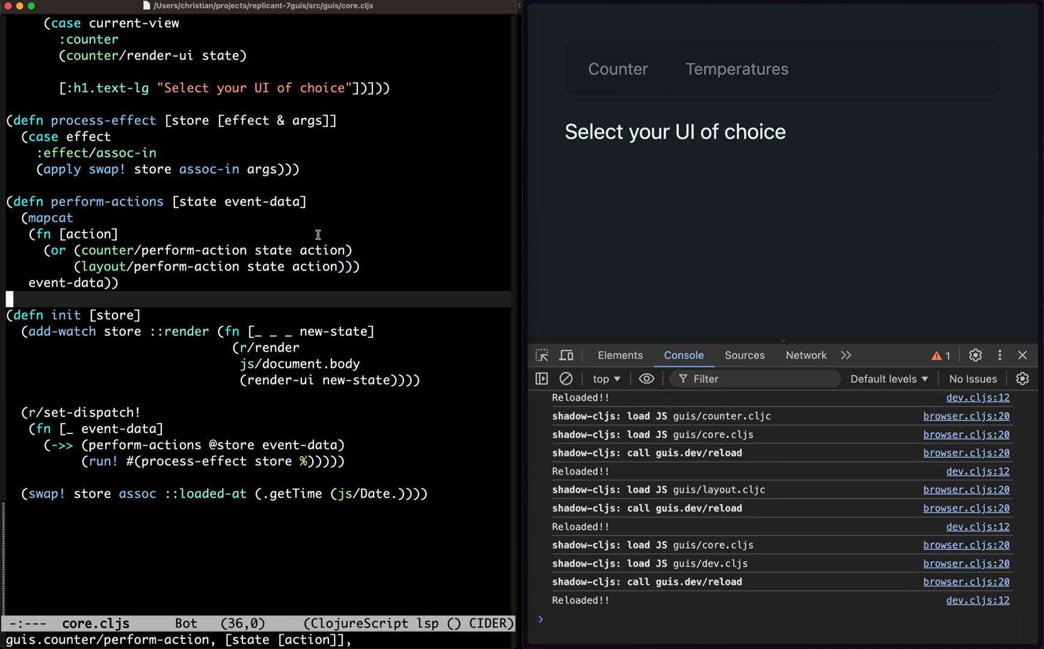
key("cmd+s")
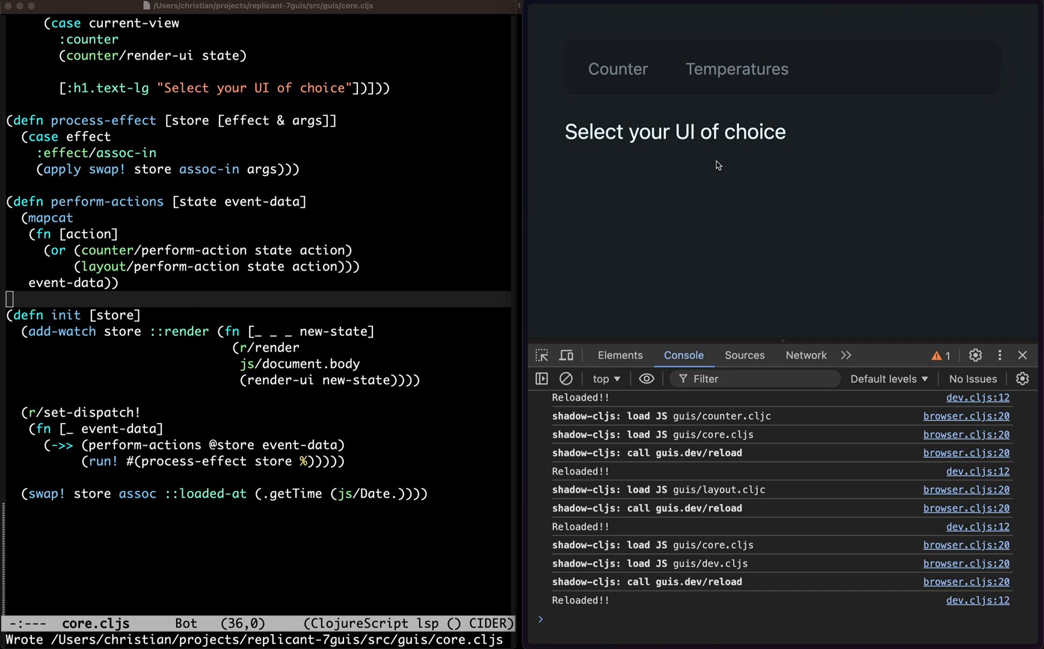
left_click(616, 68)
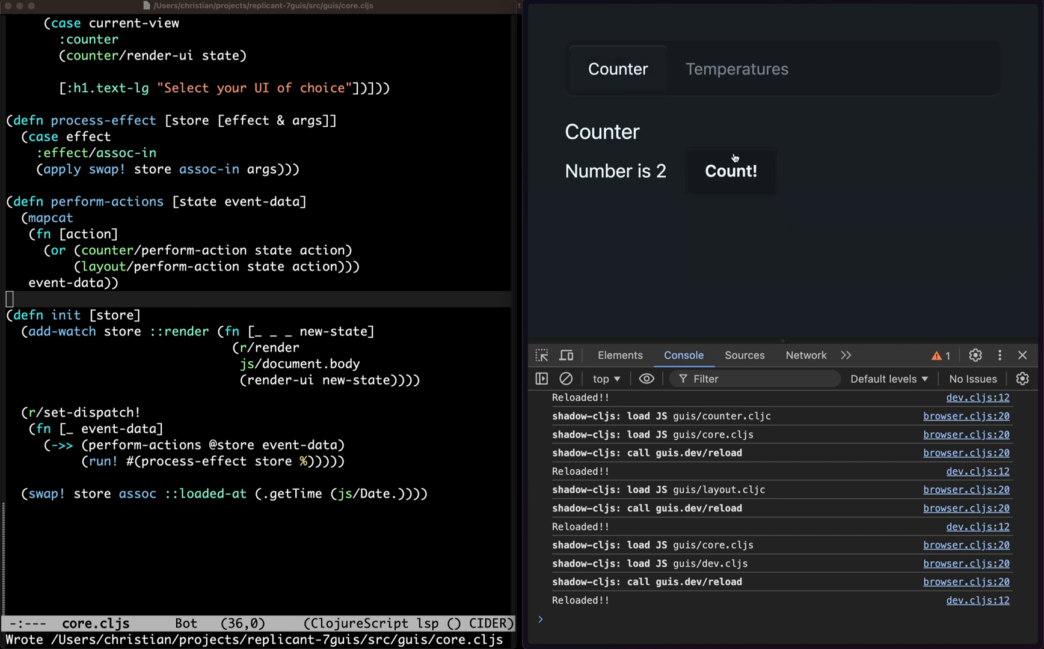
left_click(730, 171)
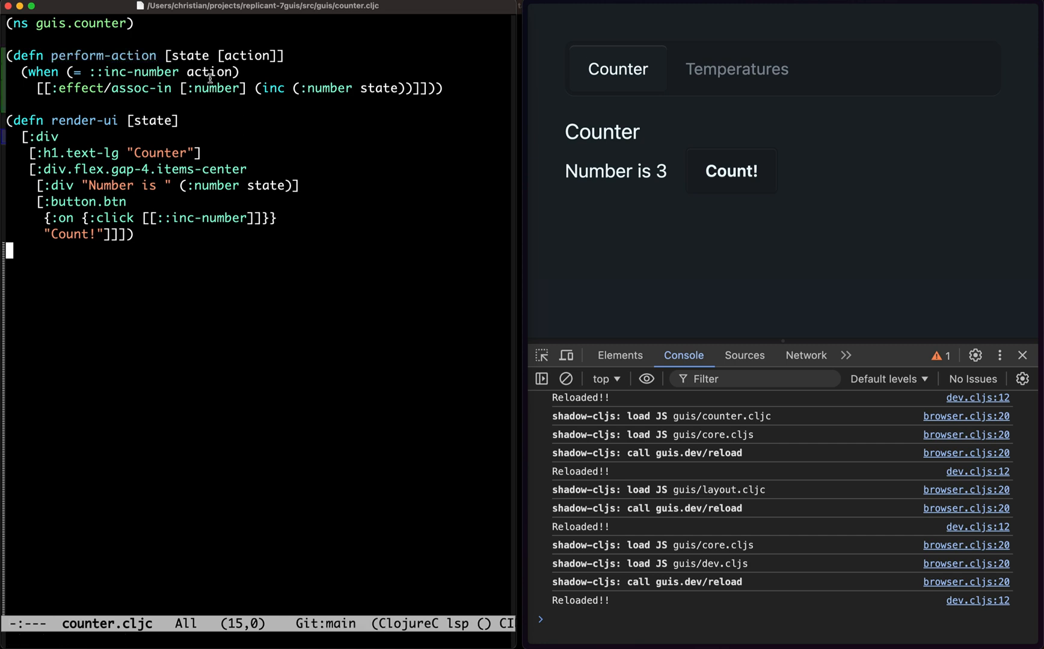
mouse_move(299, 122)
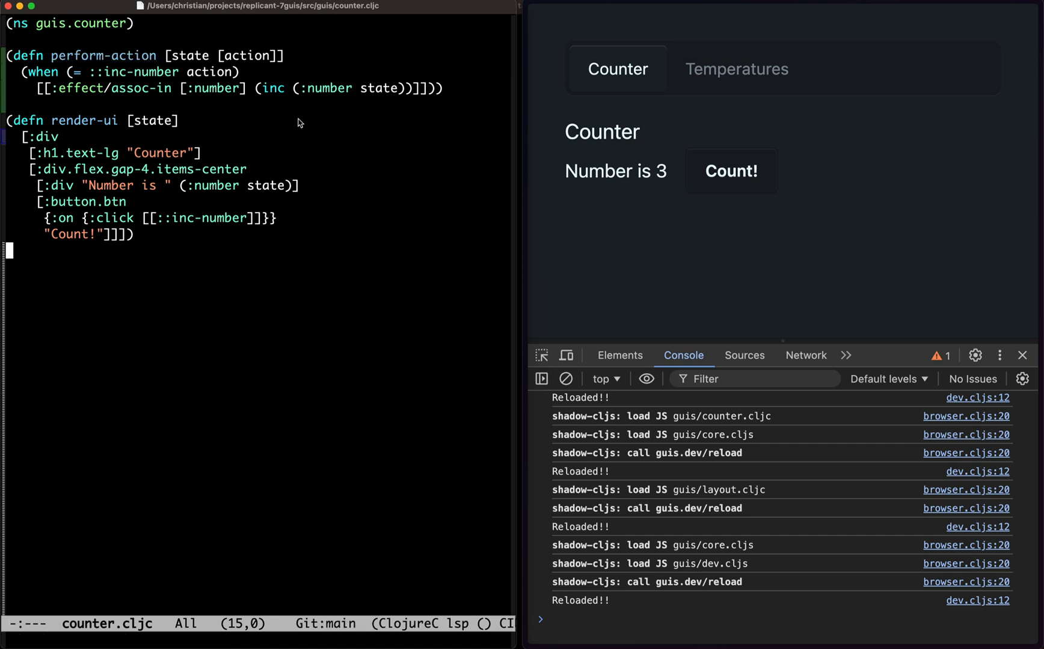
mouse_move(306, 145)
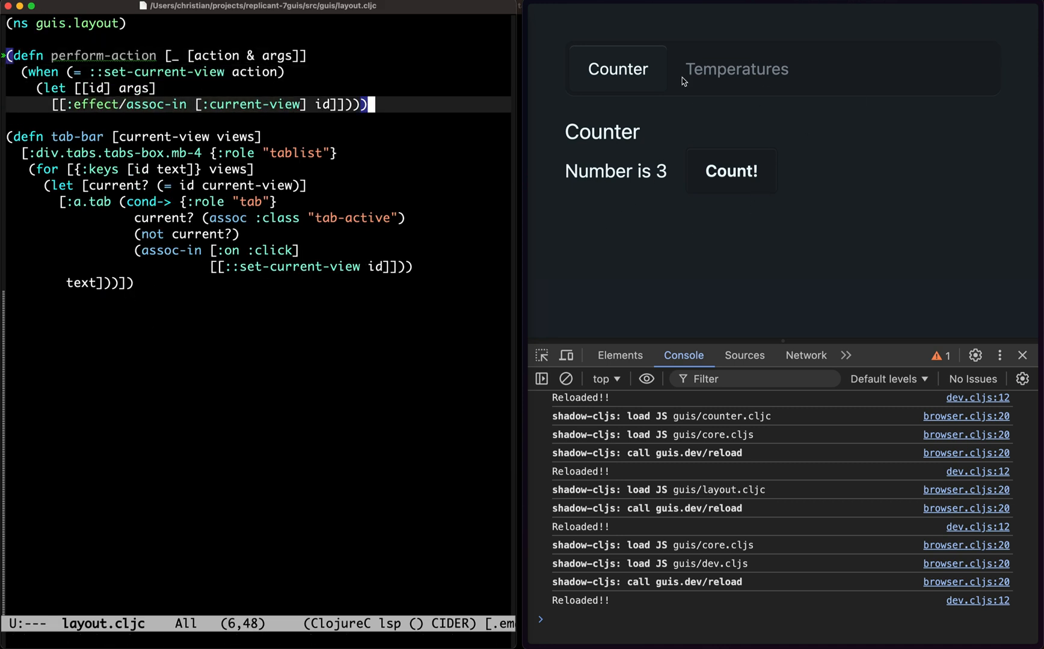
mouse_move(349, 15)
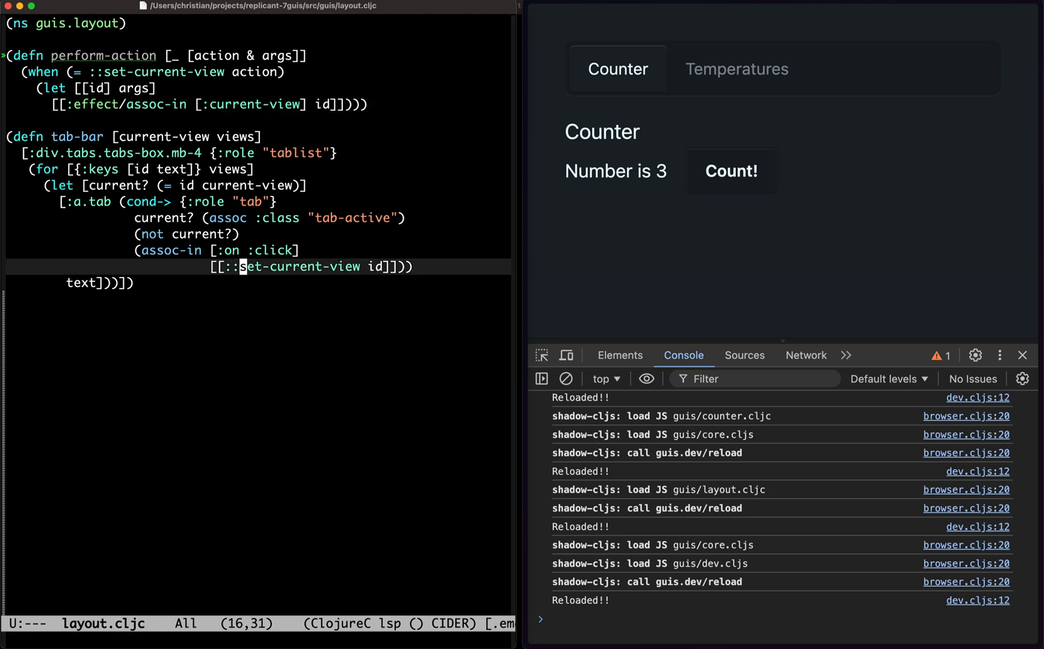
Make layout's tabs dispatch [:action/assoc-in [:current-view] ...], leaving perform-action an empty stub, then return to core.cljs
type(":action id]]))")
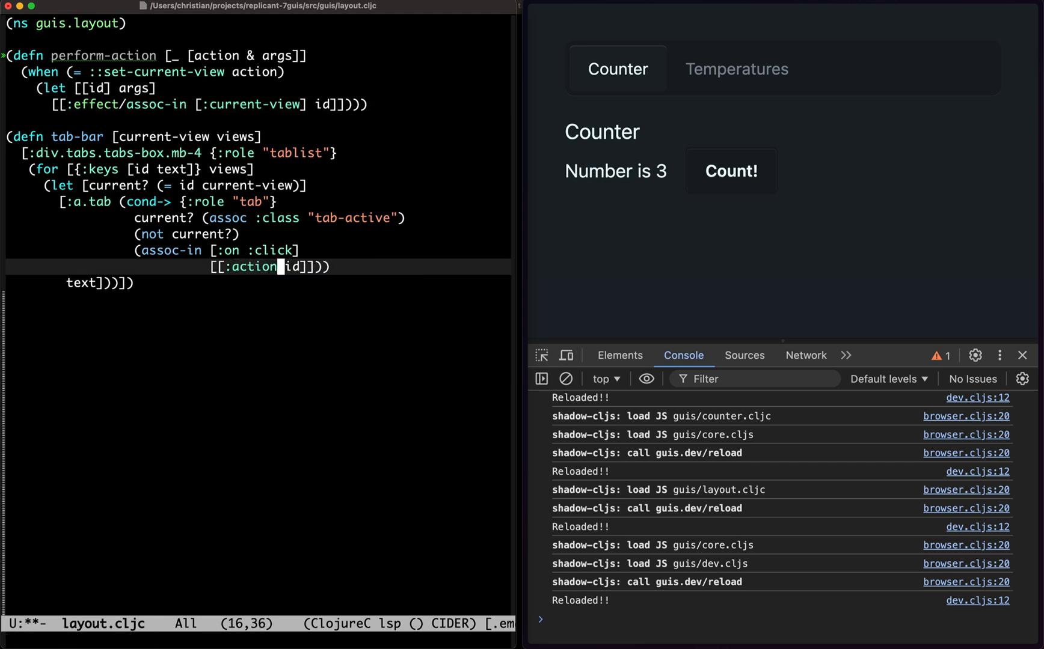
type("/assoc-in")
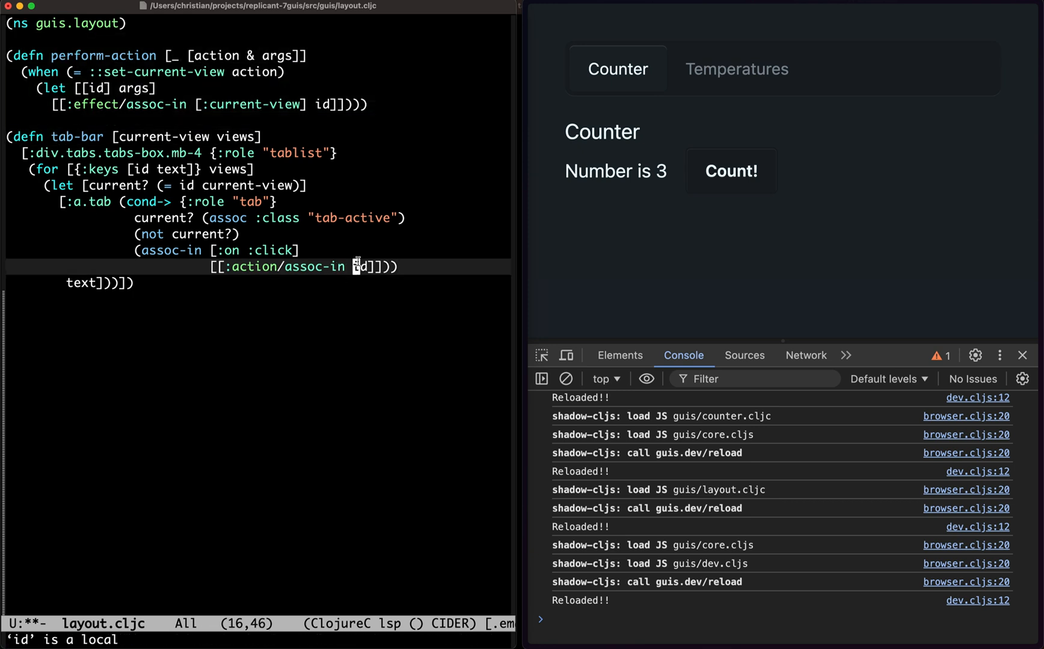
type("[:current-view")
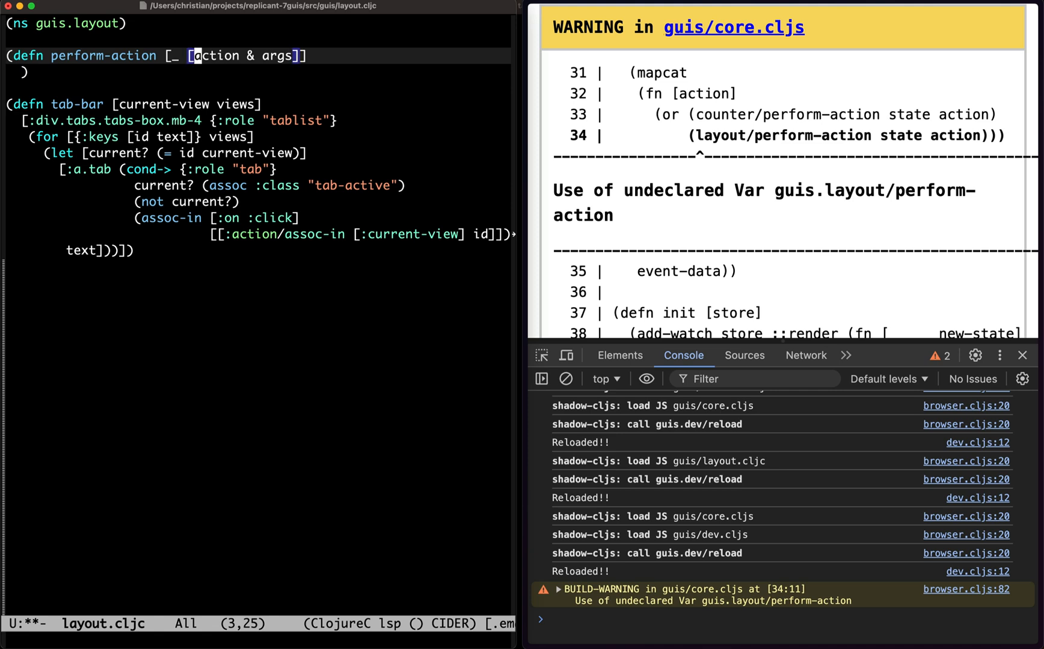
key("C-x b")
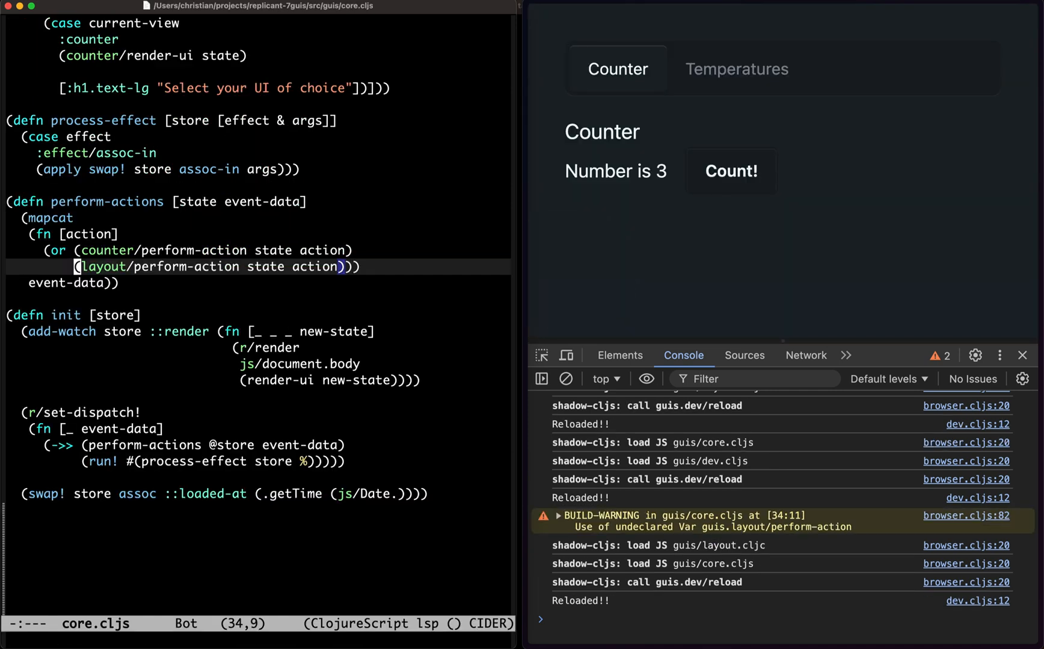
Add a case on (first action) mapping :action/assoc-in to (into [:effect/assoc-in] (rest action))
type("(case))")
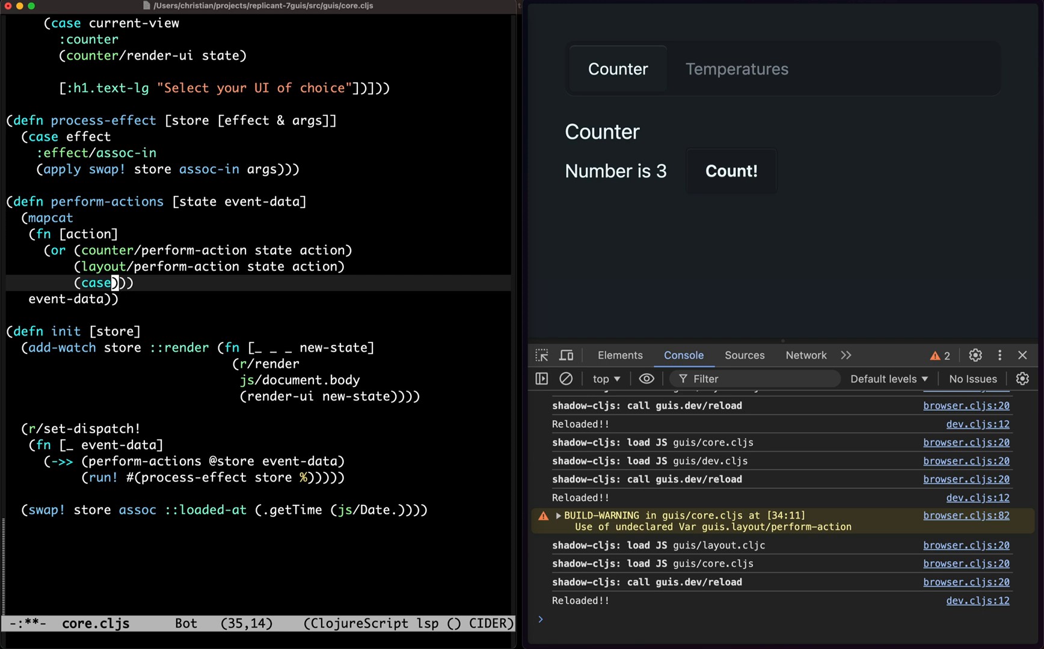
type("(f")
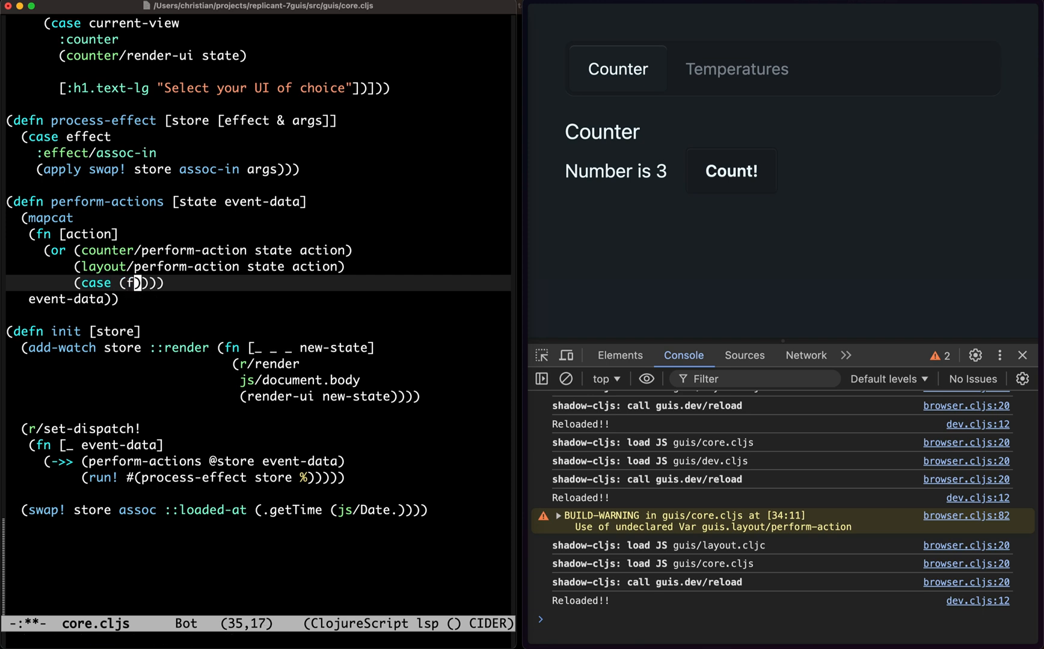
type("irst action")
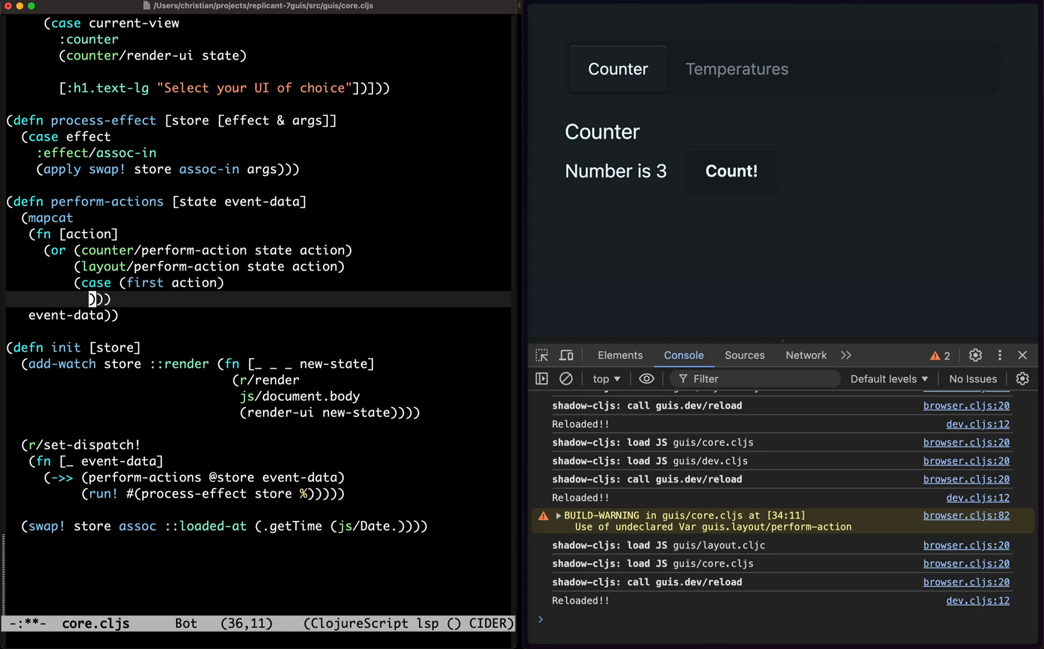
type(":action/assoc-in")
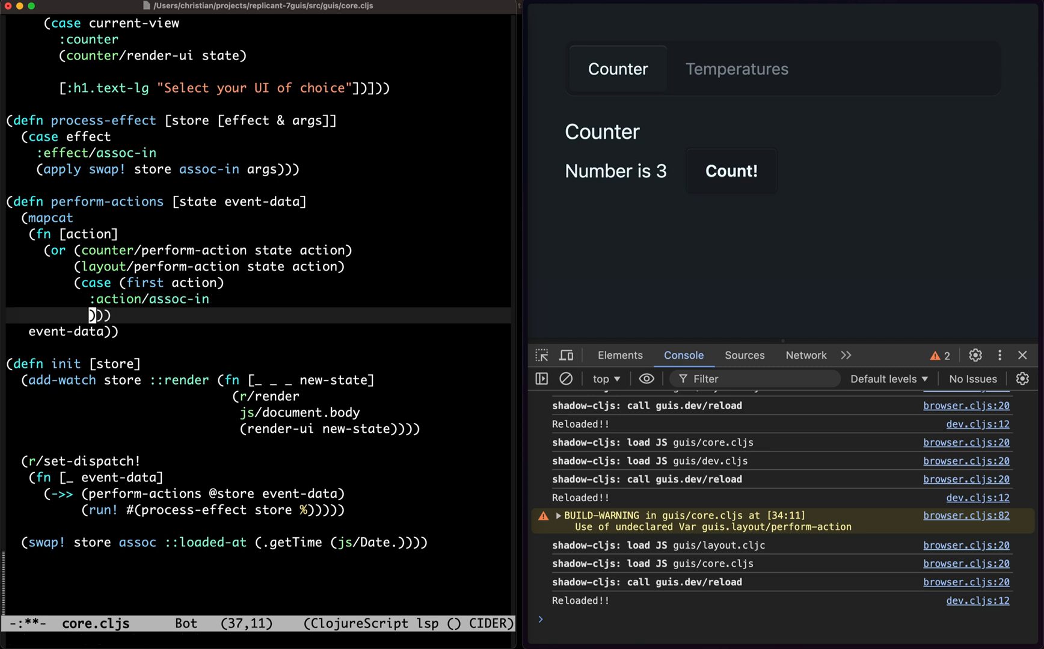
type("[[:efect]]")
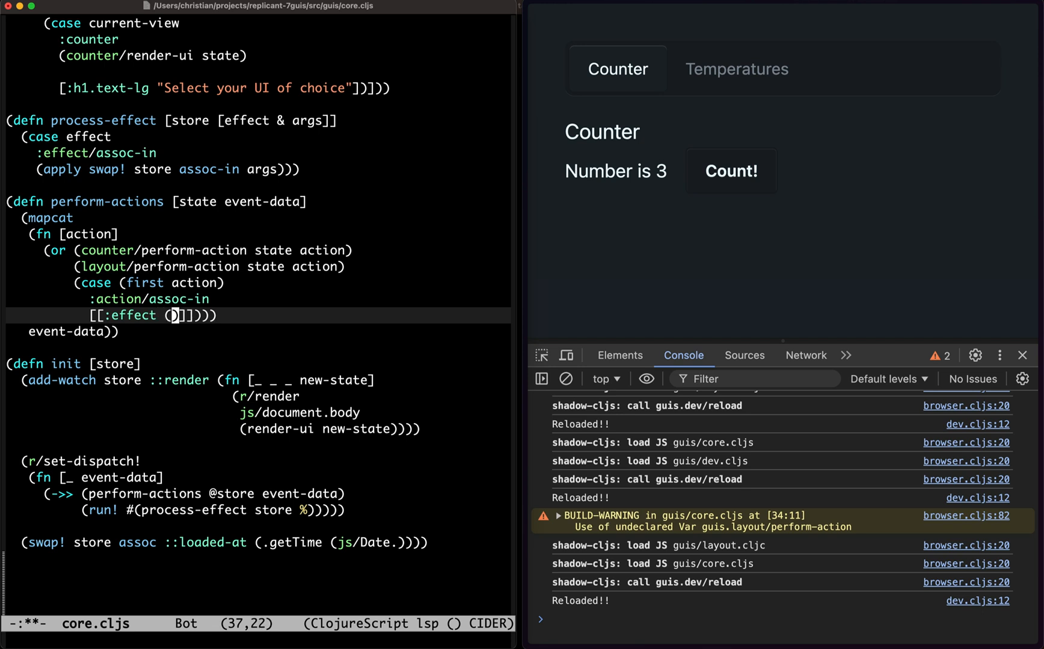
type("/assoc-in")
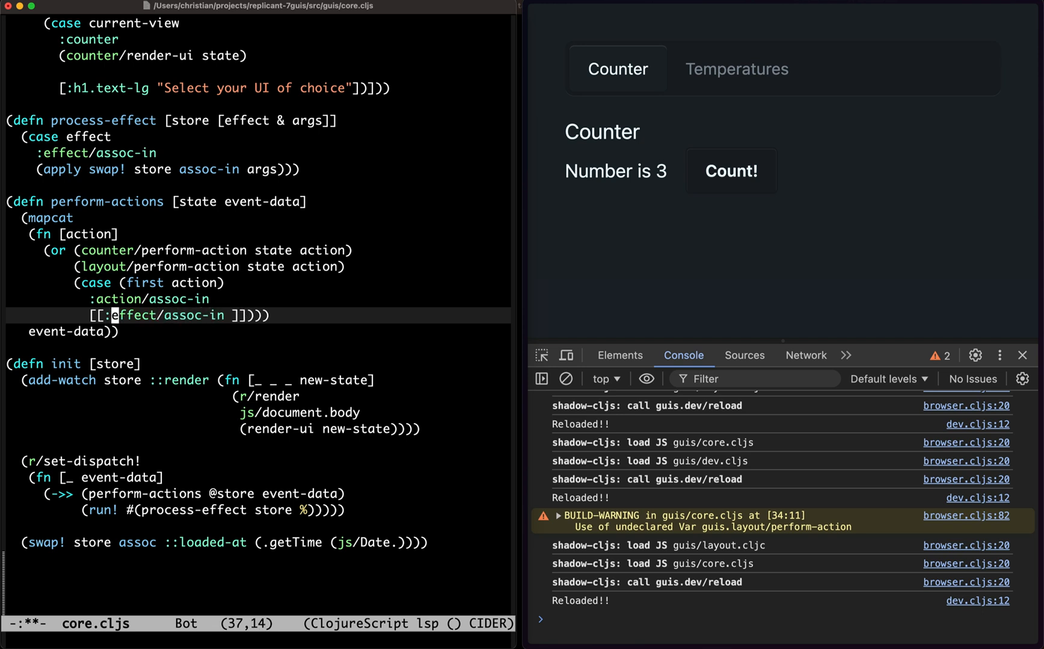
type("(into")
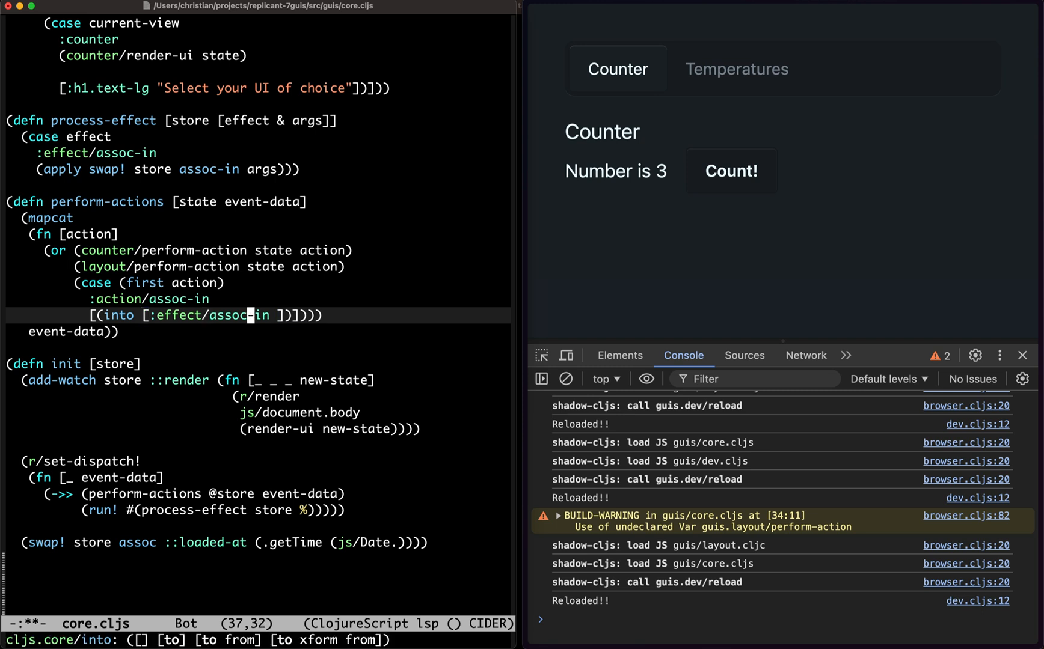
type("(rest action")
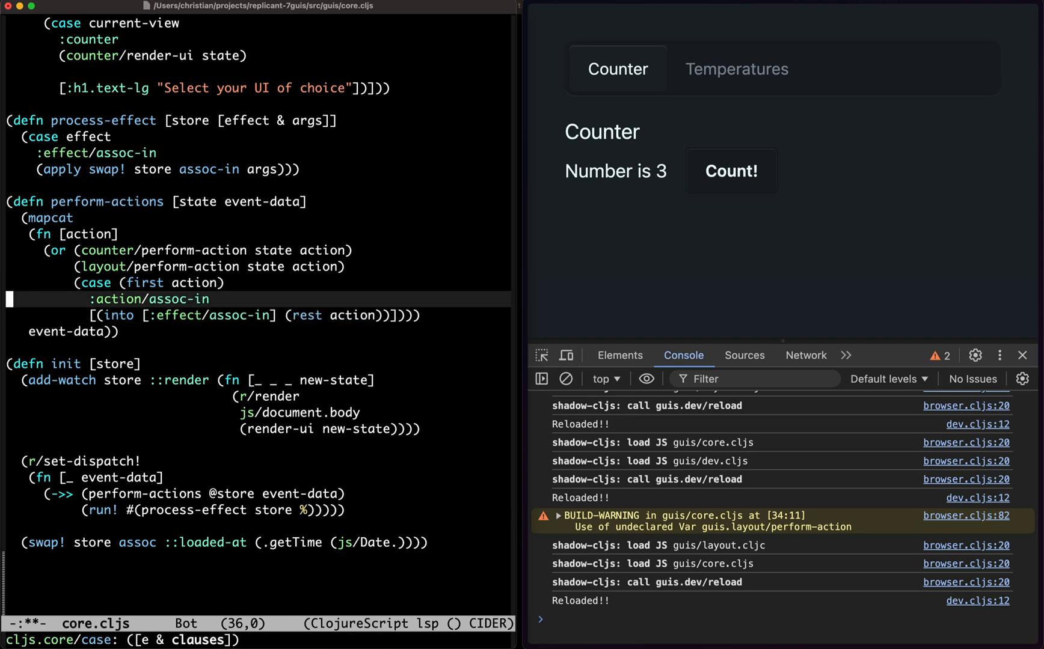
Add a prn fallback for unknown actions and a prn logging every action, then save
type("(prn \"Unknown")
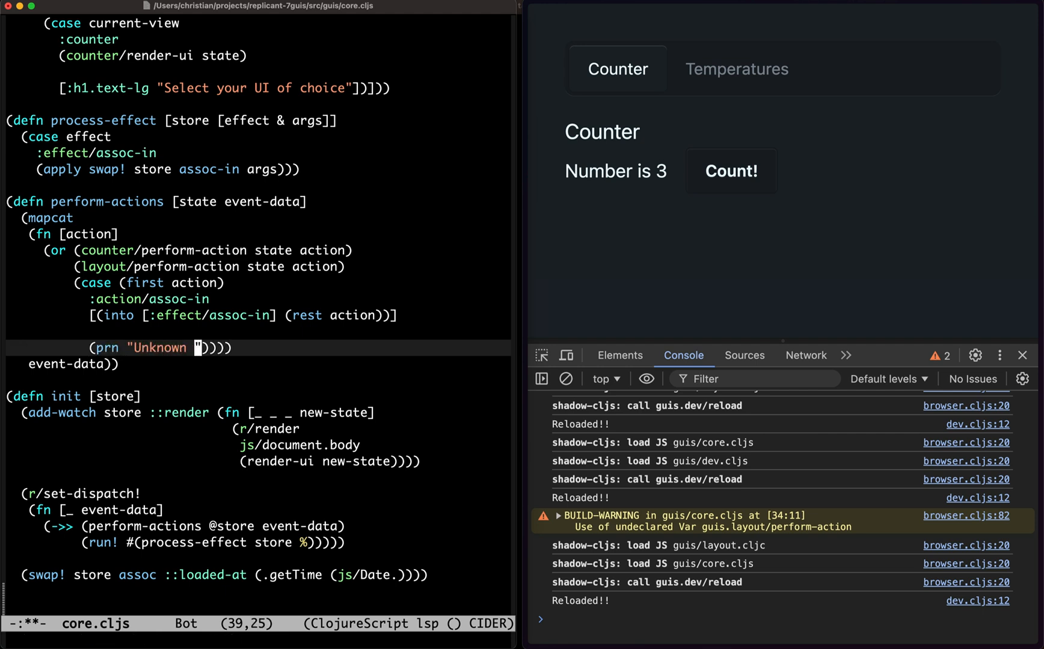
type("action")
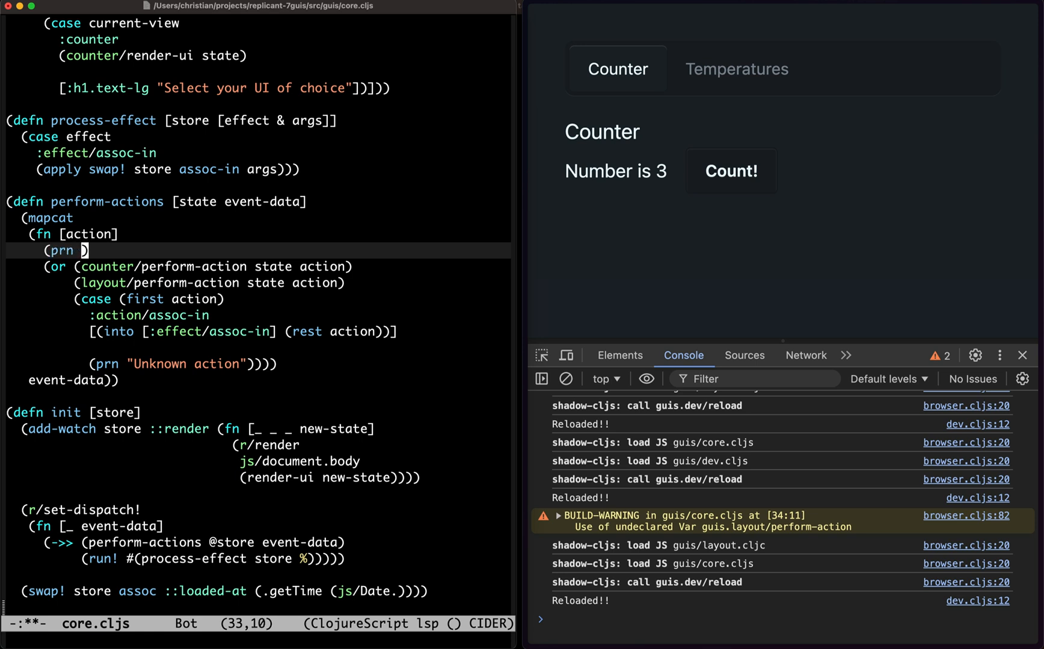
type("action")
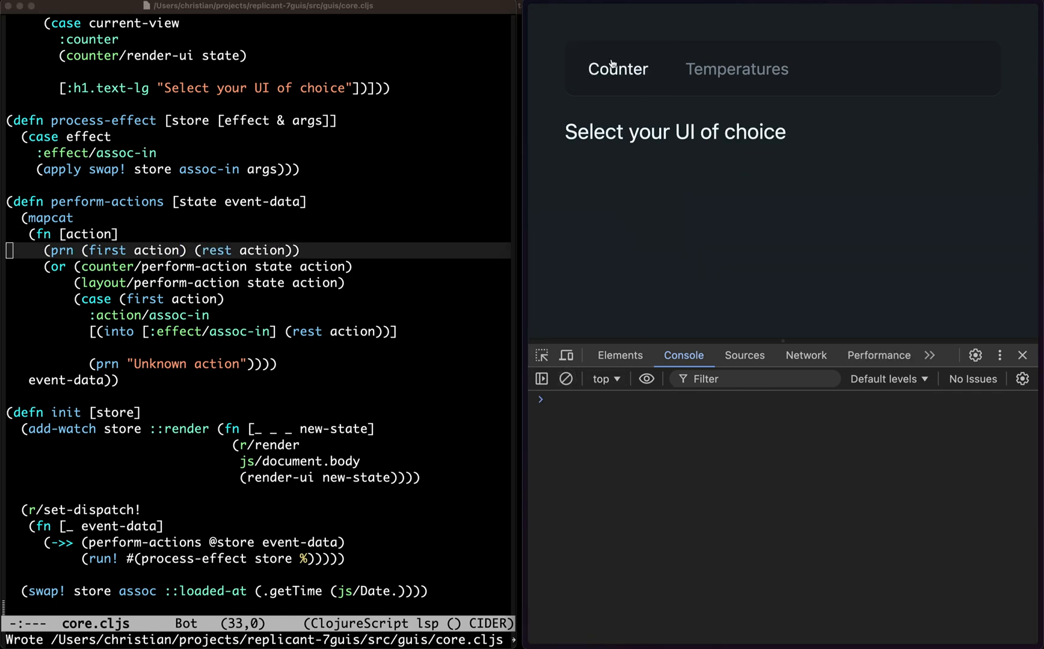
Toggle between Counter and Temperatures, bump the counter several times, and watch each action appear in the console
left_click(617, 68)
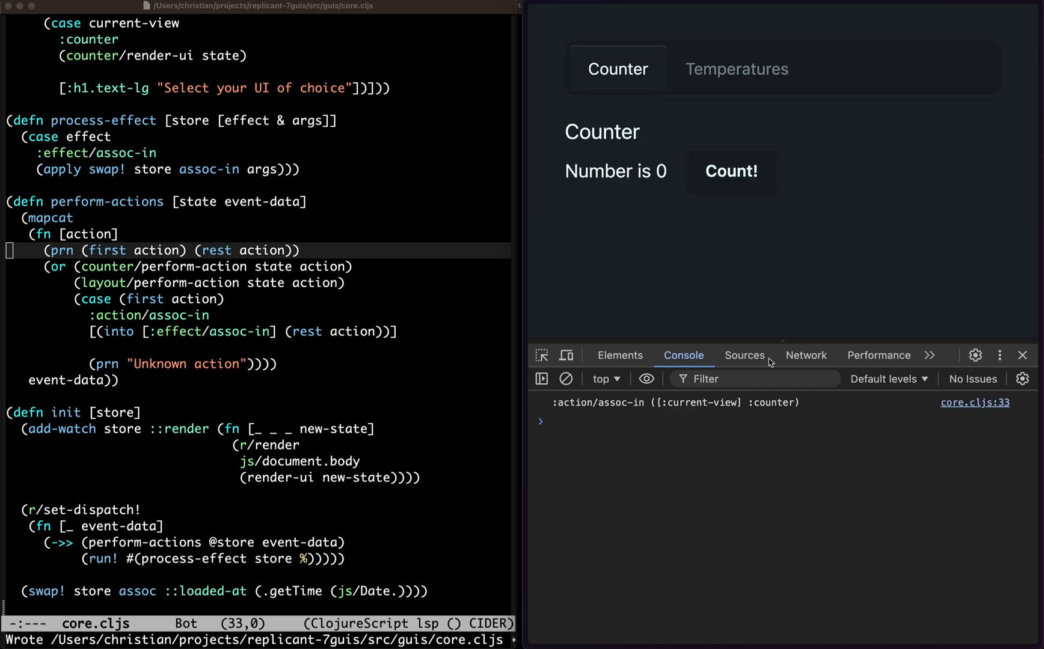
left_click(735, 69)
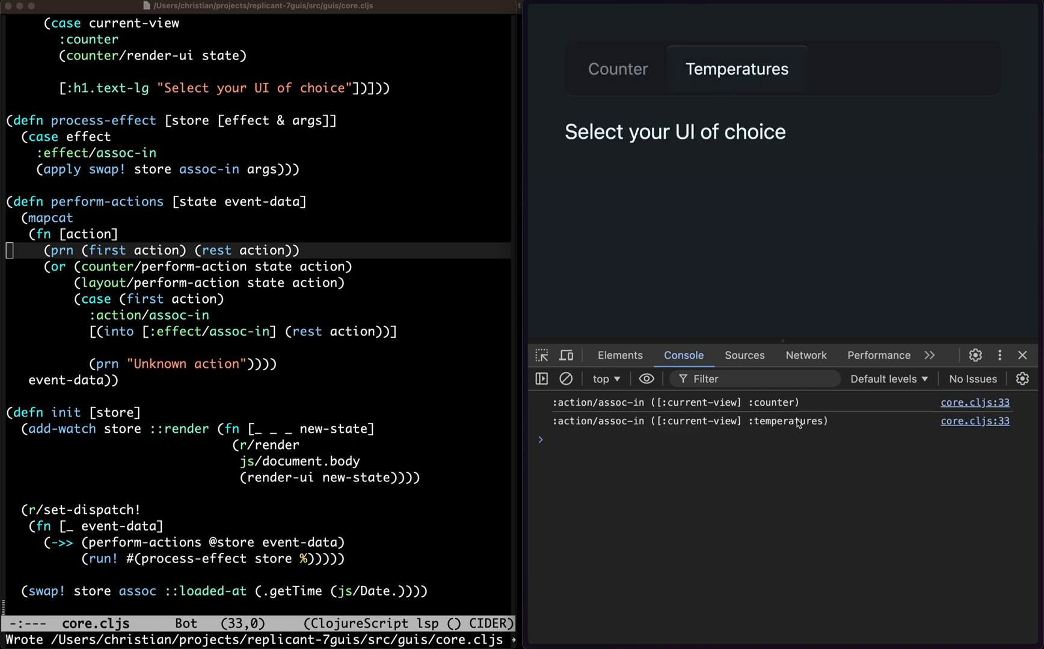
left_click(615, 68)
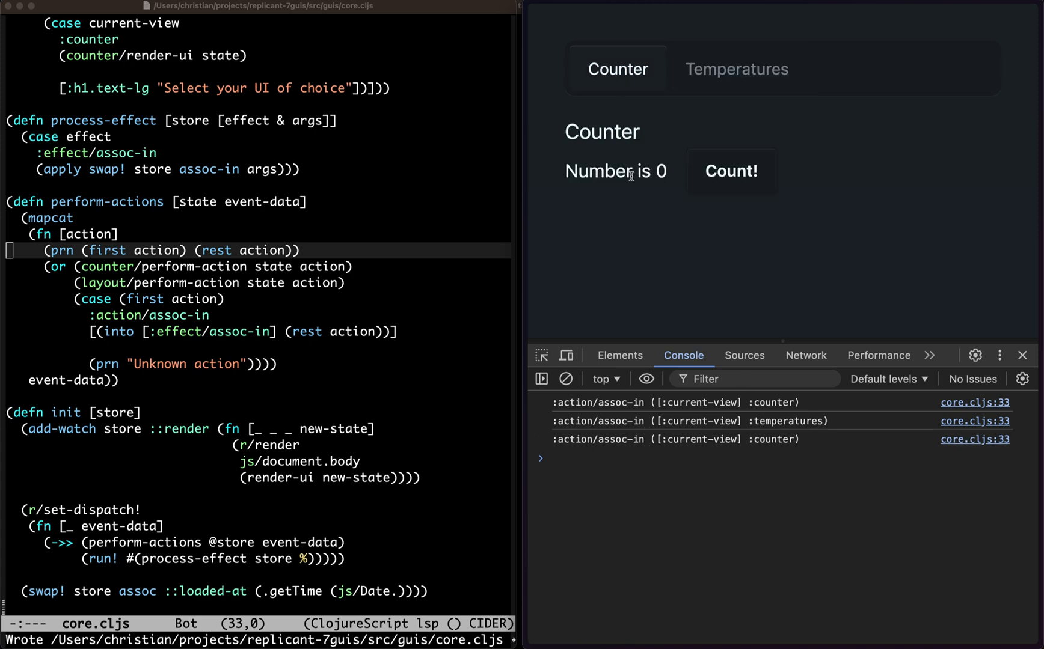
left_click(730, 171)
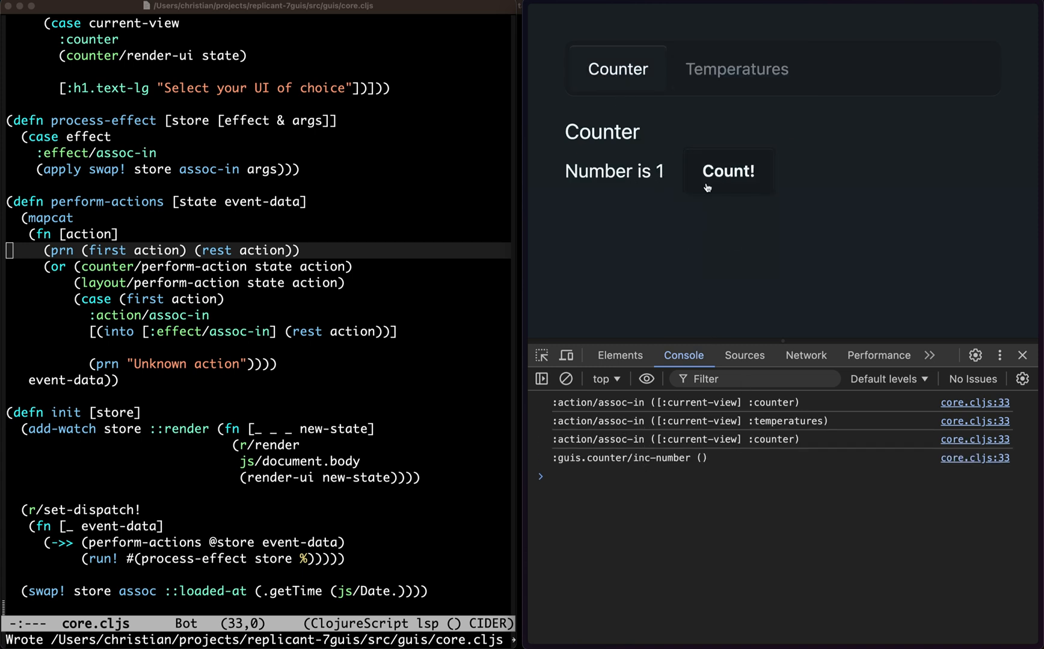
left_click(729, 171)
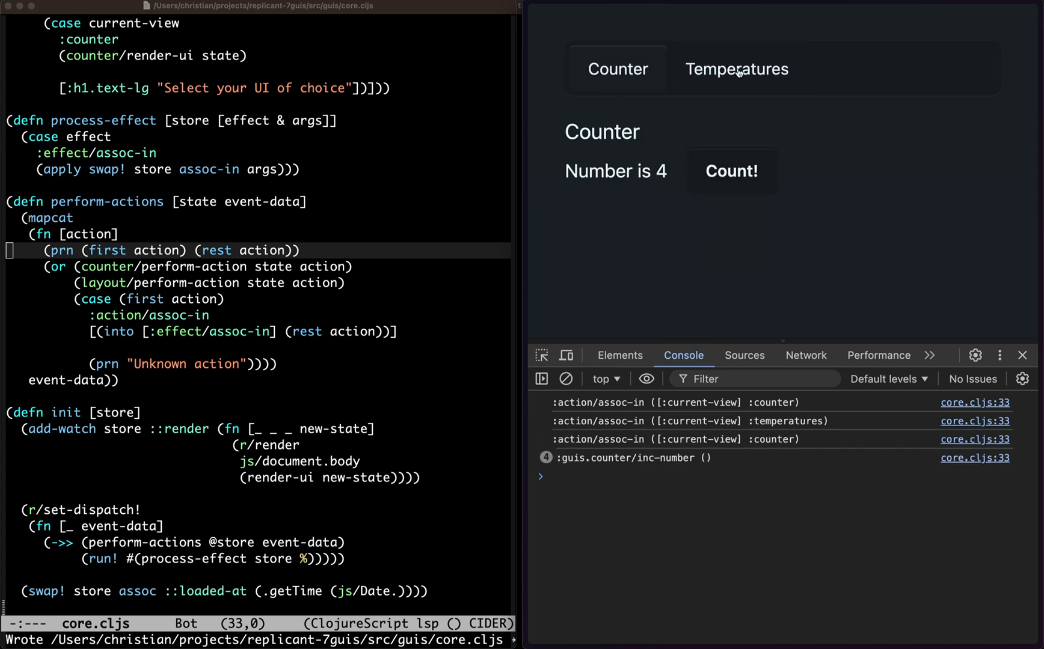
left_click(731, 171)
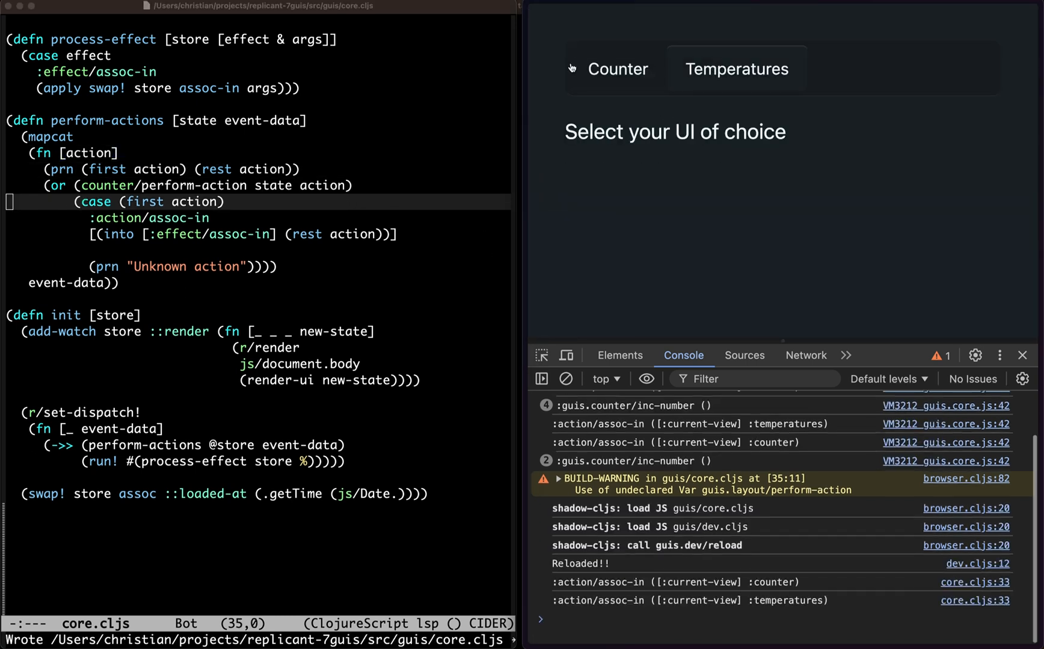
Check the reloaded app still shows the Temperatures view after removing layout/perform-action
left_click(736, 69)
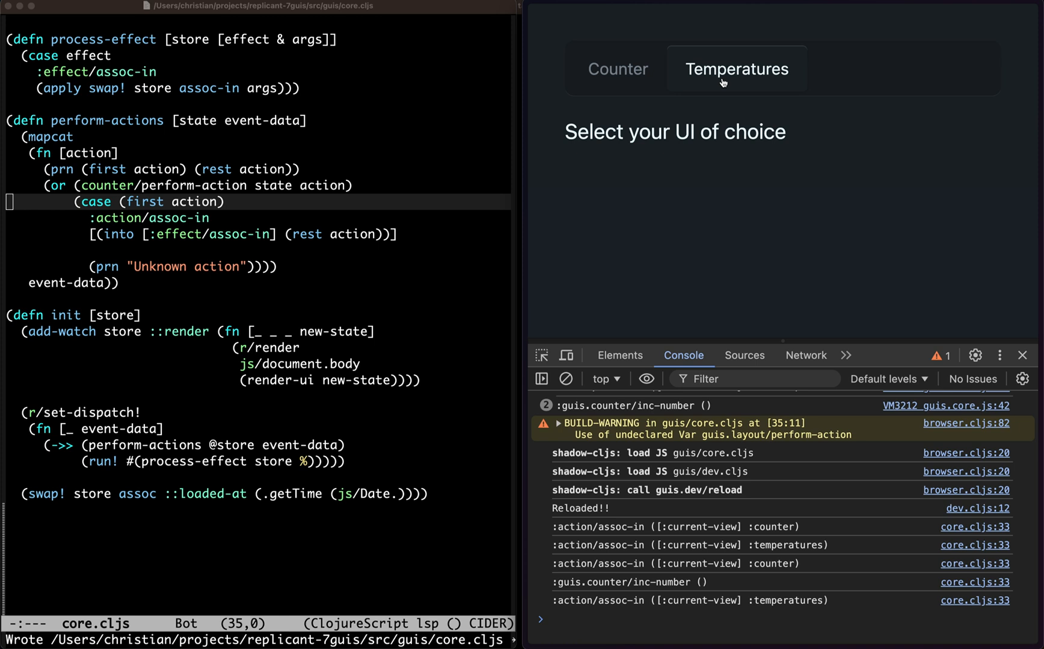
mouse_move(290, 308)
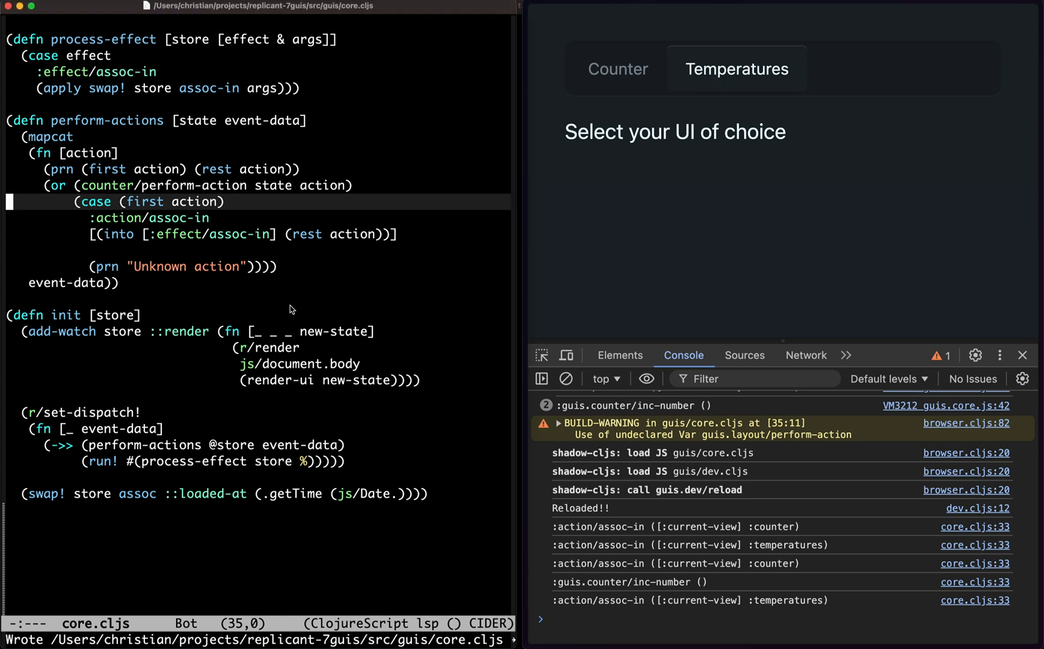
mouse_move(746, 131)
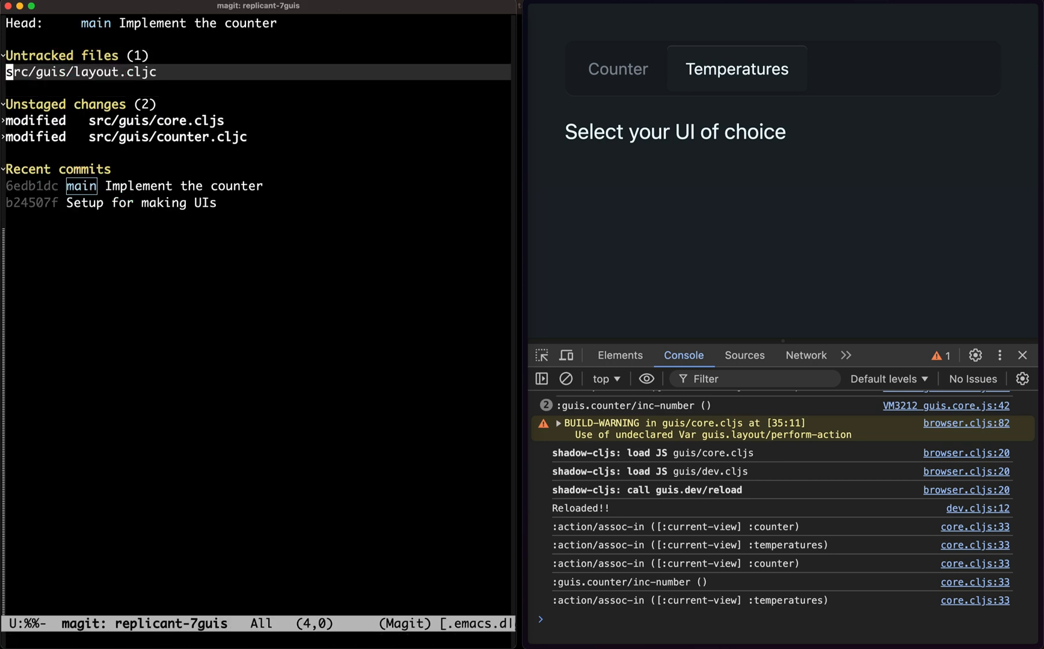
Stage core.cljs, counter.cljc and layout.cljc and commit them with the temperature-calculator setup message
key("c")
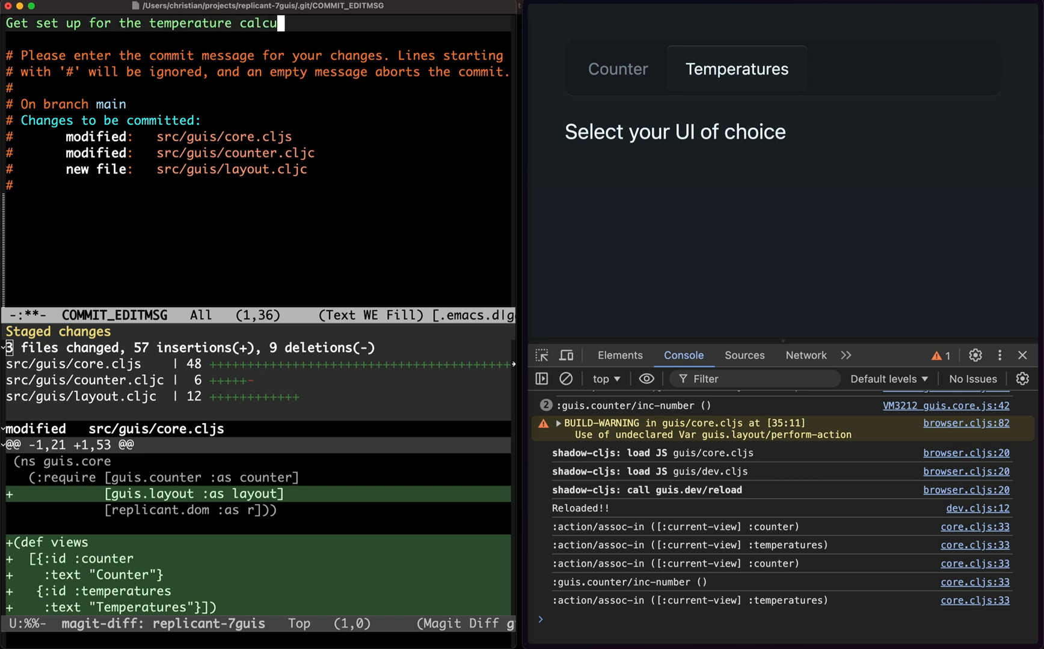
key("C-c C-c")
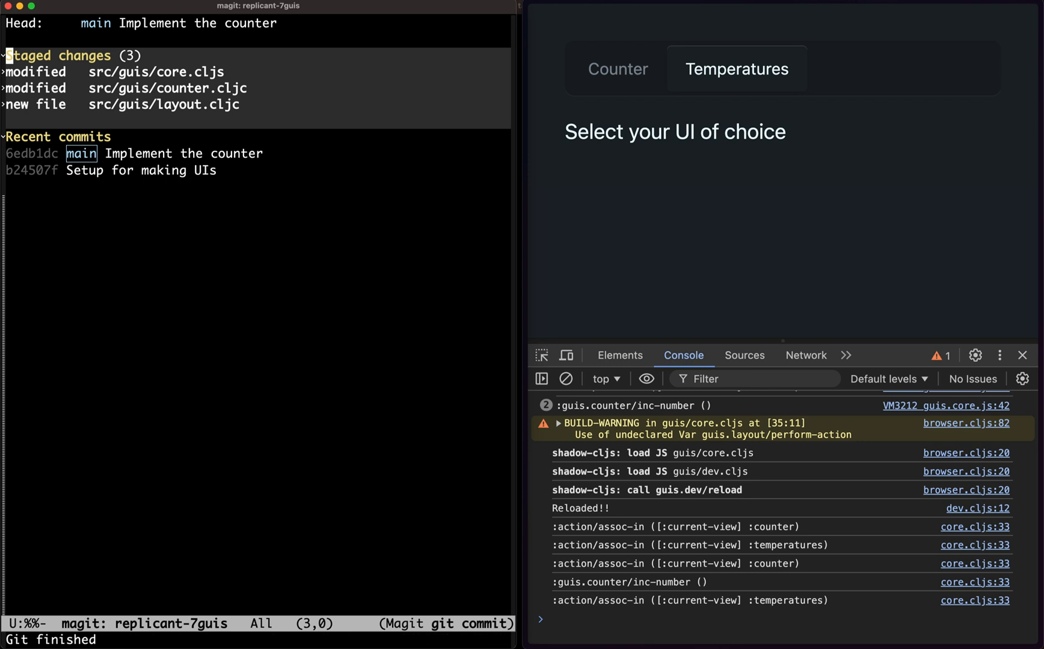